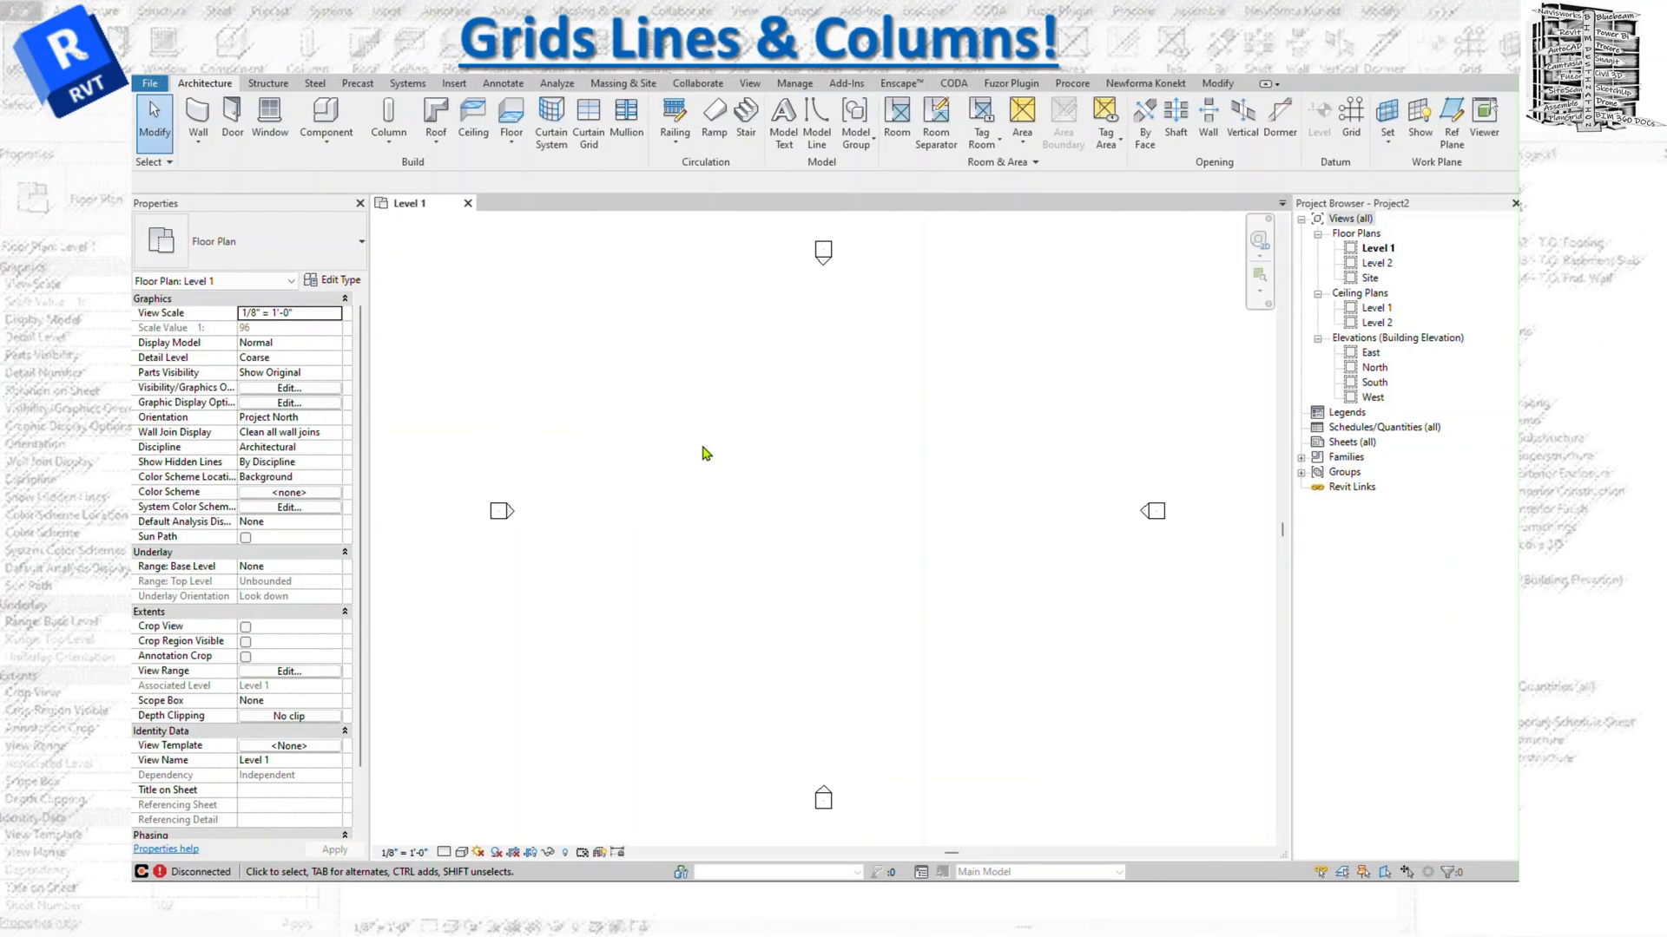
pyautogui.moveTo(633, 370)
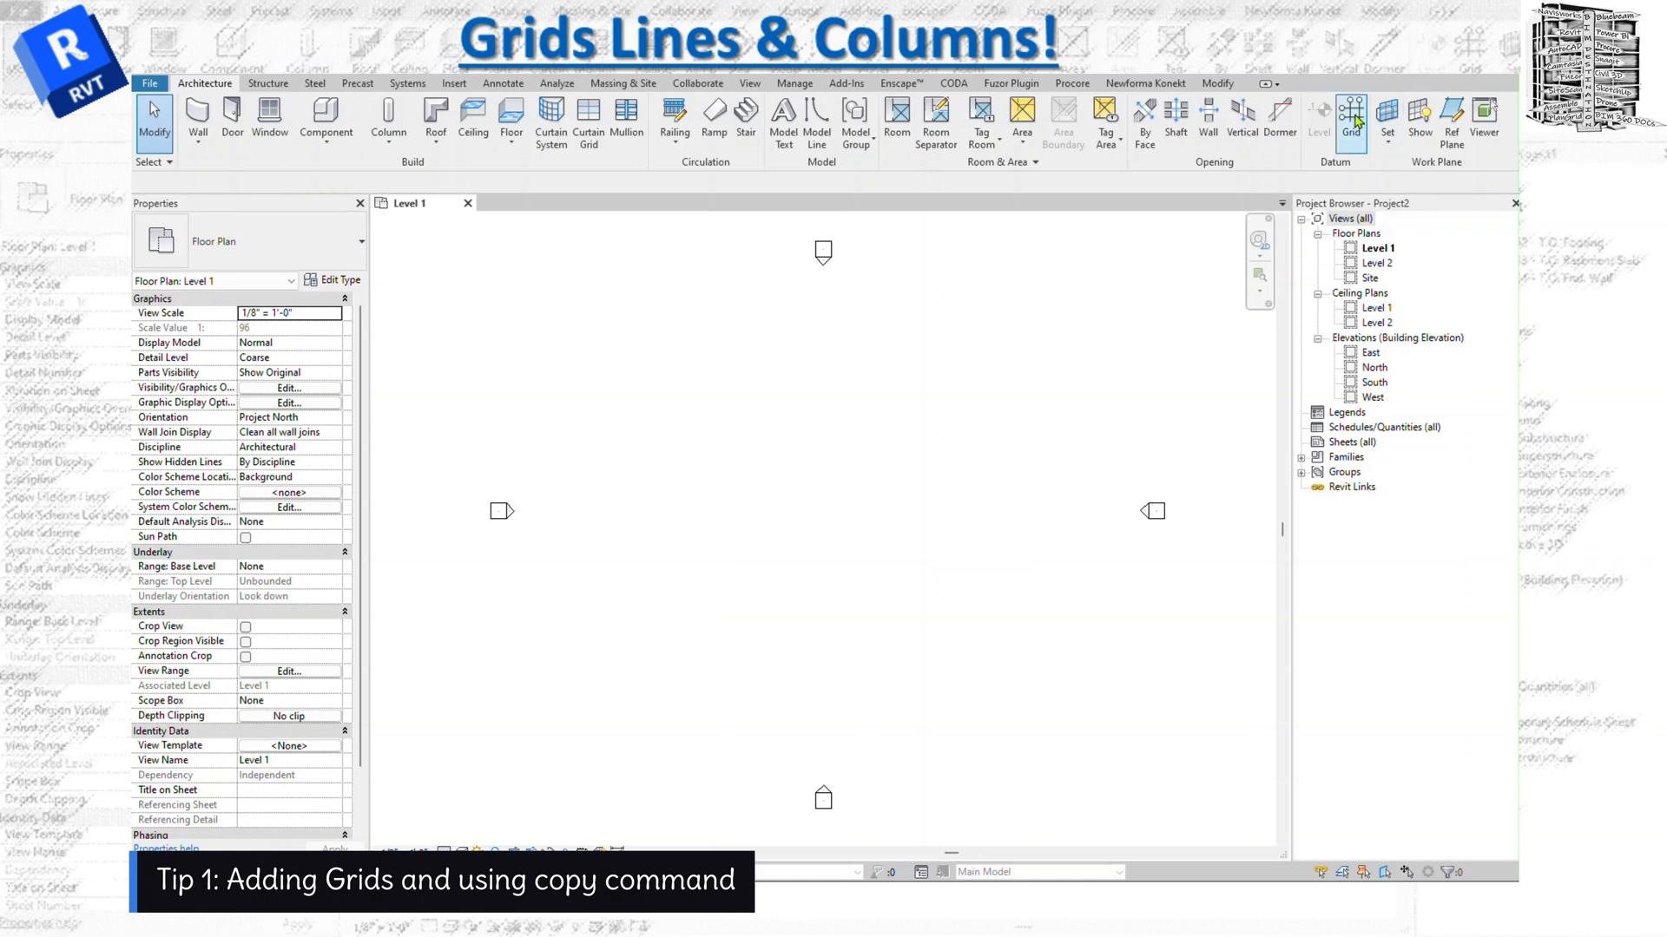
pyautogui.moveTo(1352, 118)
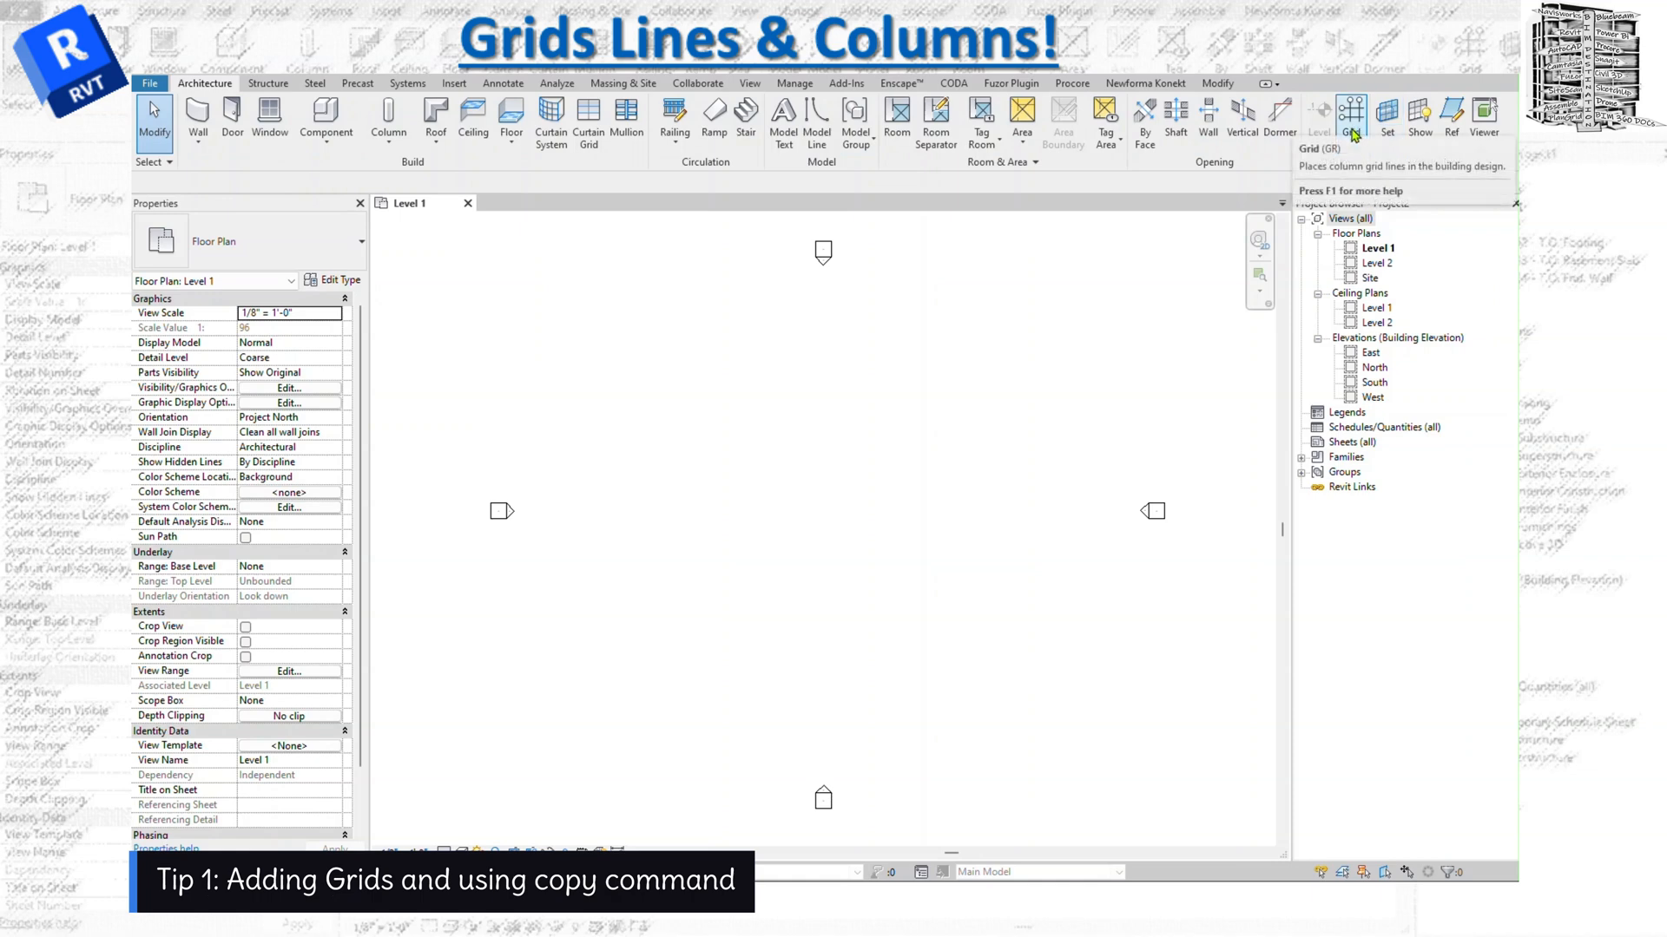
# Start the Grid tool to draw the first vertical grid line on Level 1
pyautogui.click(1350, 118)
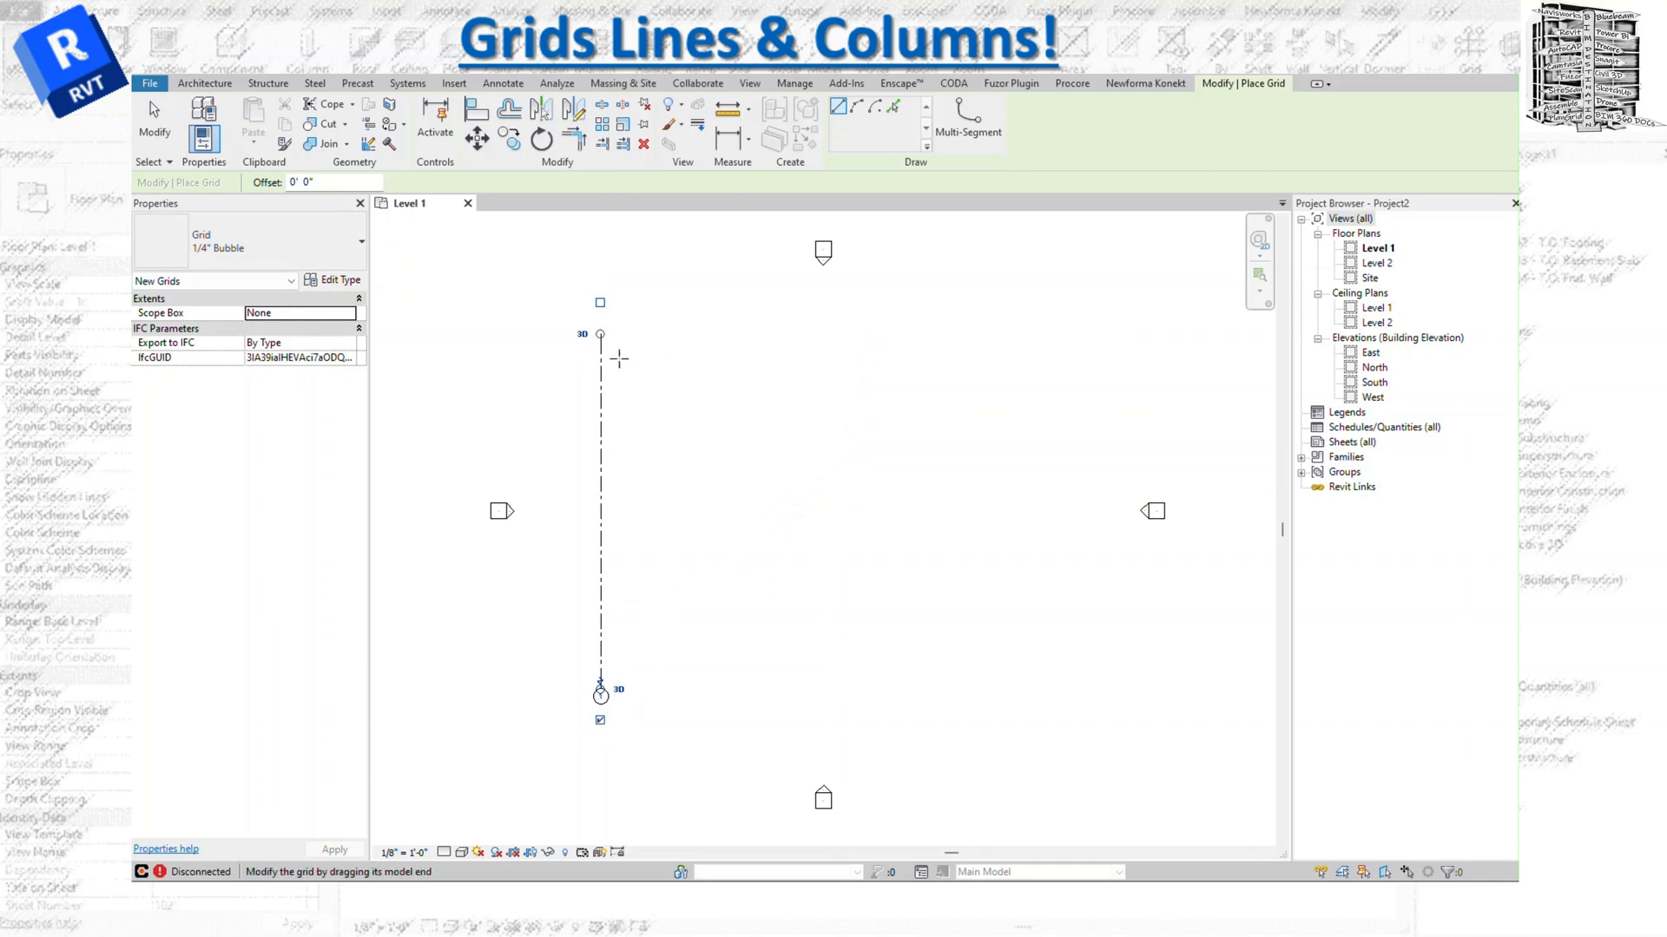
pyautogui.moveTo(689, 688)
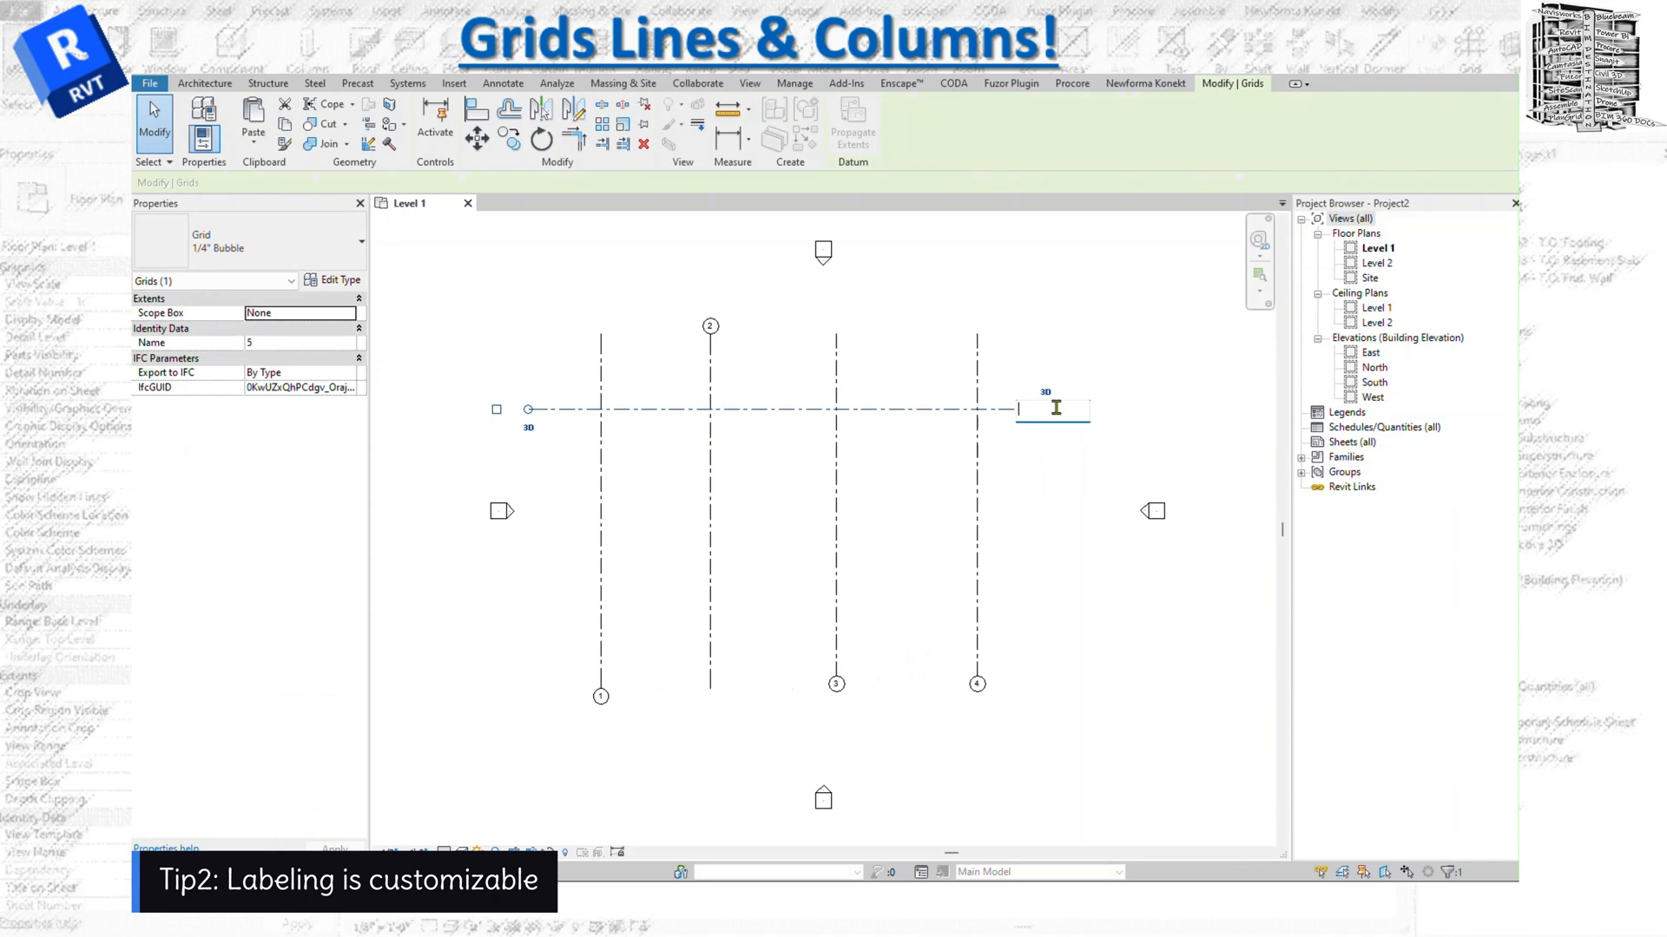
# Label the horizontal grid 'A' and select it to copy grids B and C
pyautogui.write('A')
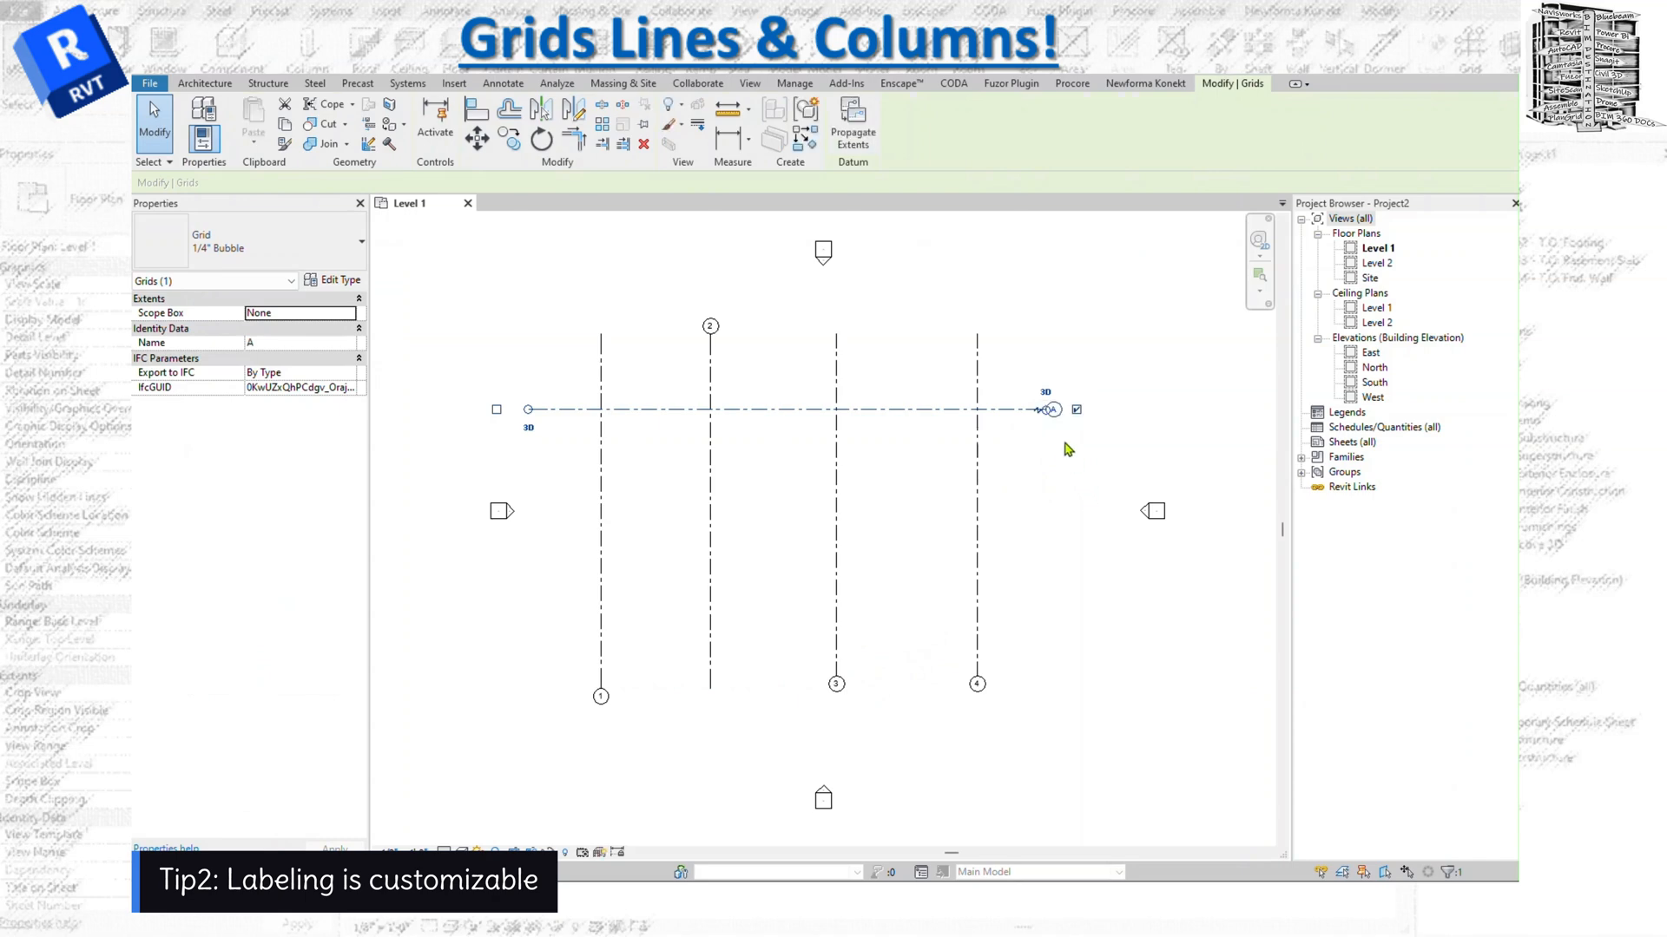
pyautogui.click(204, 83)
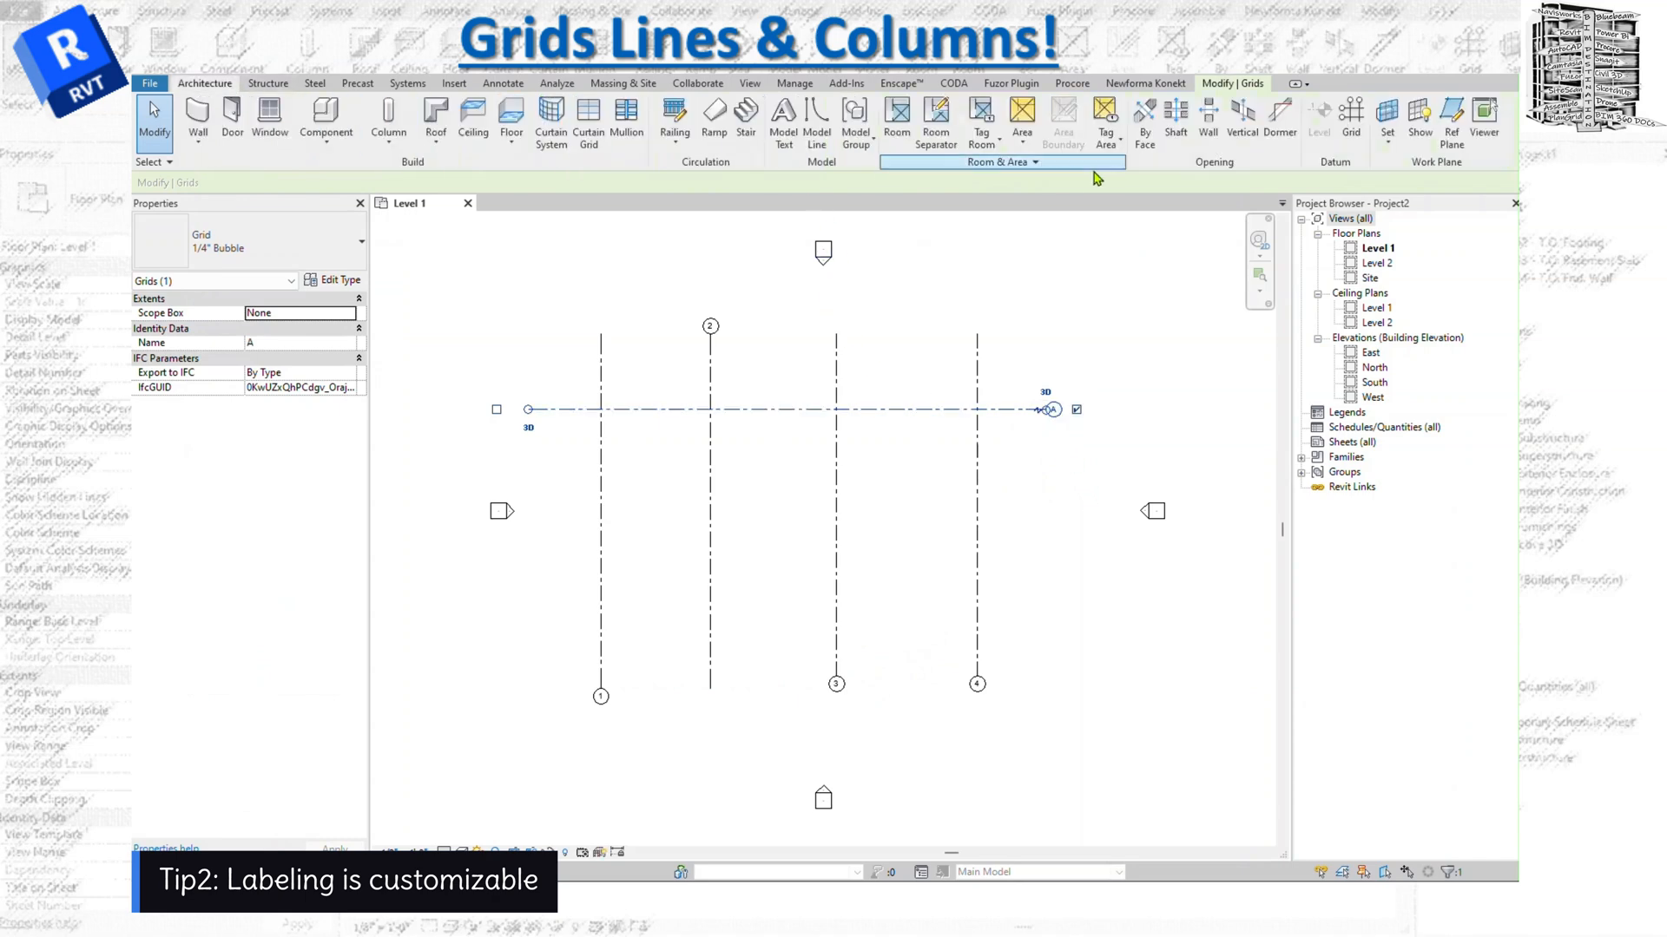
pyautogui.click(1350, 120)
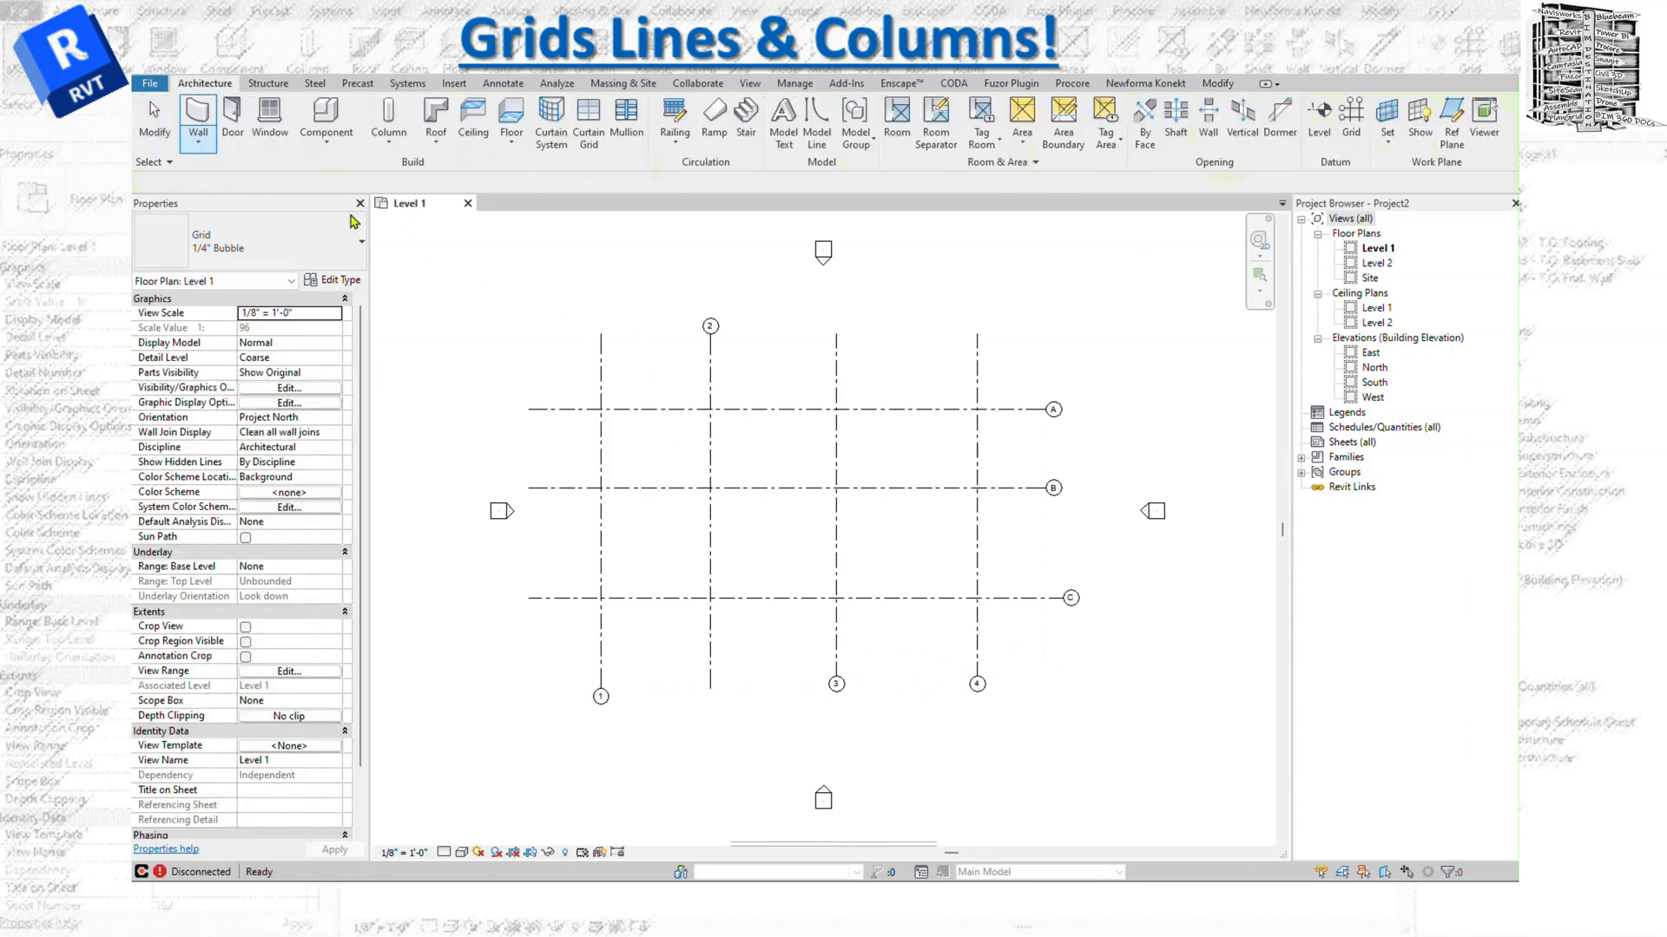
# Show grid 2's bubble at its other end and drag to respace the numbered grids
pyautogui.click(710, 327)
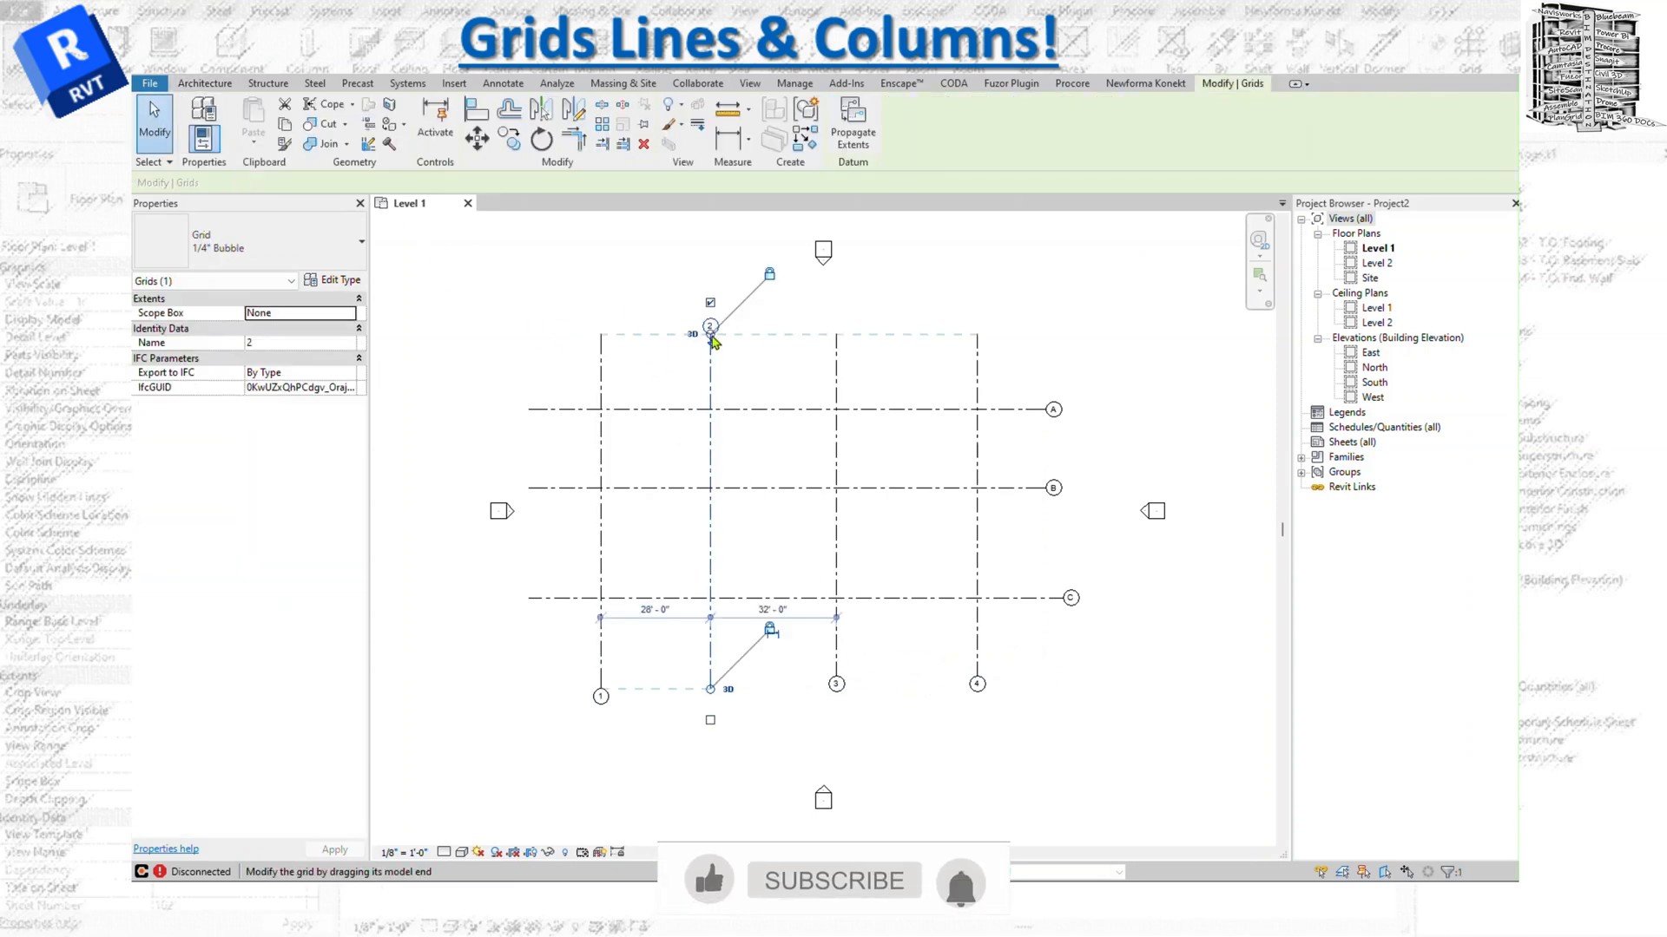
pyautogui.click(710, 303)
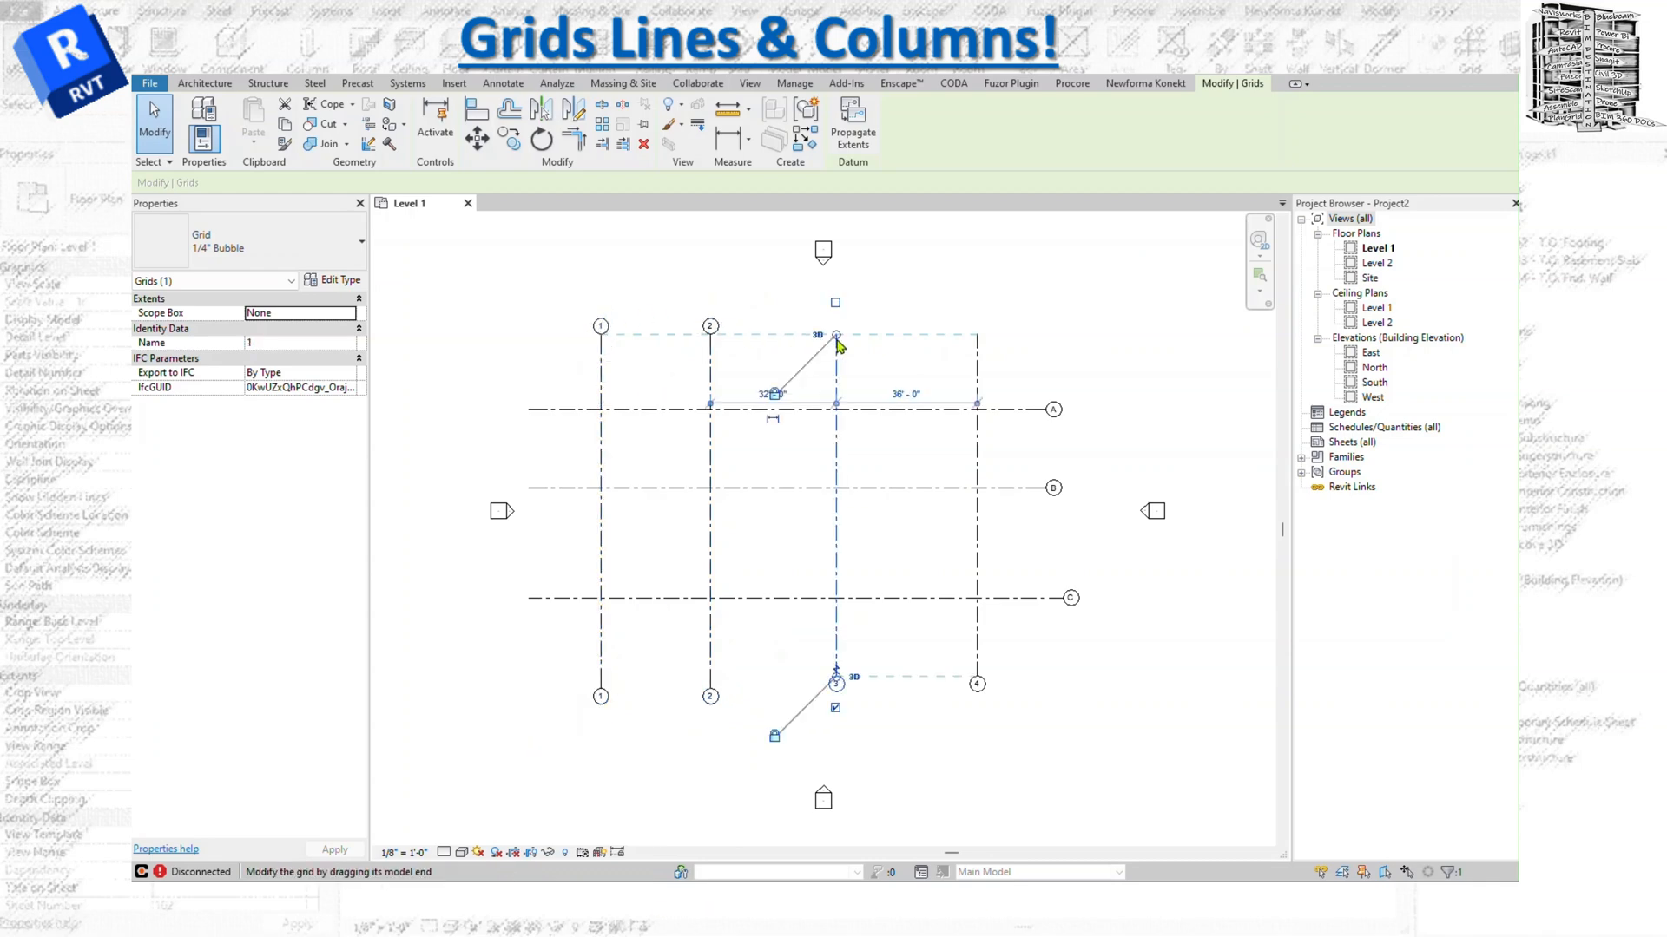
pyautogui.moveTo(835, 336); pyautogui.dragTo(976, 337)
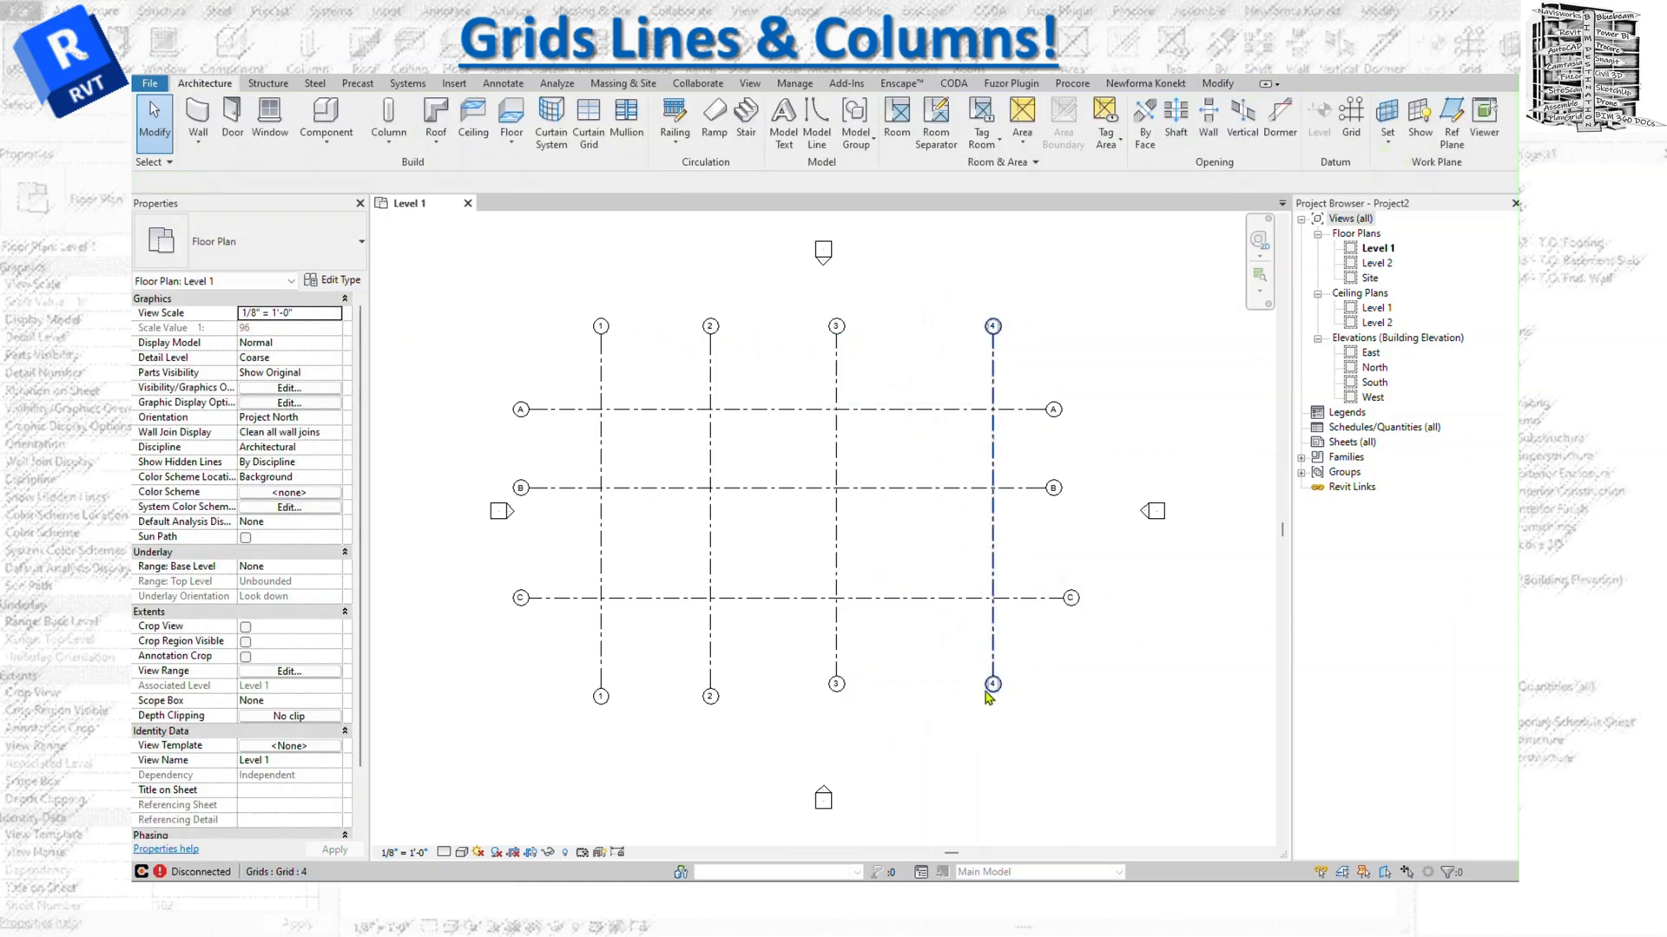
# Set grid C's temporary dimension from grid B to 30', then clear the selection
pyautogui.click(993, 683)
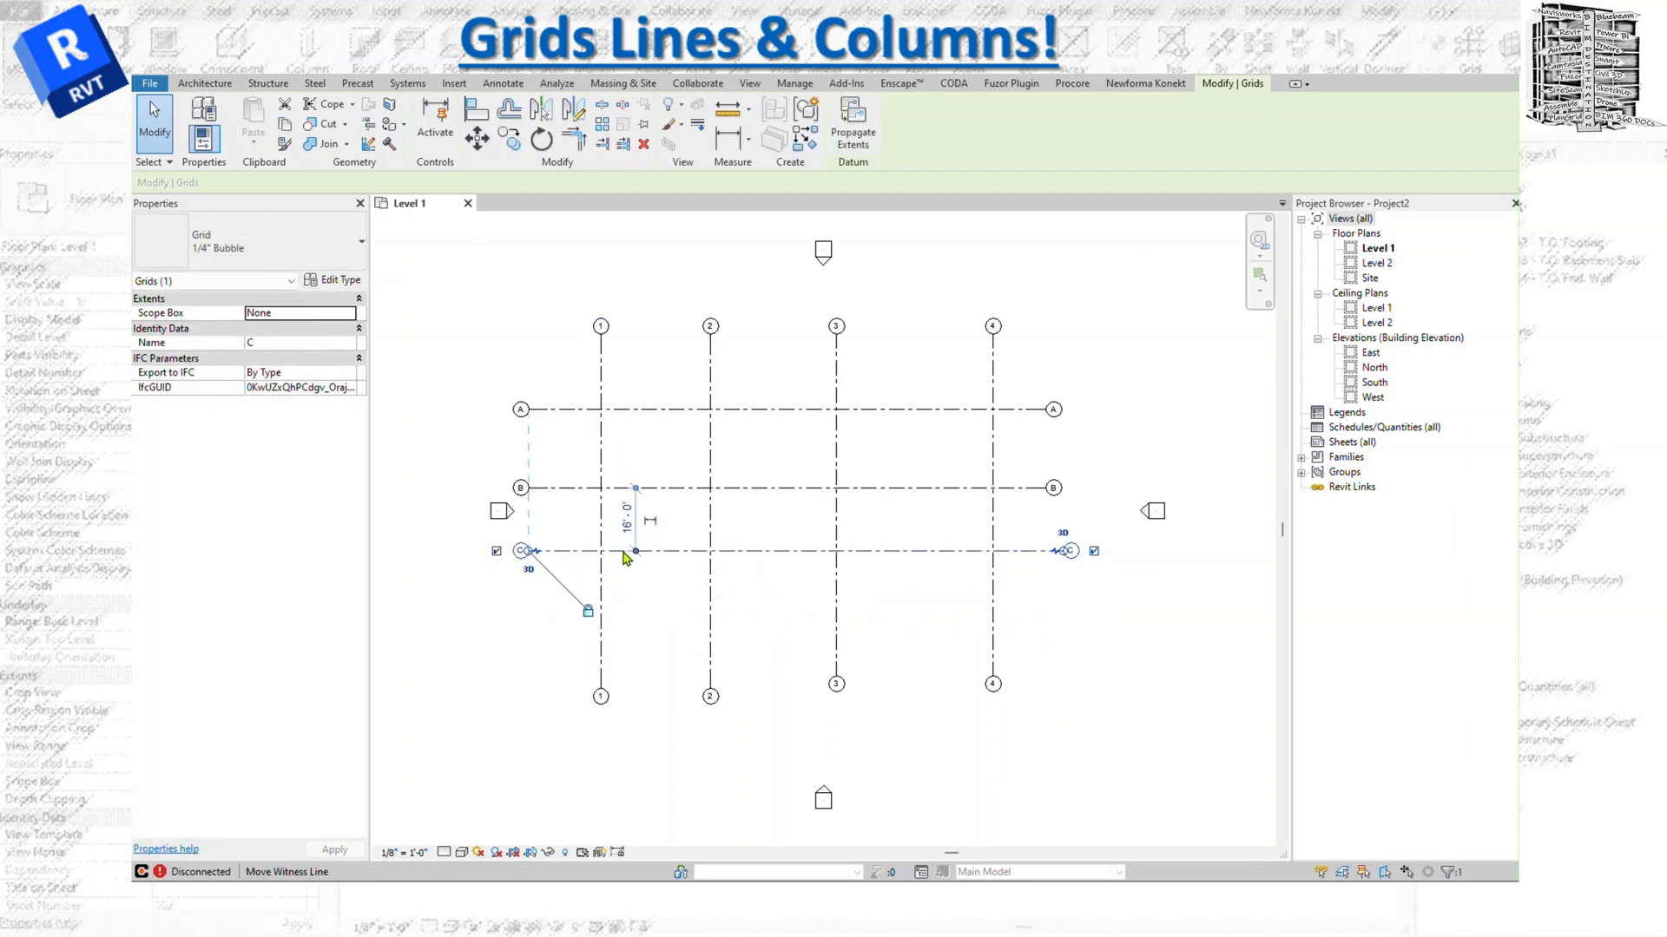
pyautogui.click(744, 551)
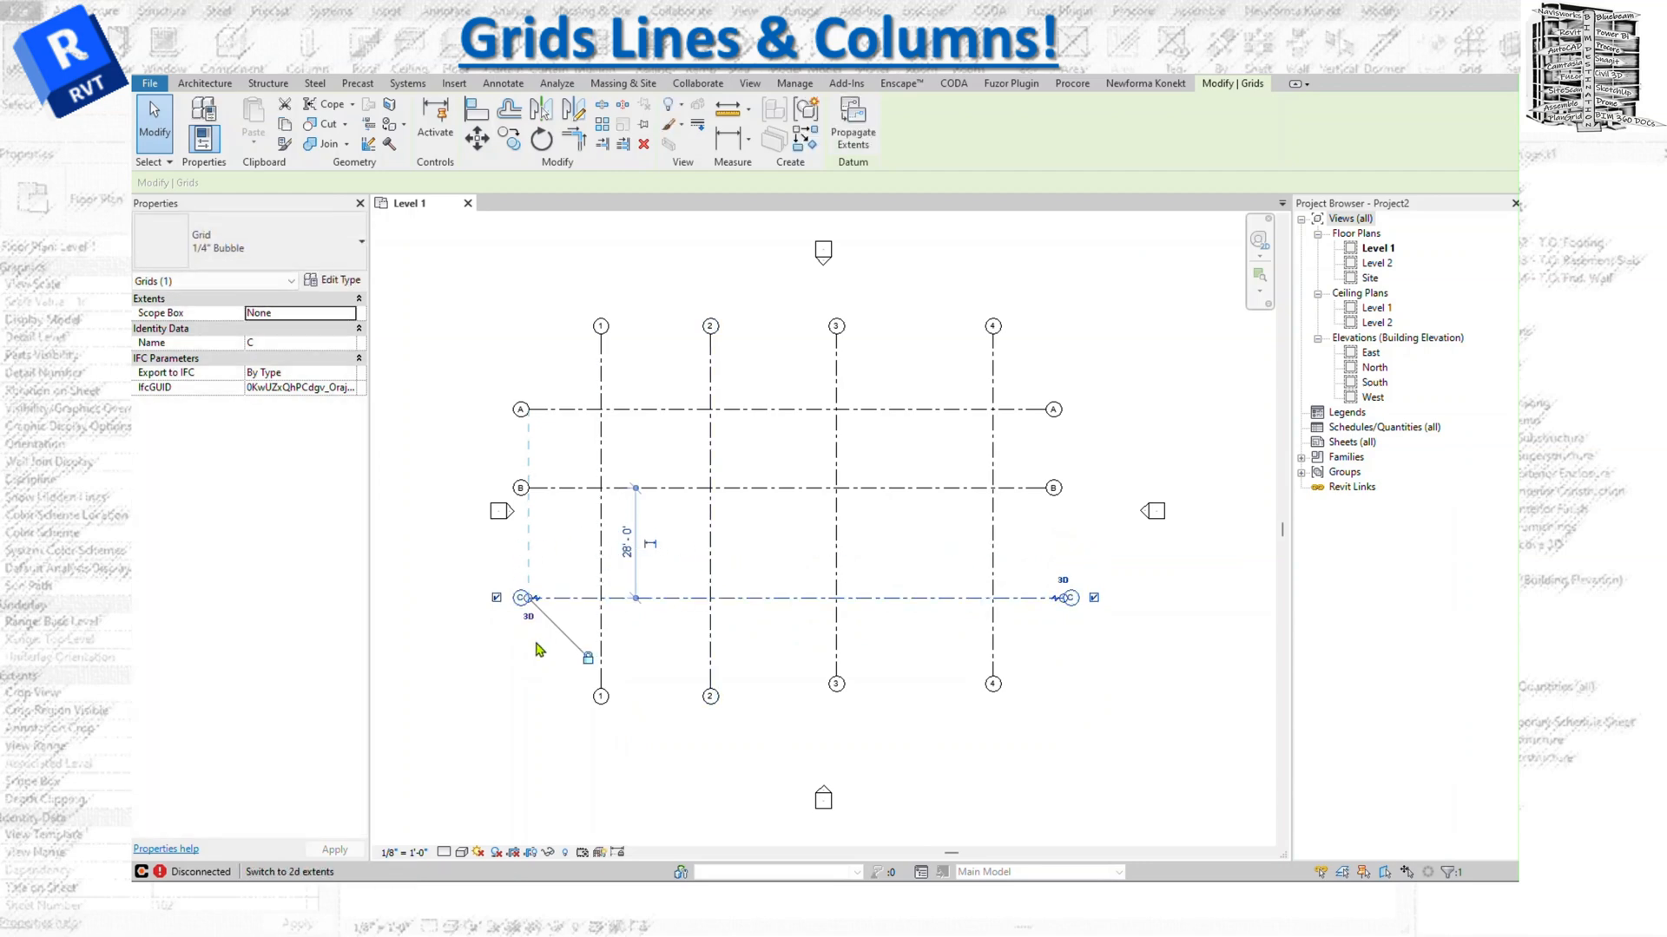
pyautogui.moveTo(1080, 644)
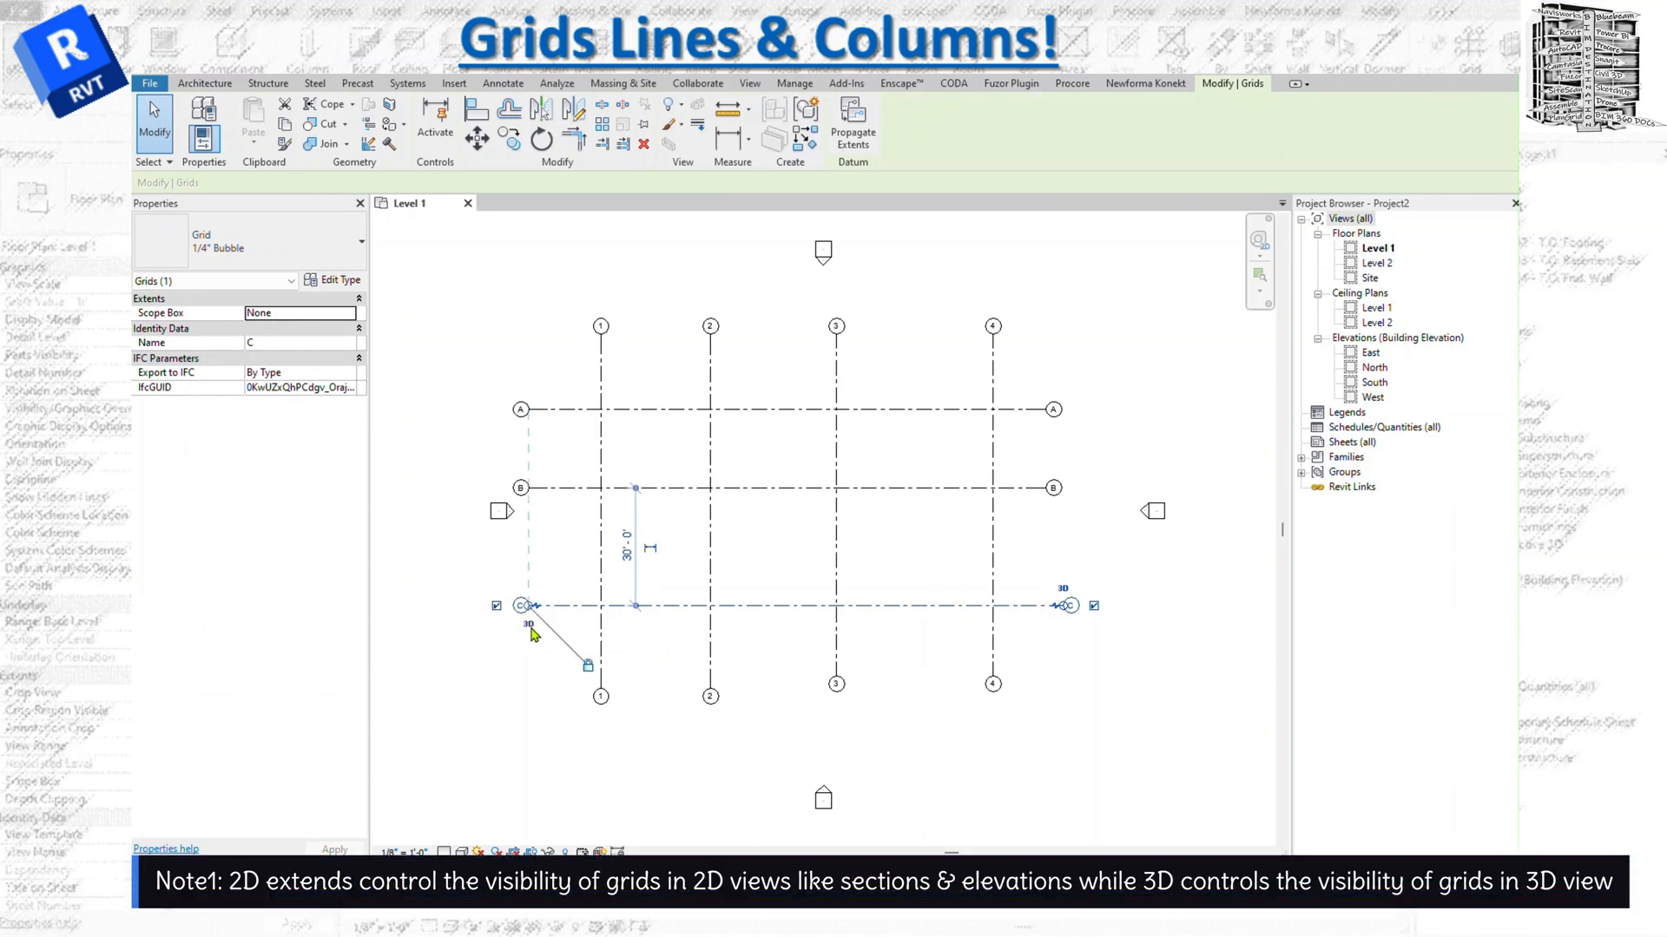
pyautogui.moveTo(528, 625)
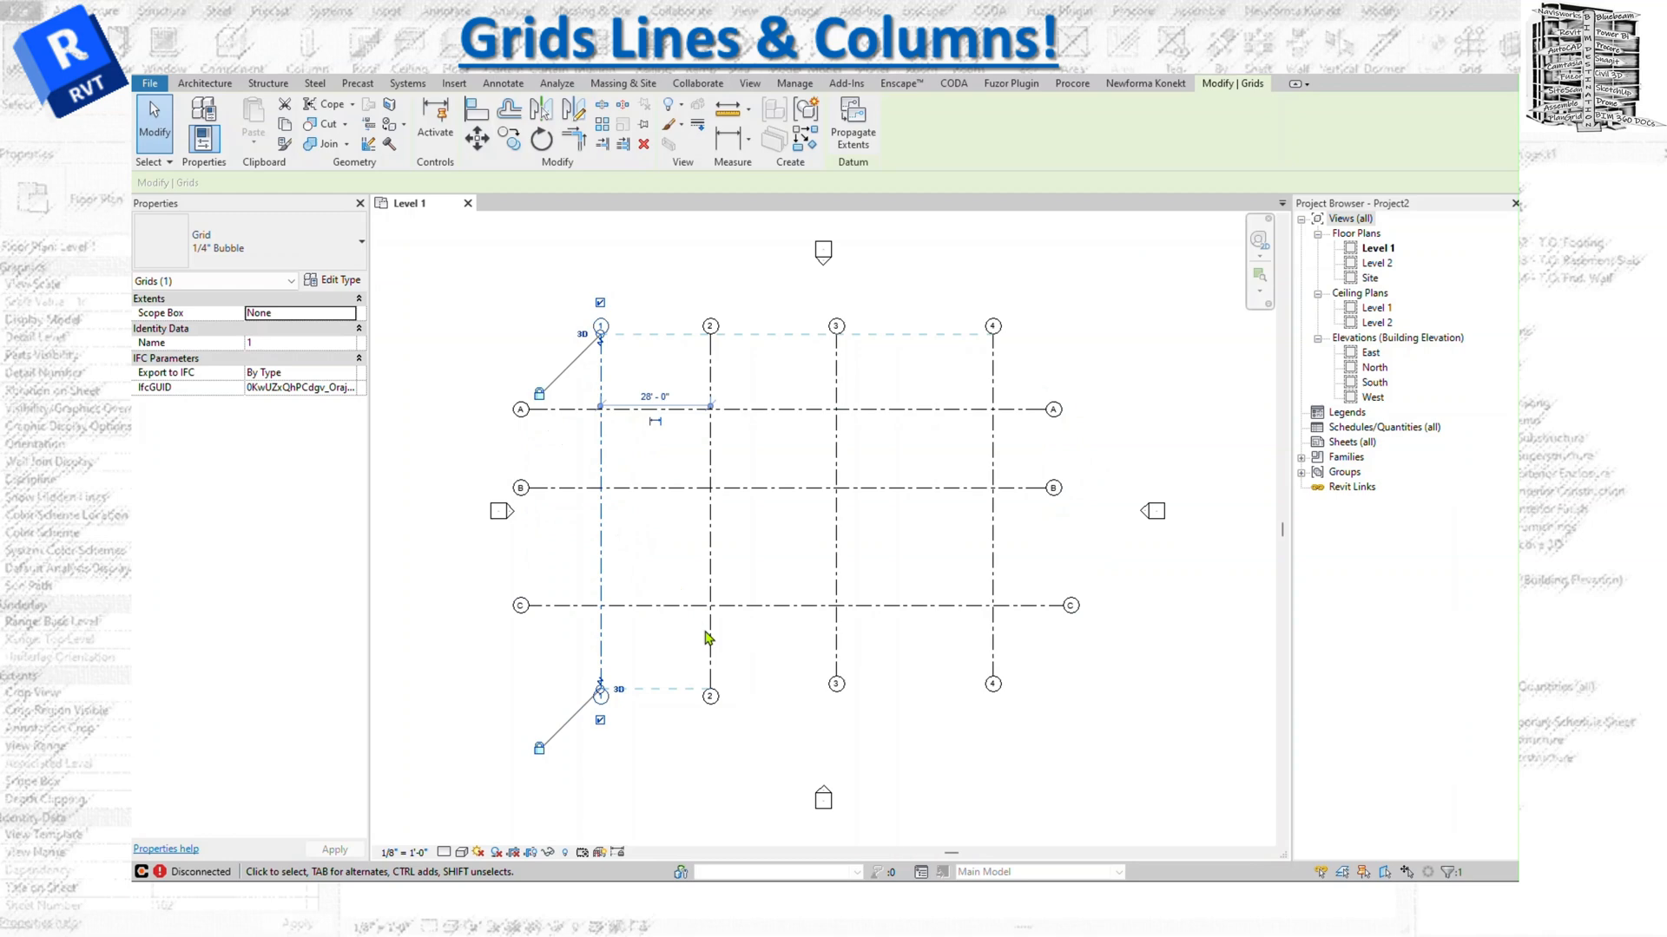
pyautogui.moveTo(781, 681)
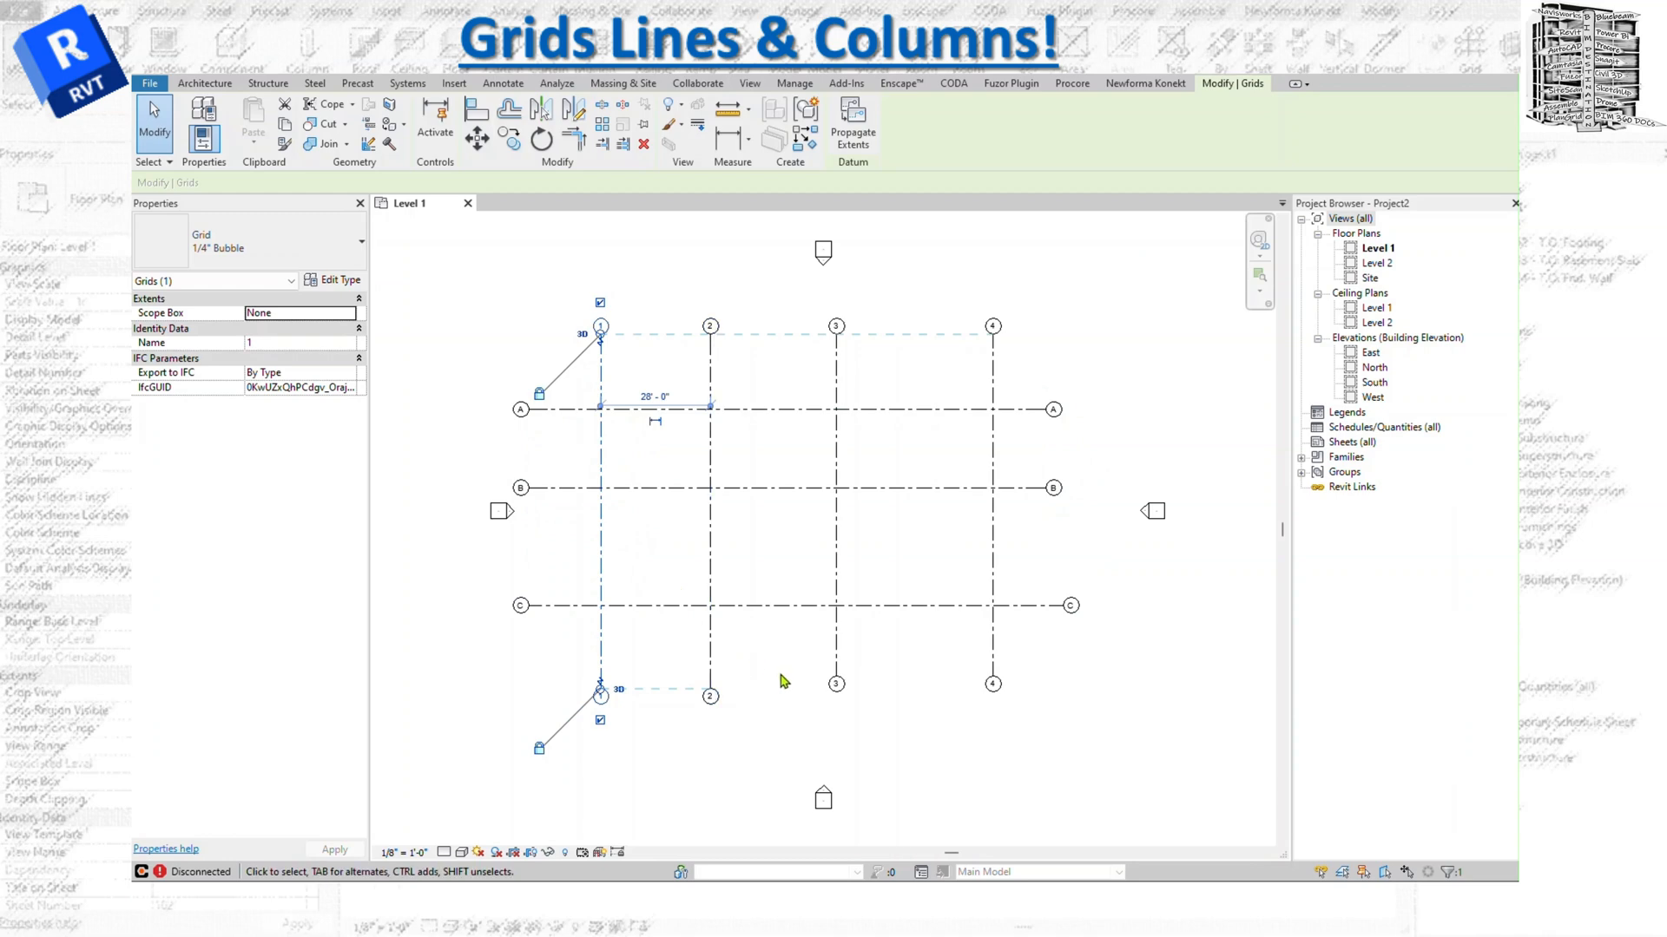
pyautogui.click(781, 681)
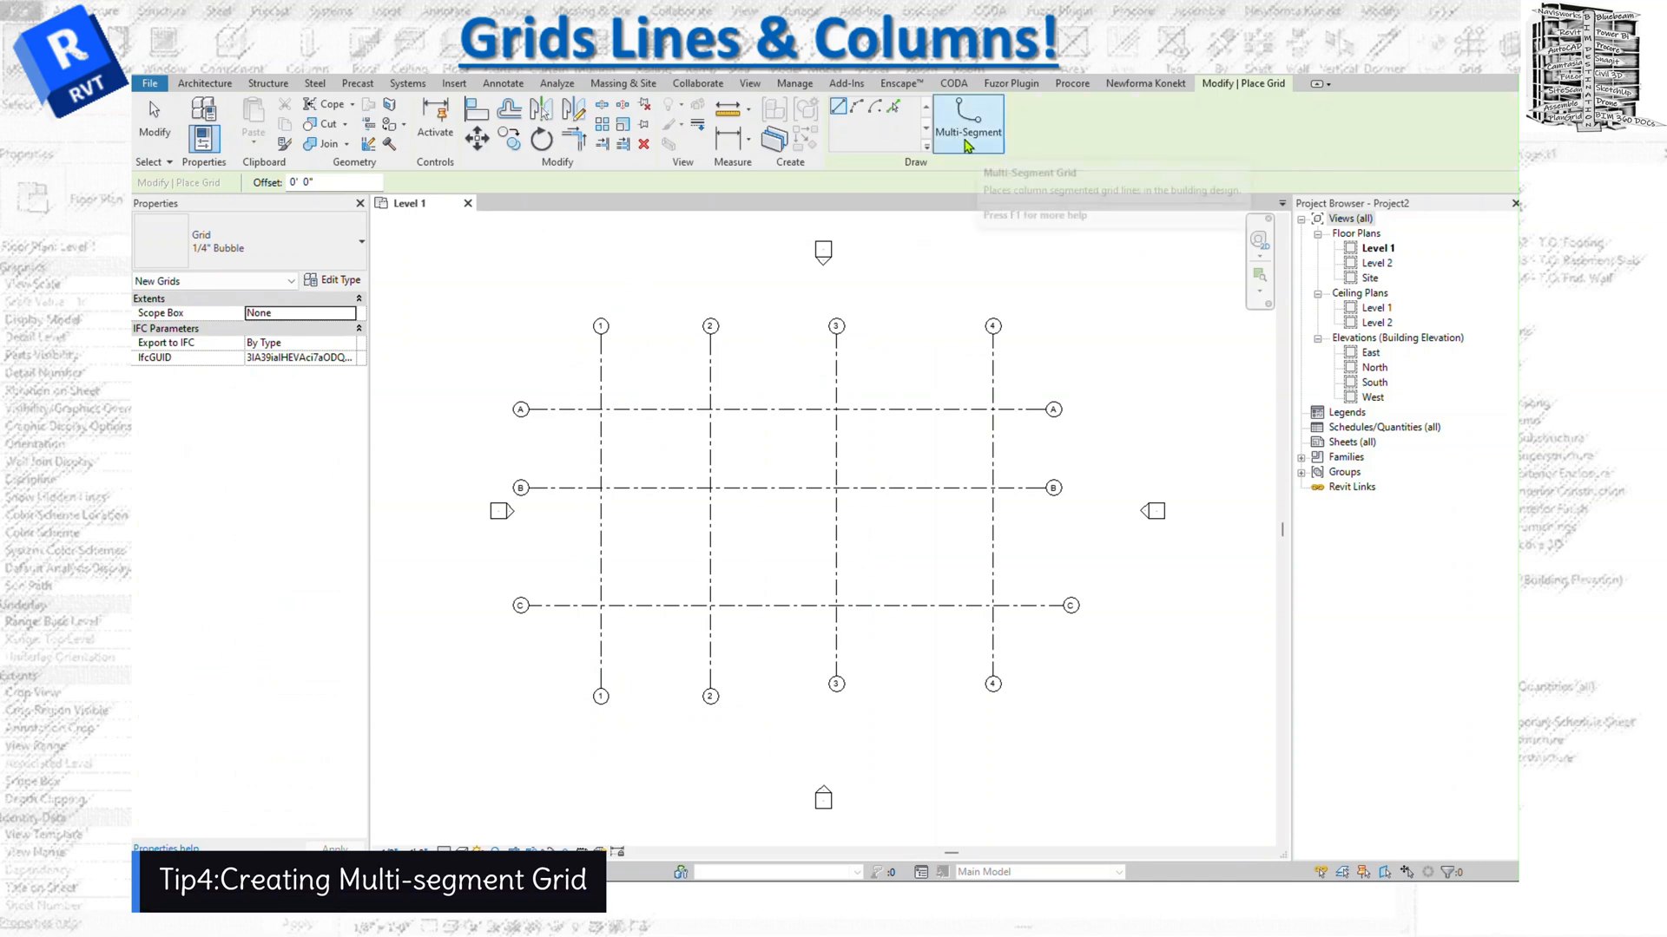
pyautogui.moveTo(966, 119)
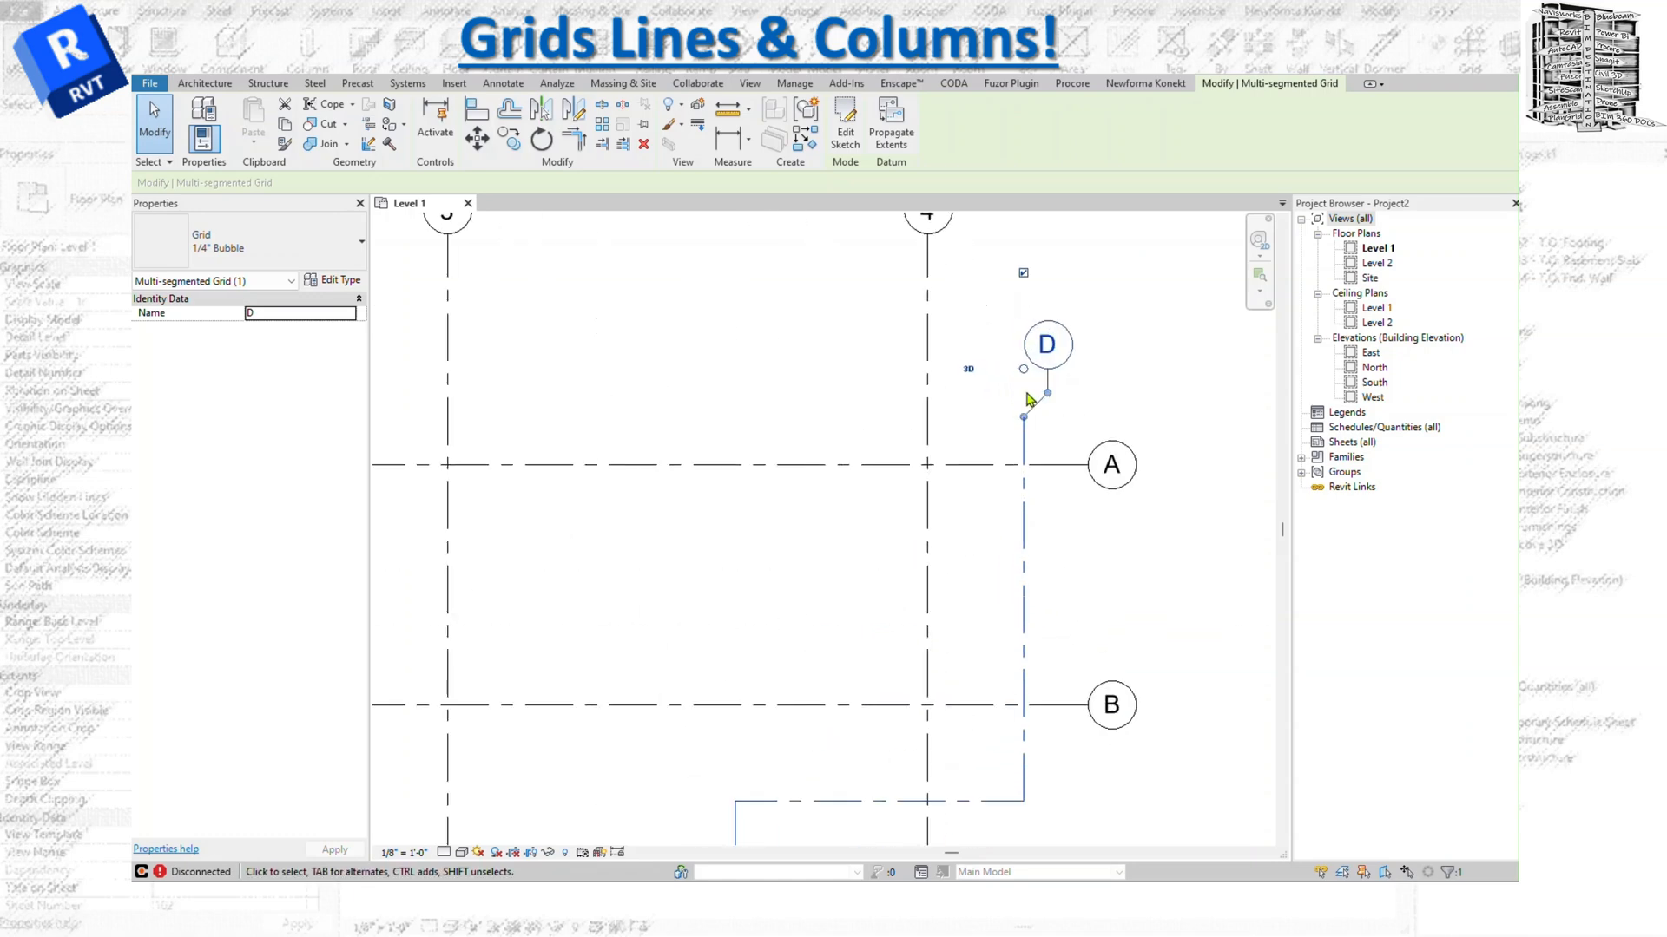
# Drag grid D's bubble sideways onto an elbow offset
pyautogui.moveTo(1047, 368); pyautogui.dragTo(1084, 356)
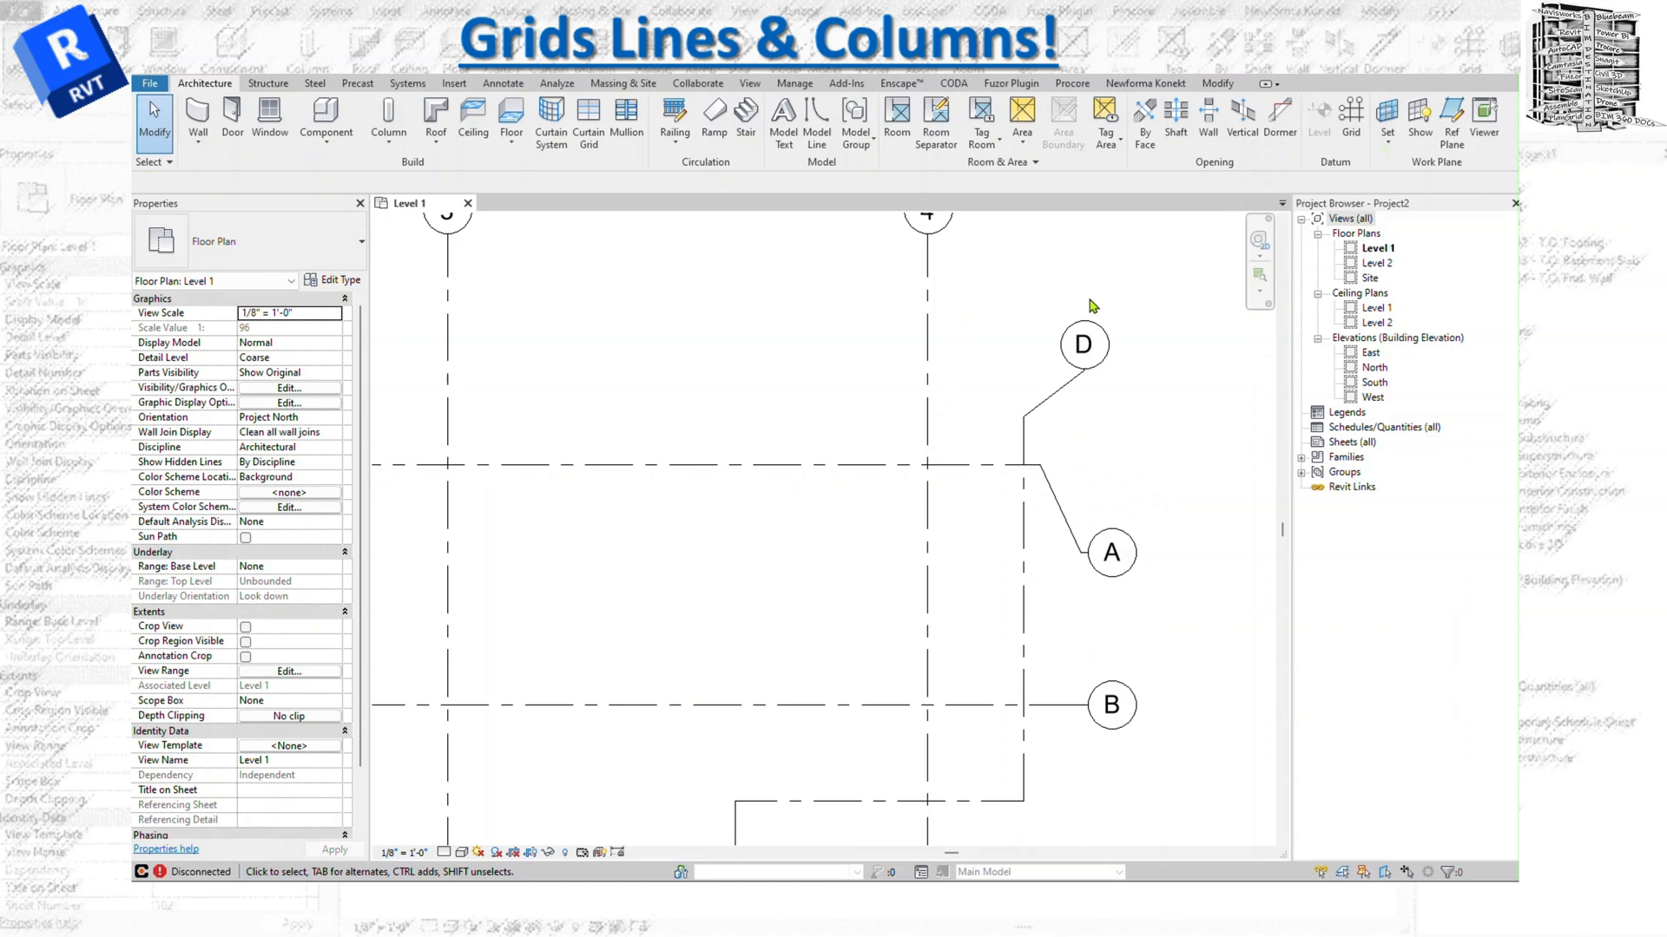
pyautogui.moveTo(999, 465)
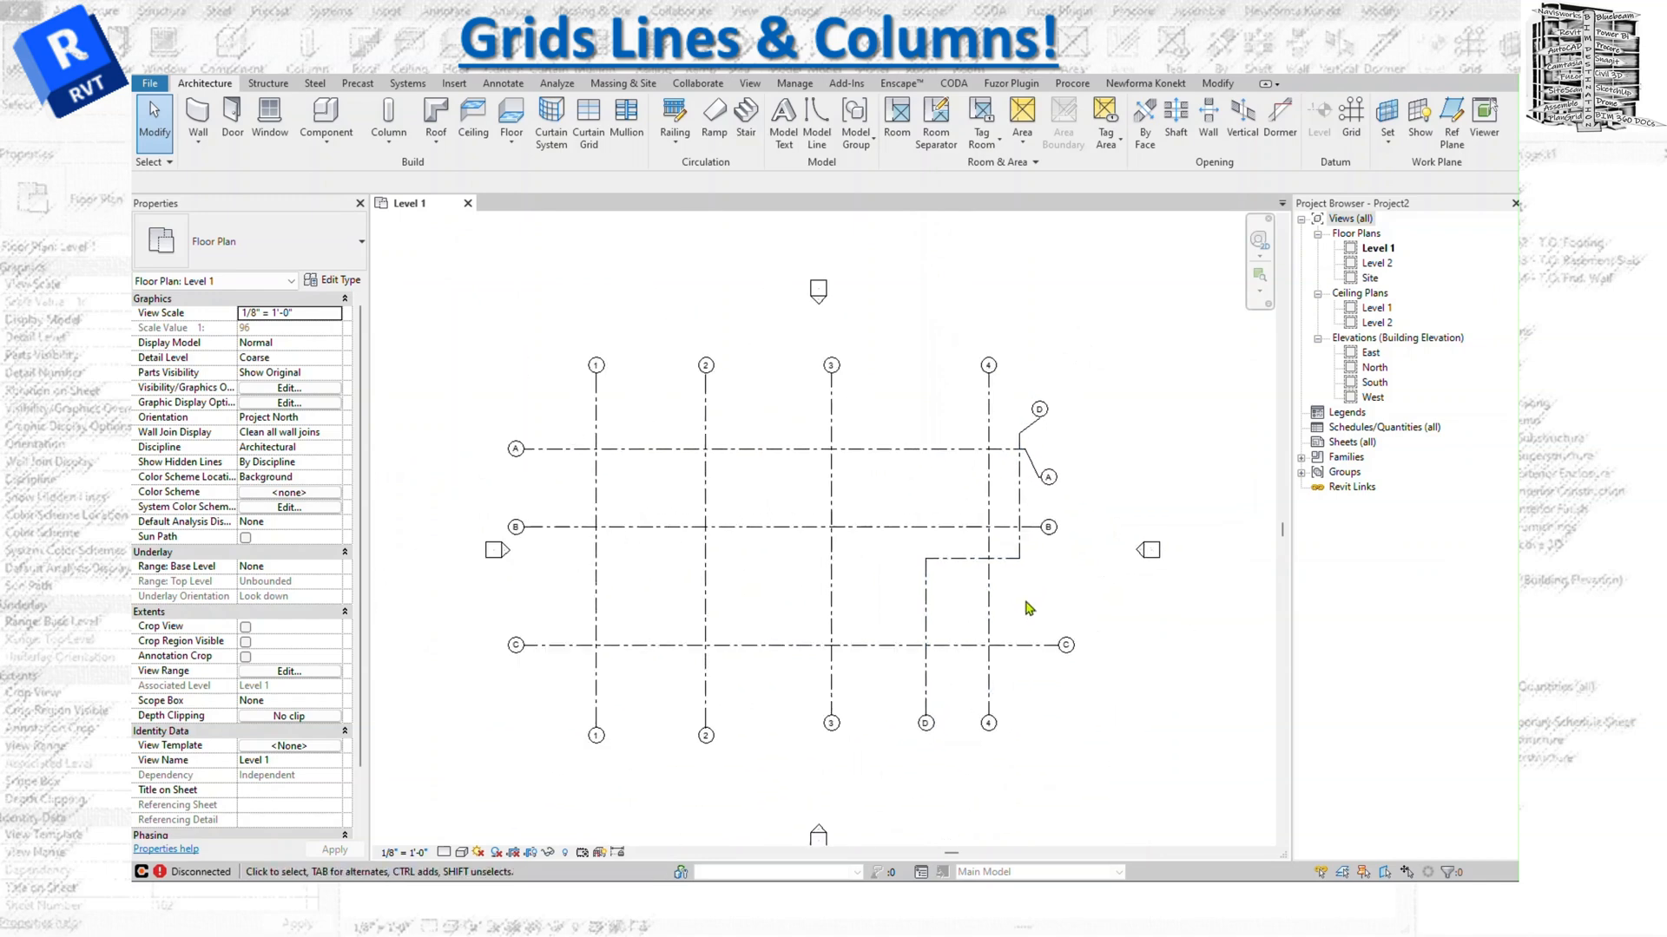
pyautogui.moveTo(327, 119)
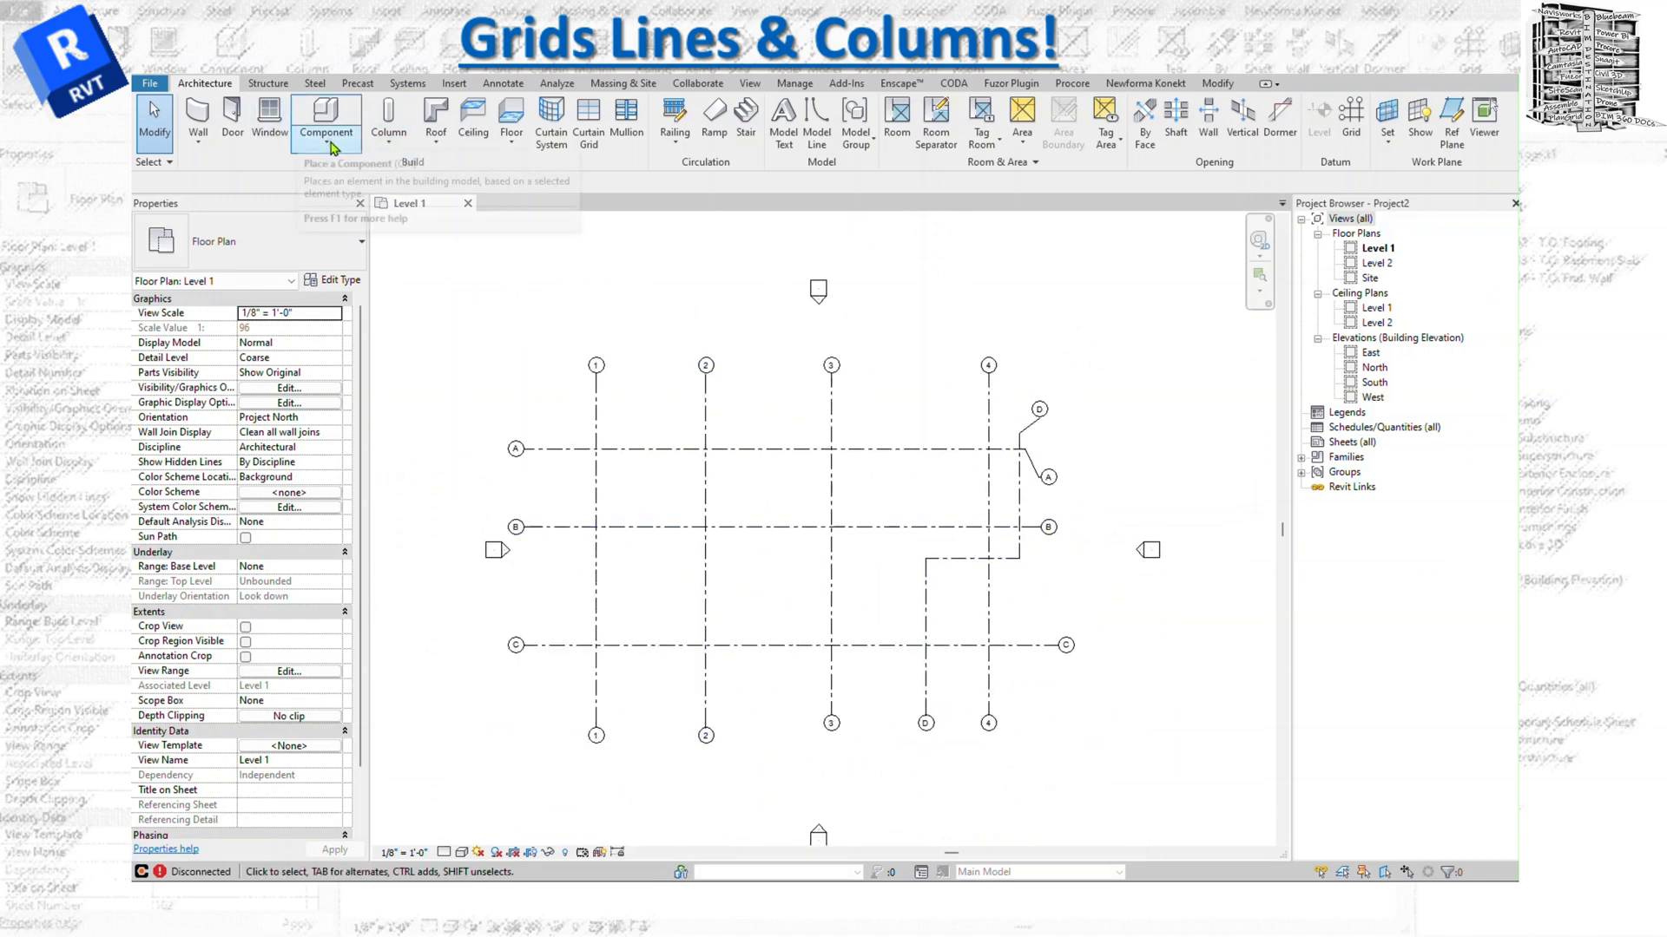
# Place 24x24 rectangular architectural columns with unconnected height at grid intersections like 1/B
pyautogui.click(388, 119)
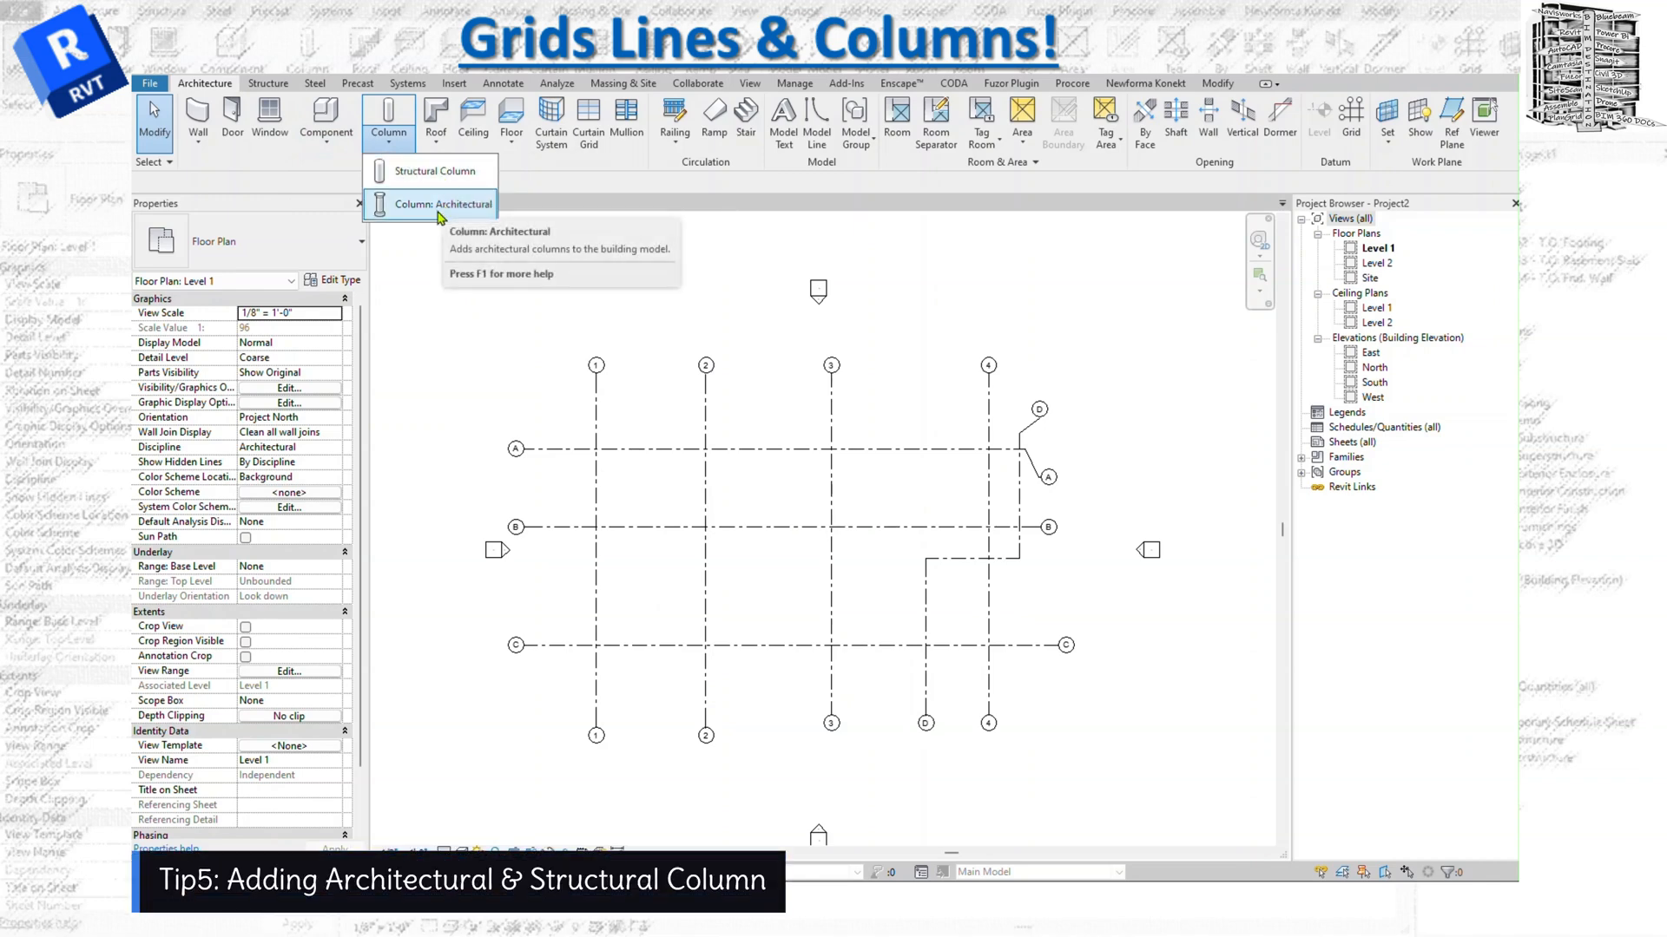
pyautogui.click(430, 203)
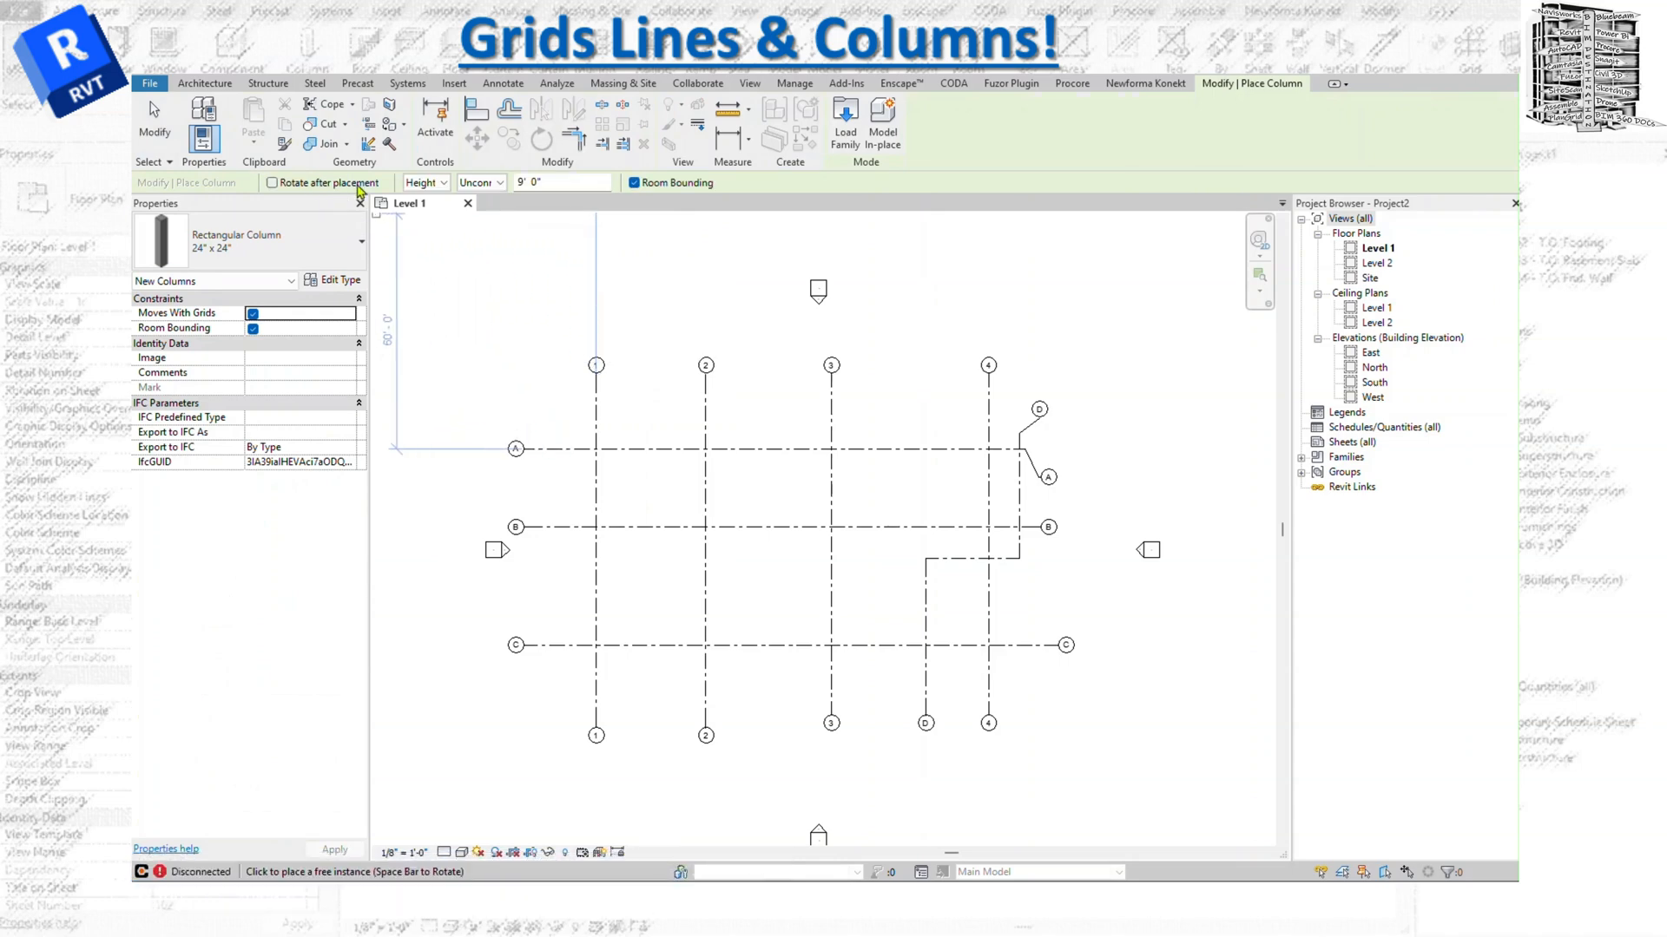
pyautogui.click(358, 242)
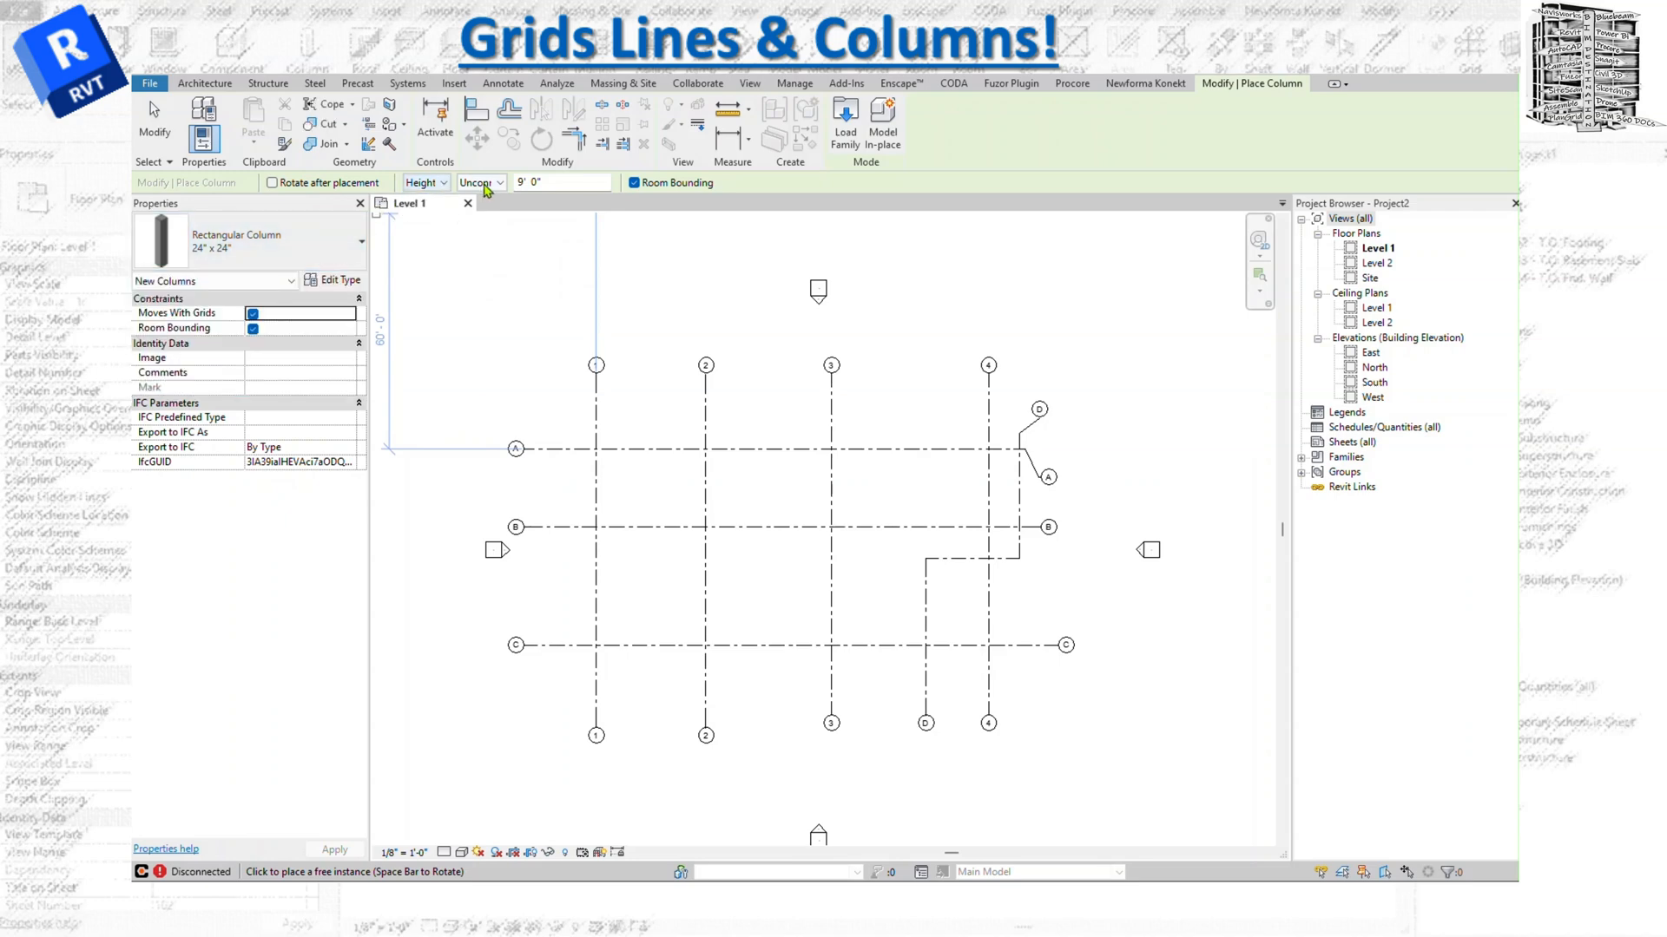
pyautogui.click(480, 182)
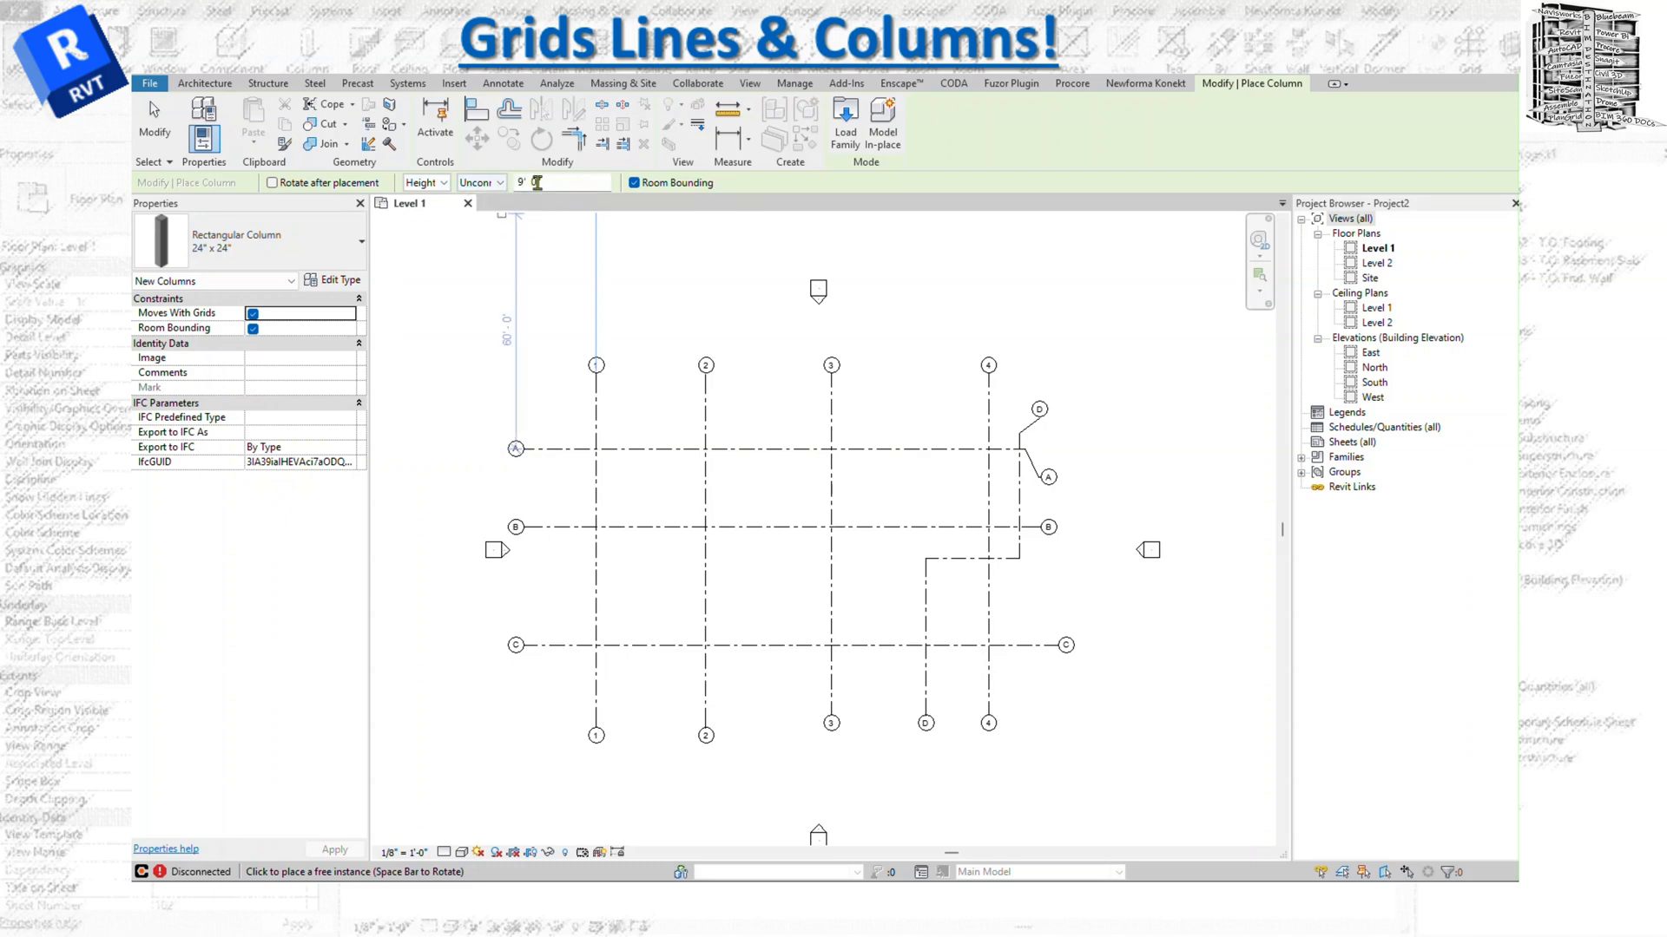
pyautogui.click(596, 448)
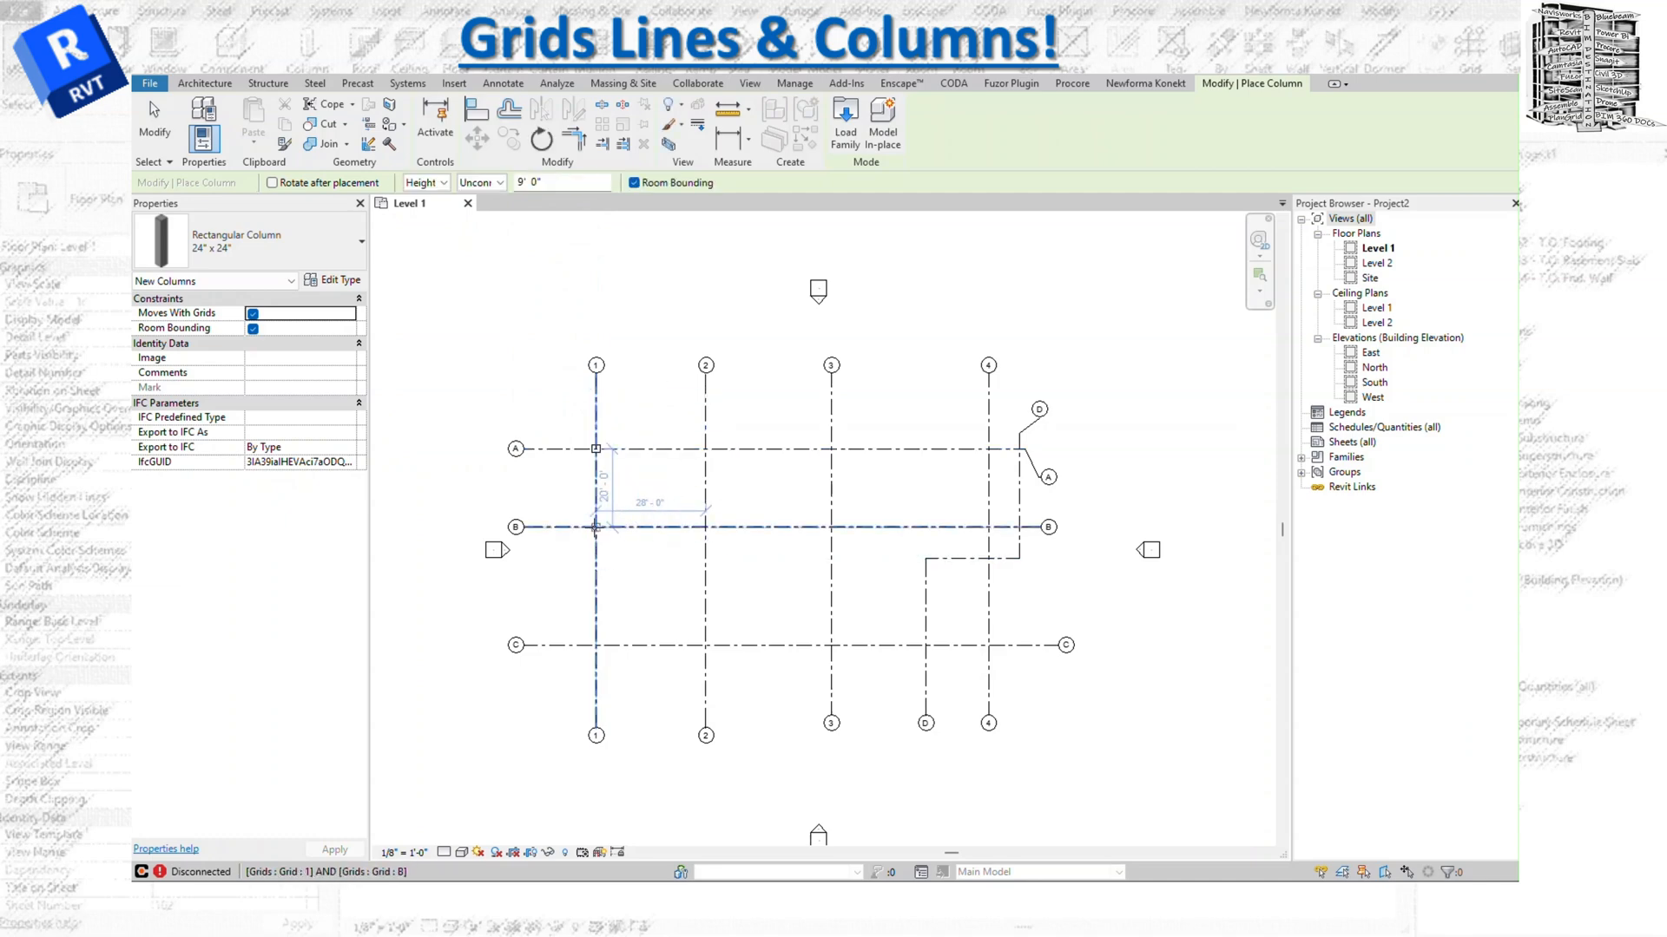
pyautogui.click(705, 526)
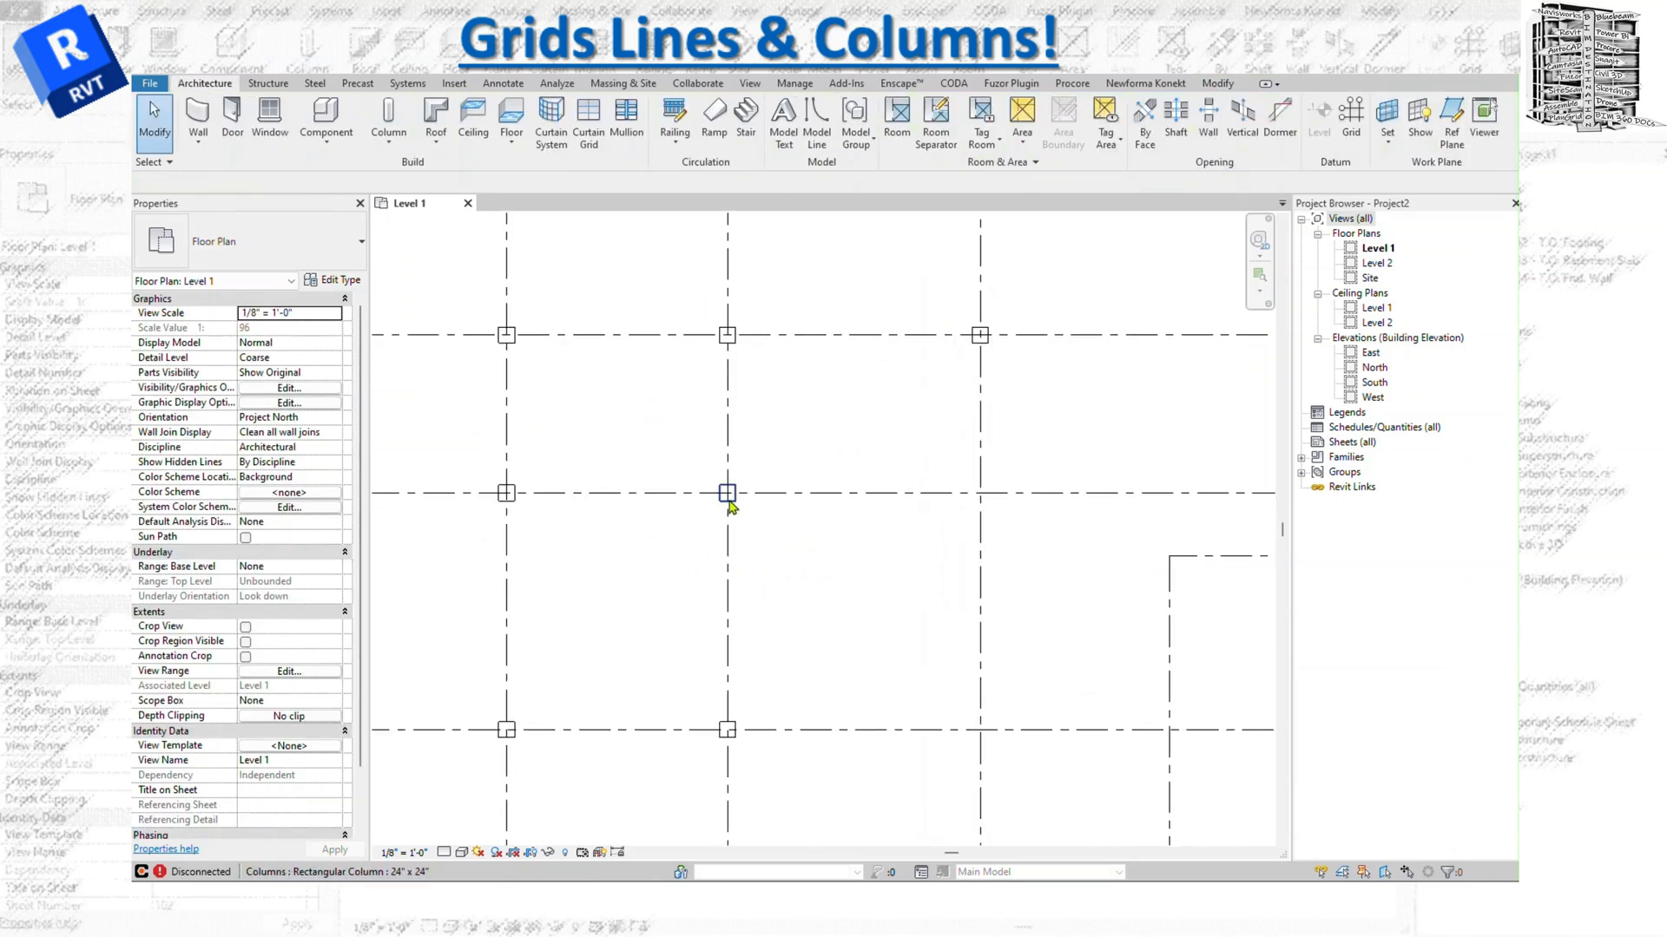
pyautogui.click(727, 492)
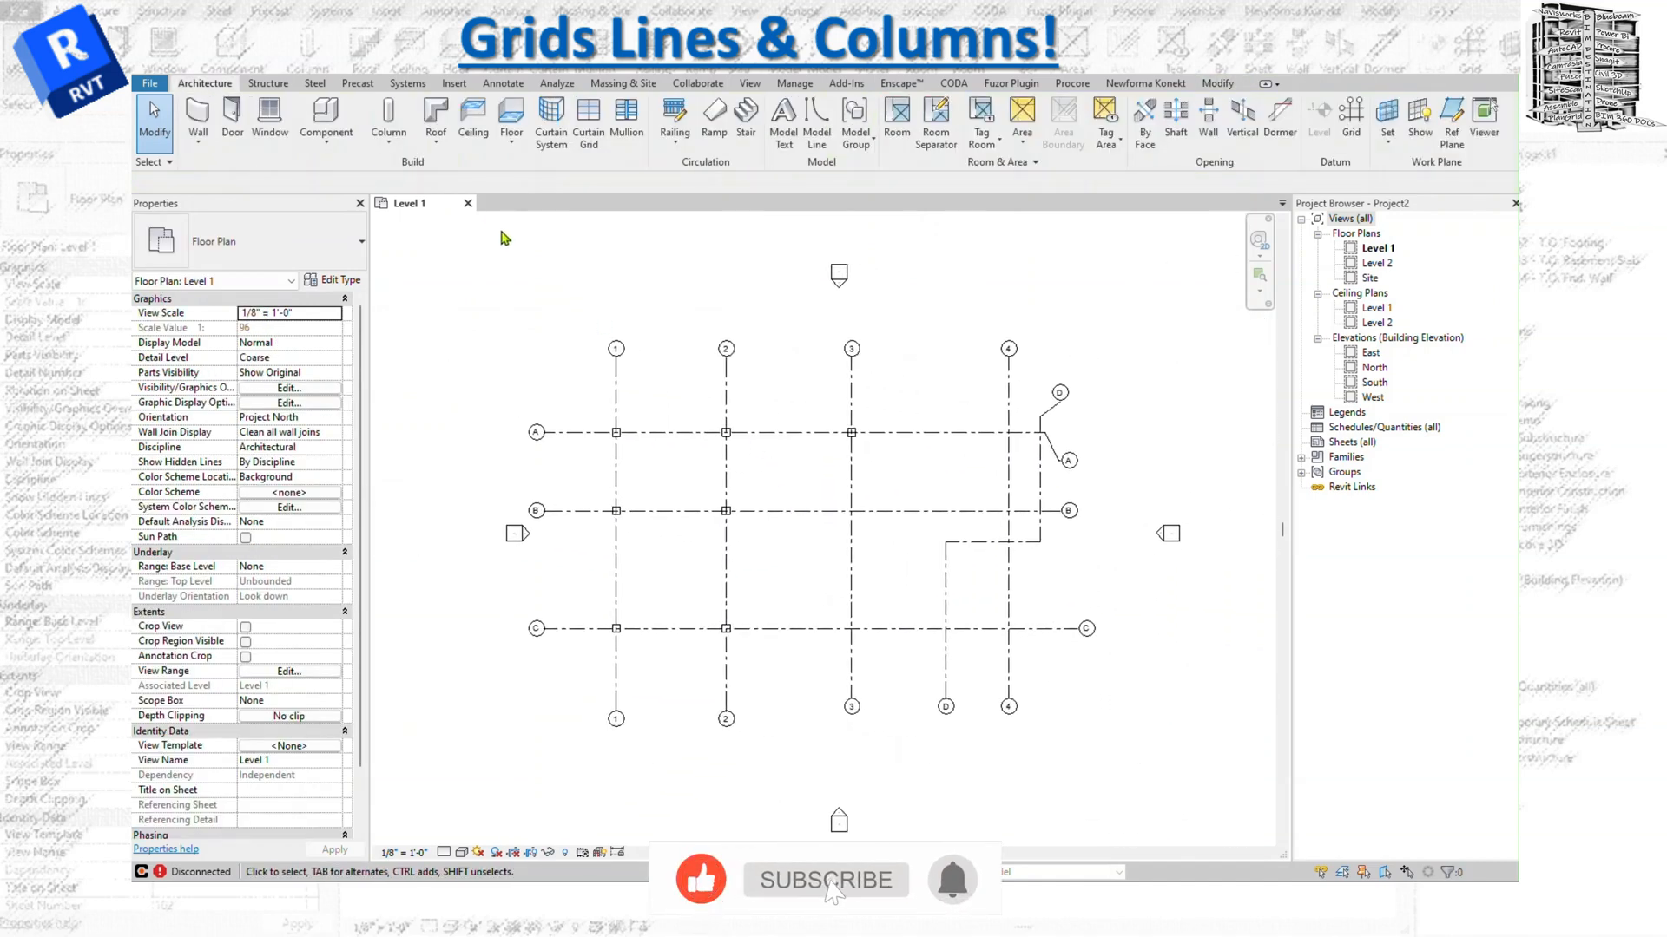
# Start W10X49 structural columns in At Grids mode and pick grid C
pyautogui.click(388, 119)
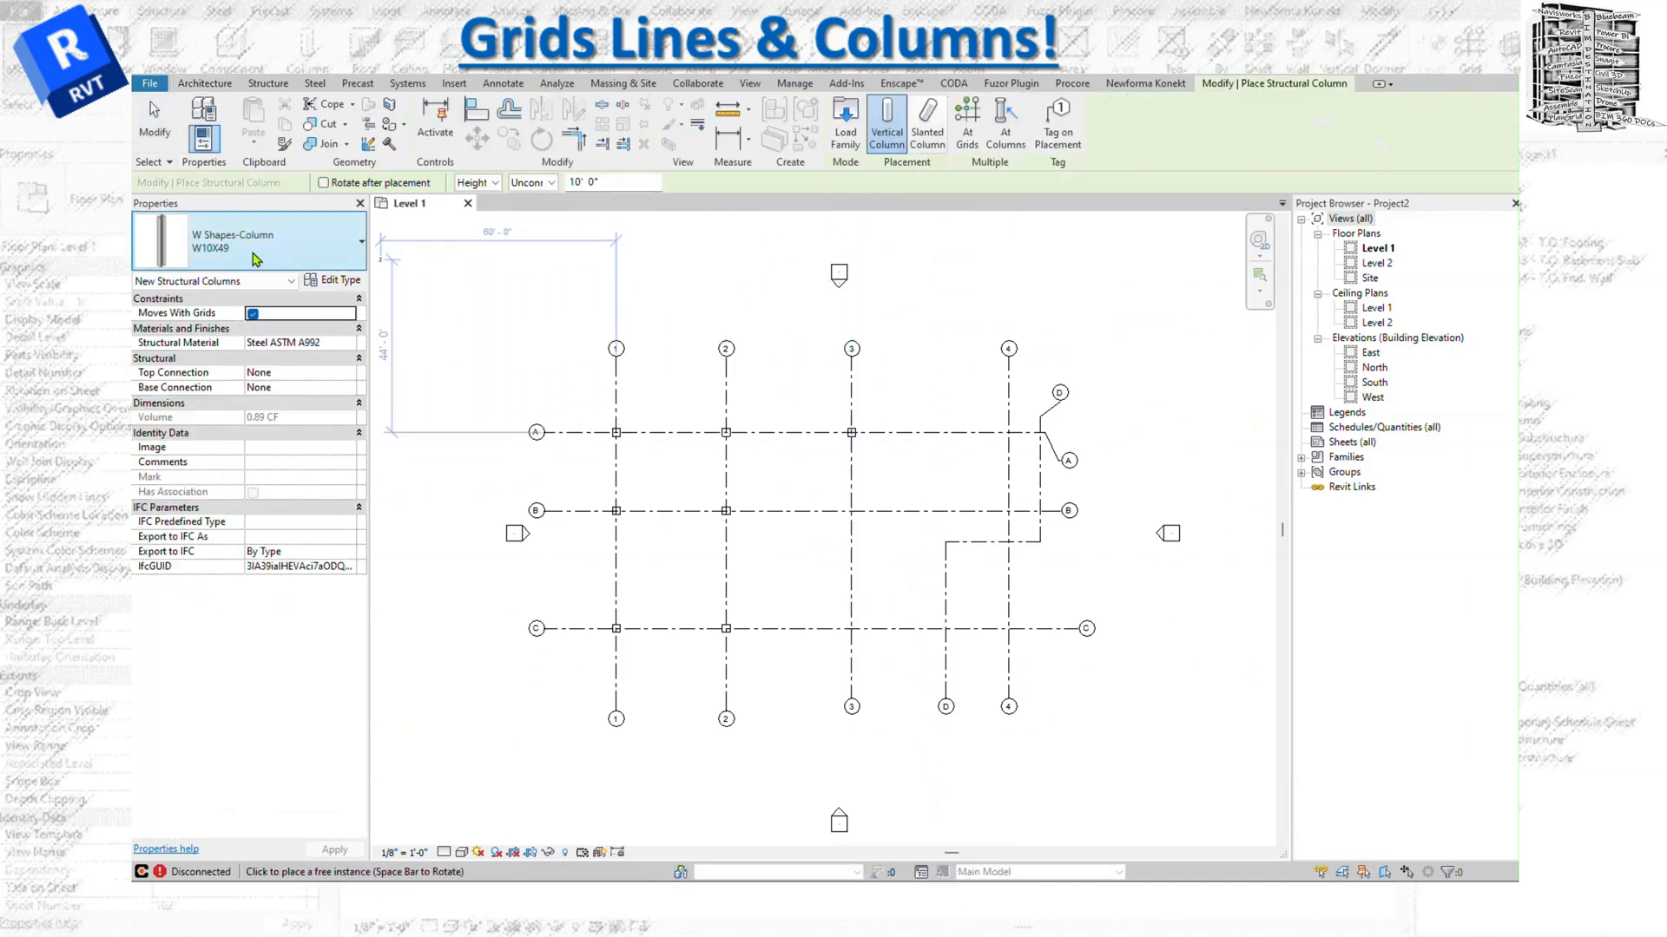
pyautogui.moveTo(213, 280)
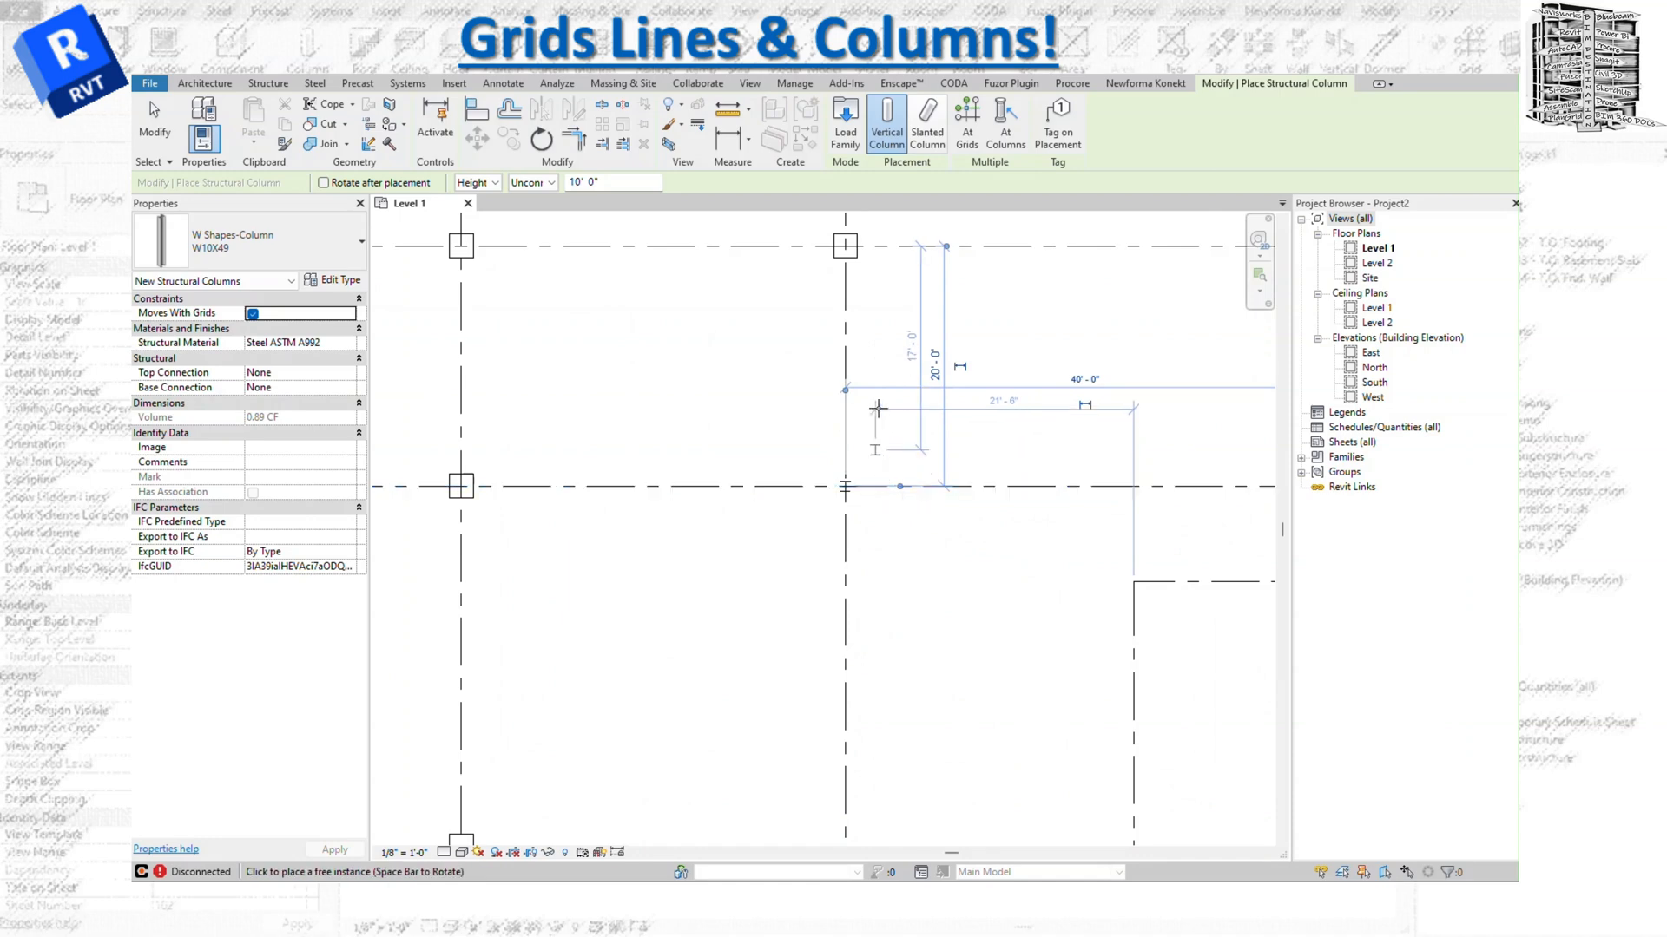
pyautogui.moveTo(967, 119)
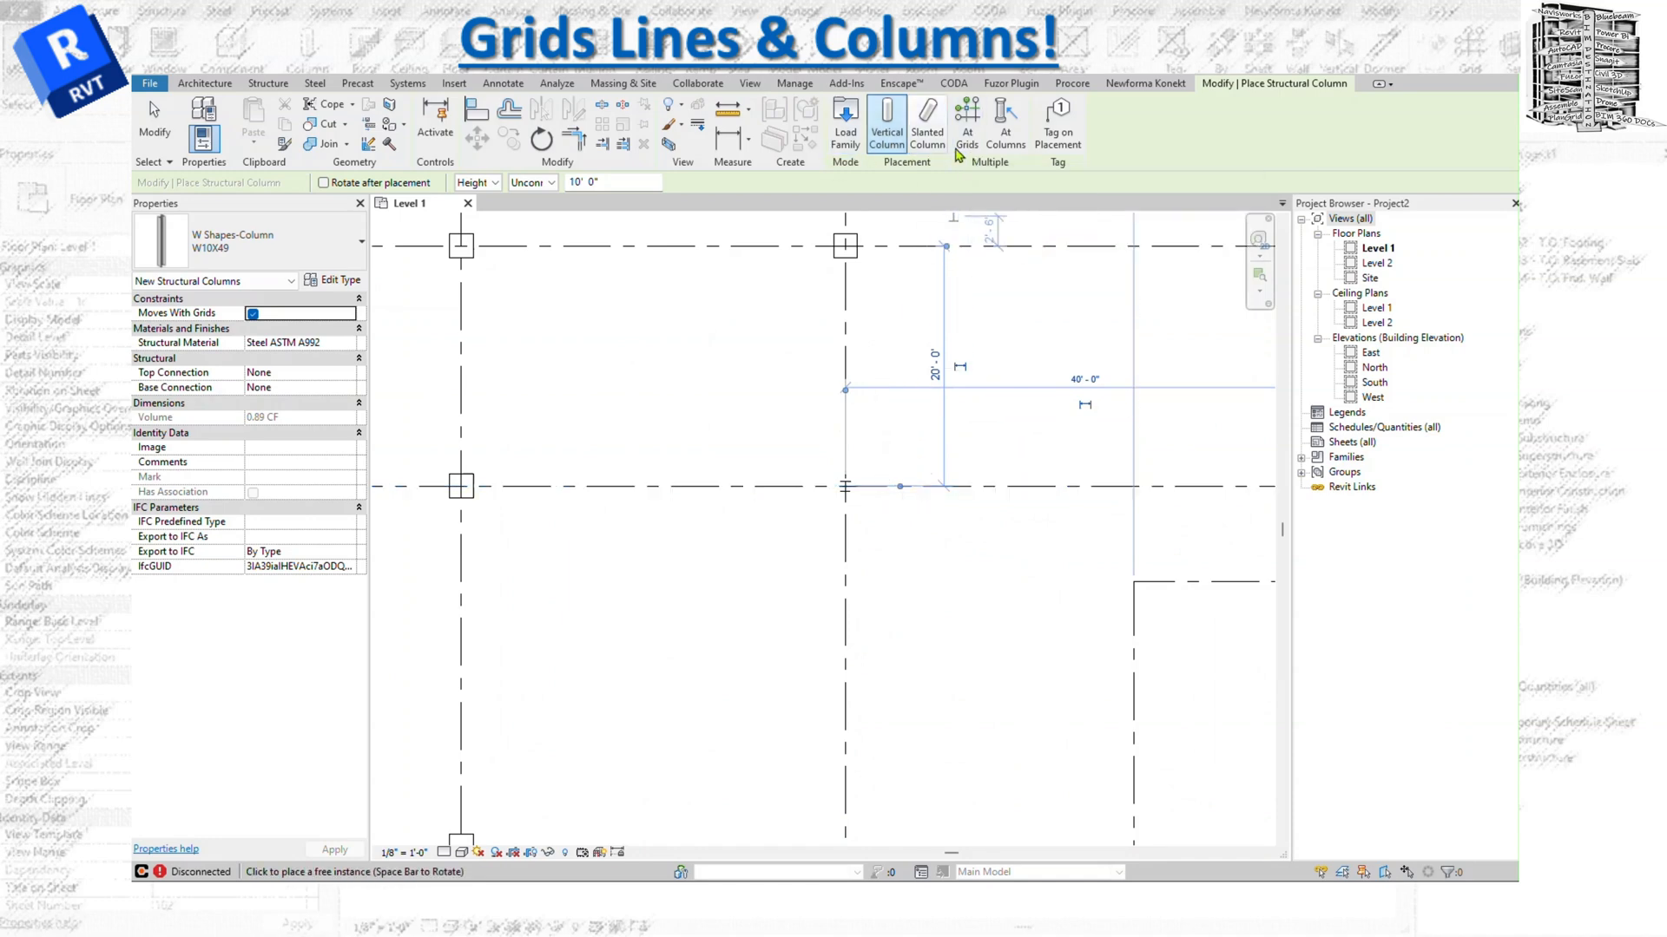
pyautogui.click(966, 120)
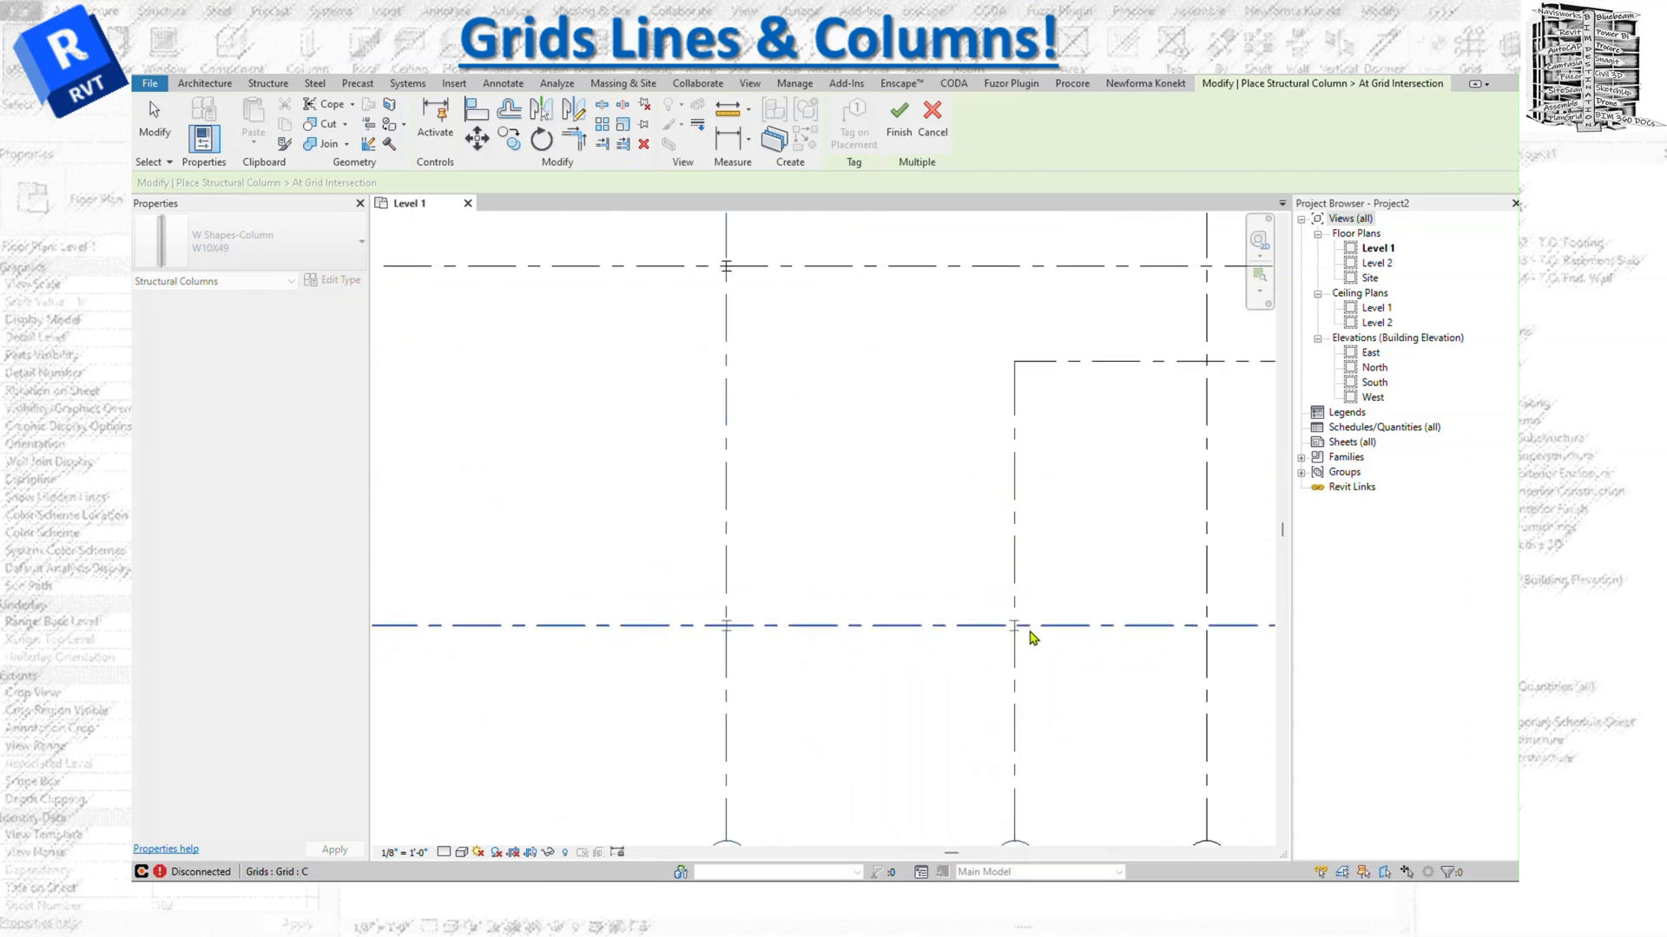
pyautogui.click(899, 117)
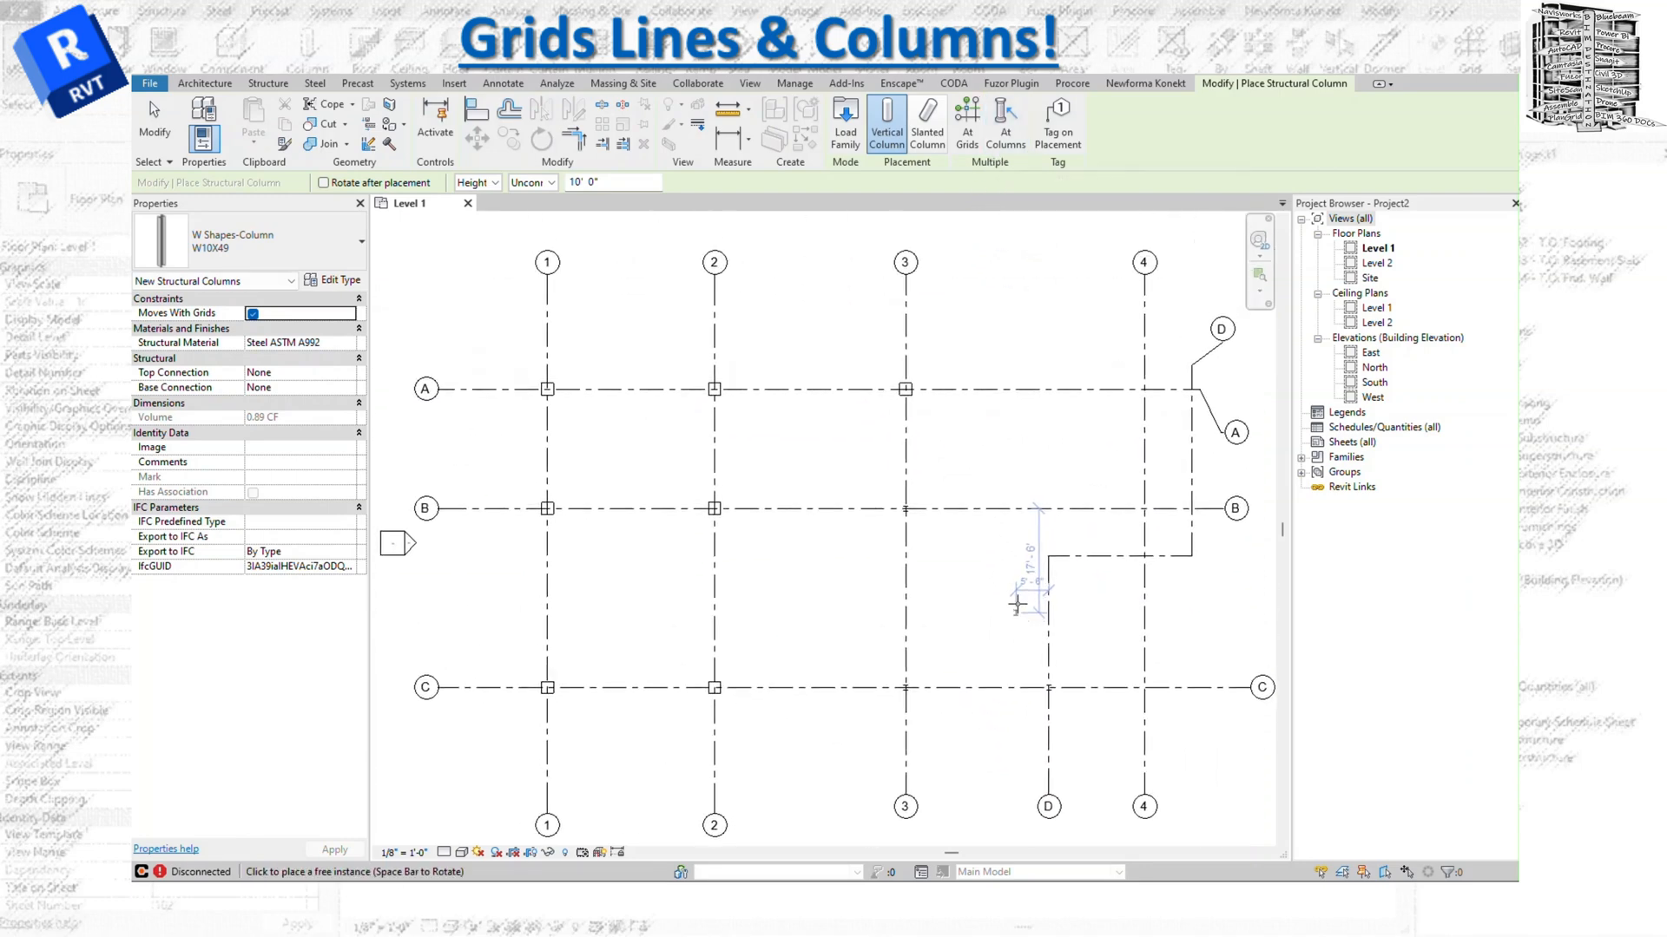
pyautogui.moveTo(1003, 120)
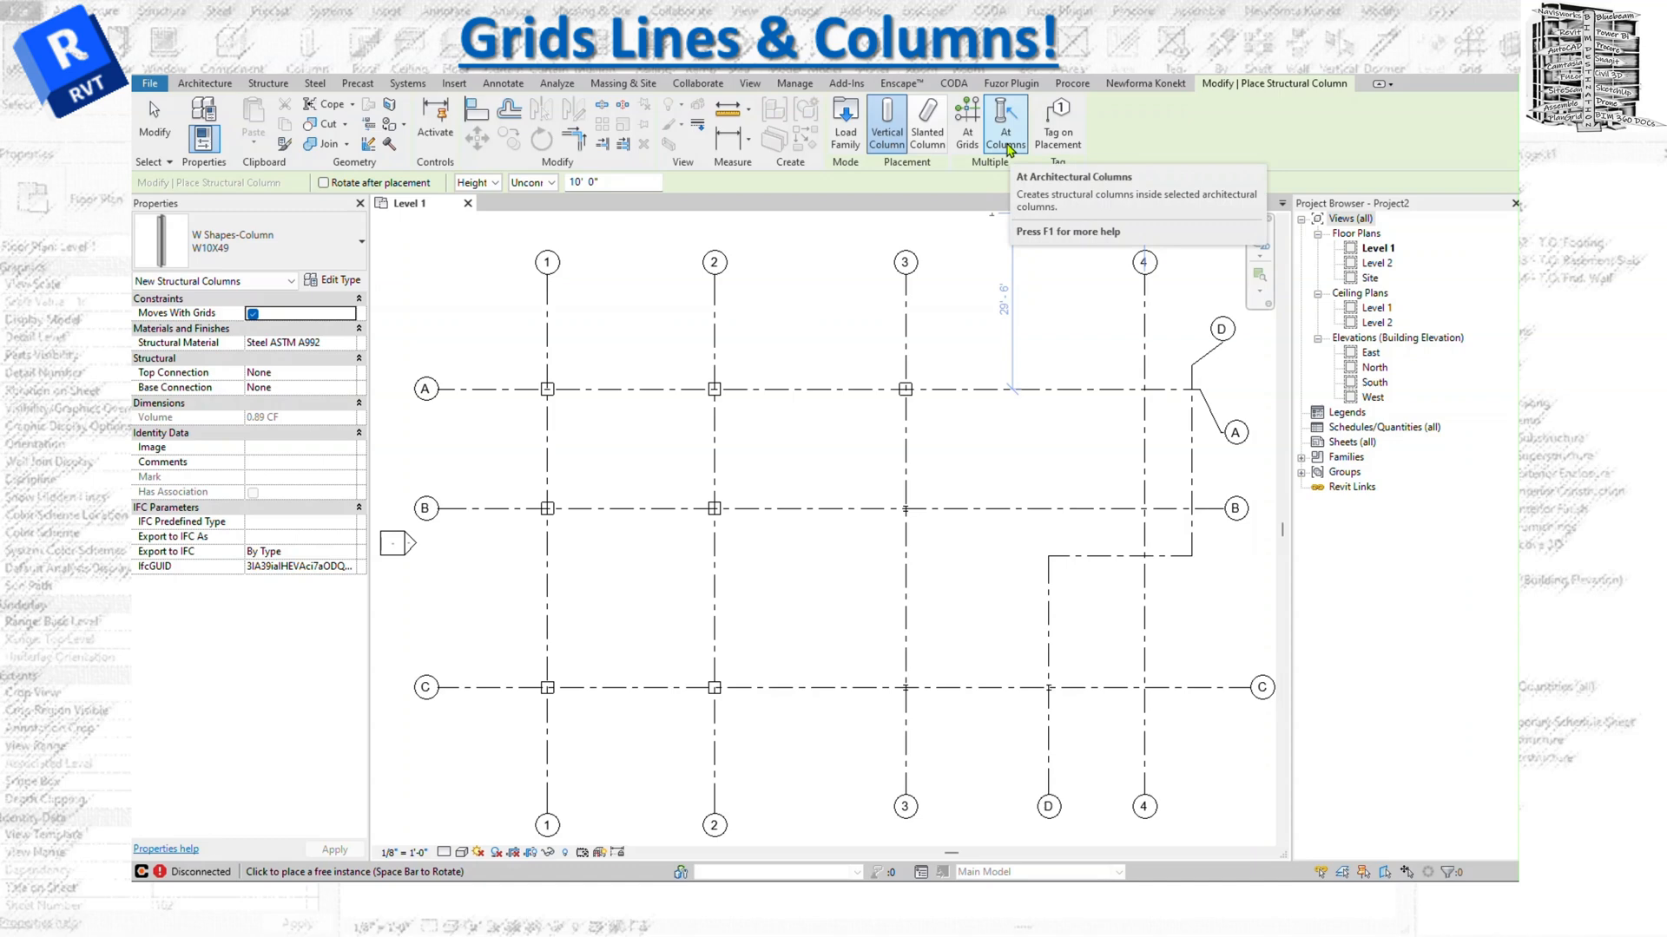
# Use At Columns to put structural columns inside the architectural columns
pyautogui.click(1004, 117)
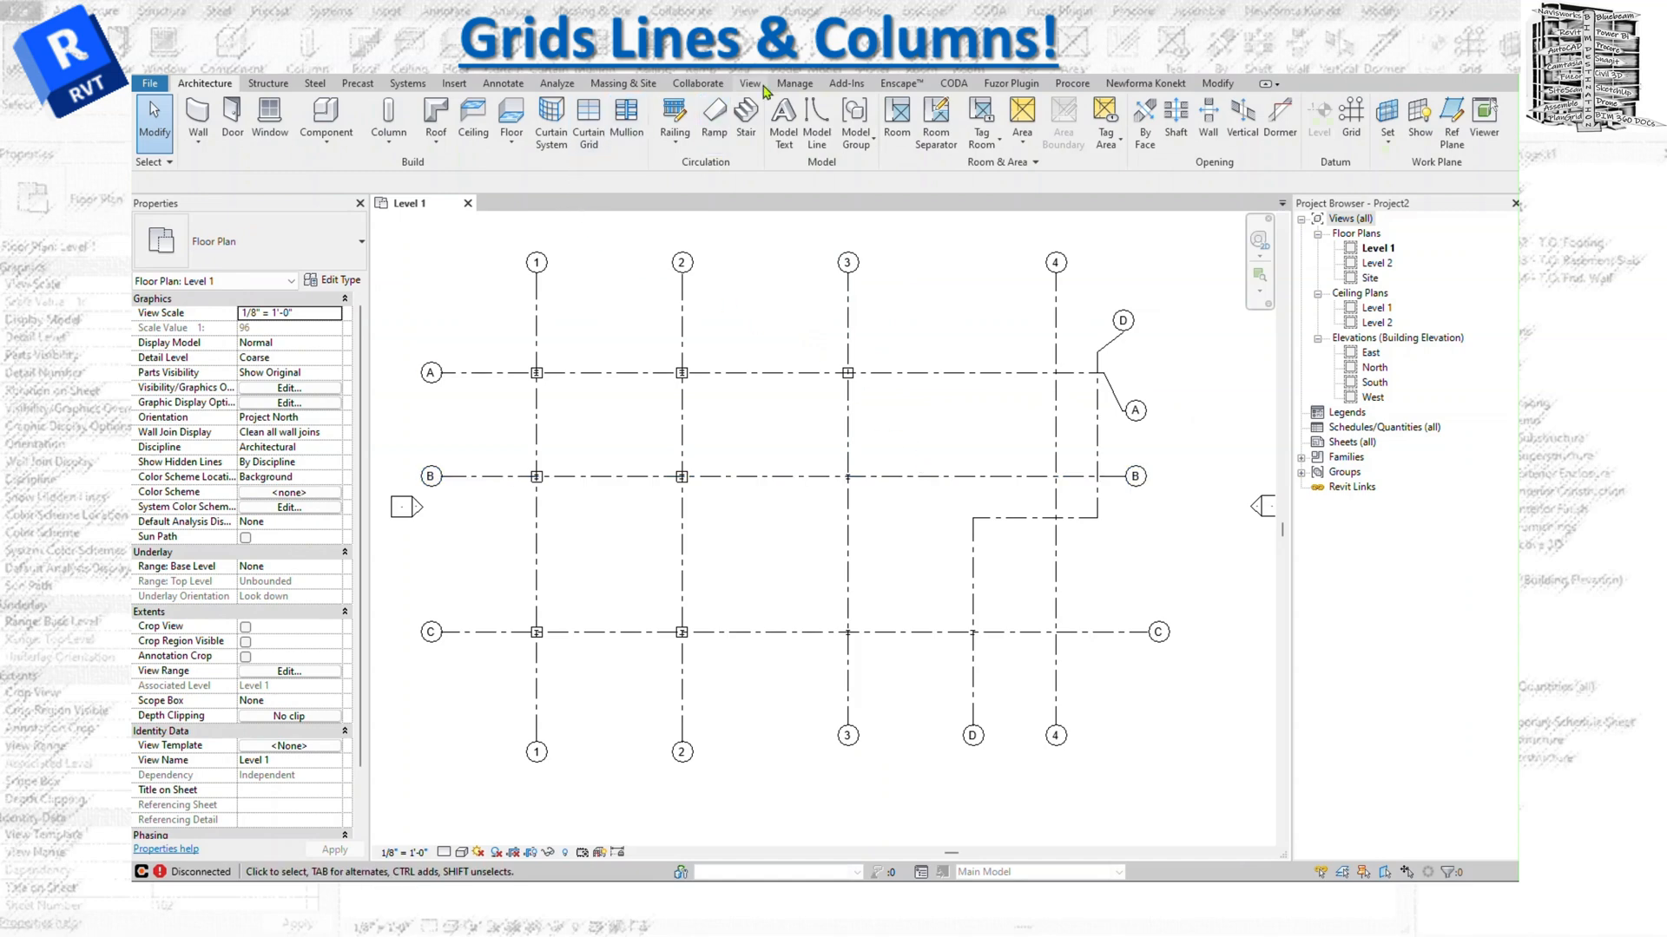
# Open the North elevation, then move grid 4 by editing its temporary dimension
pyautogui.click(750, 83)
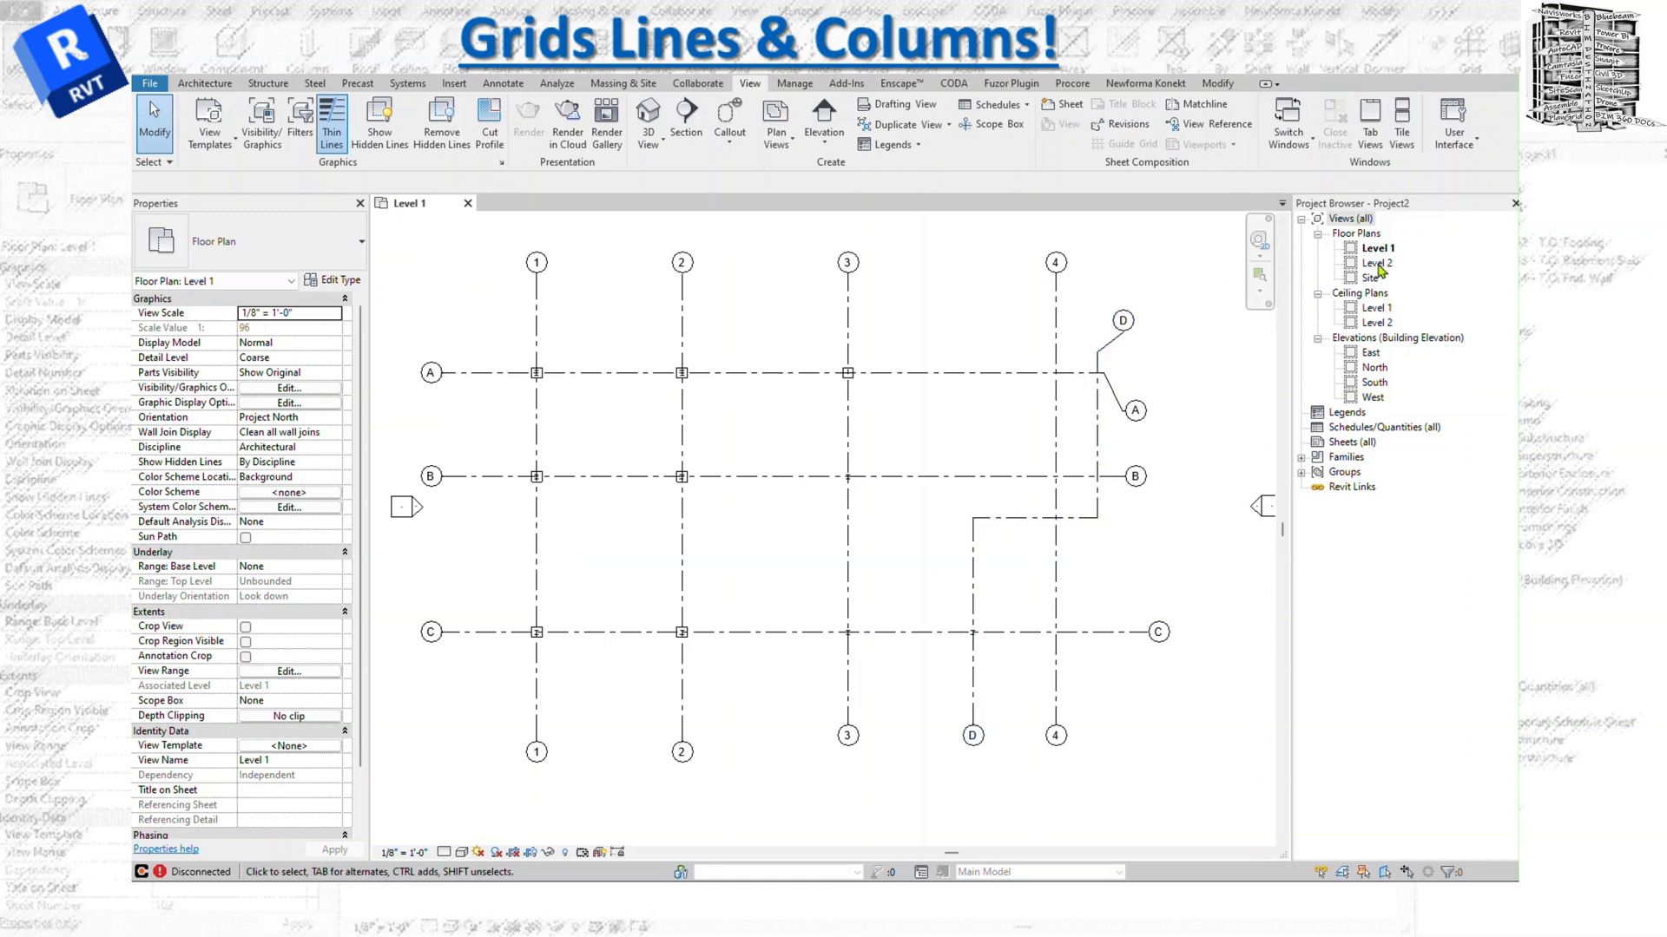
pyautogui.doubleClick(1375, 366)
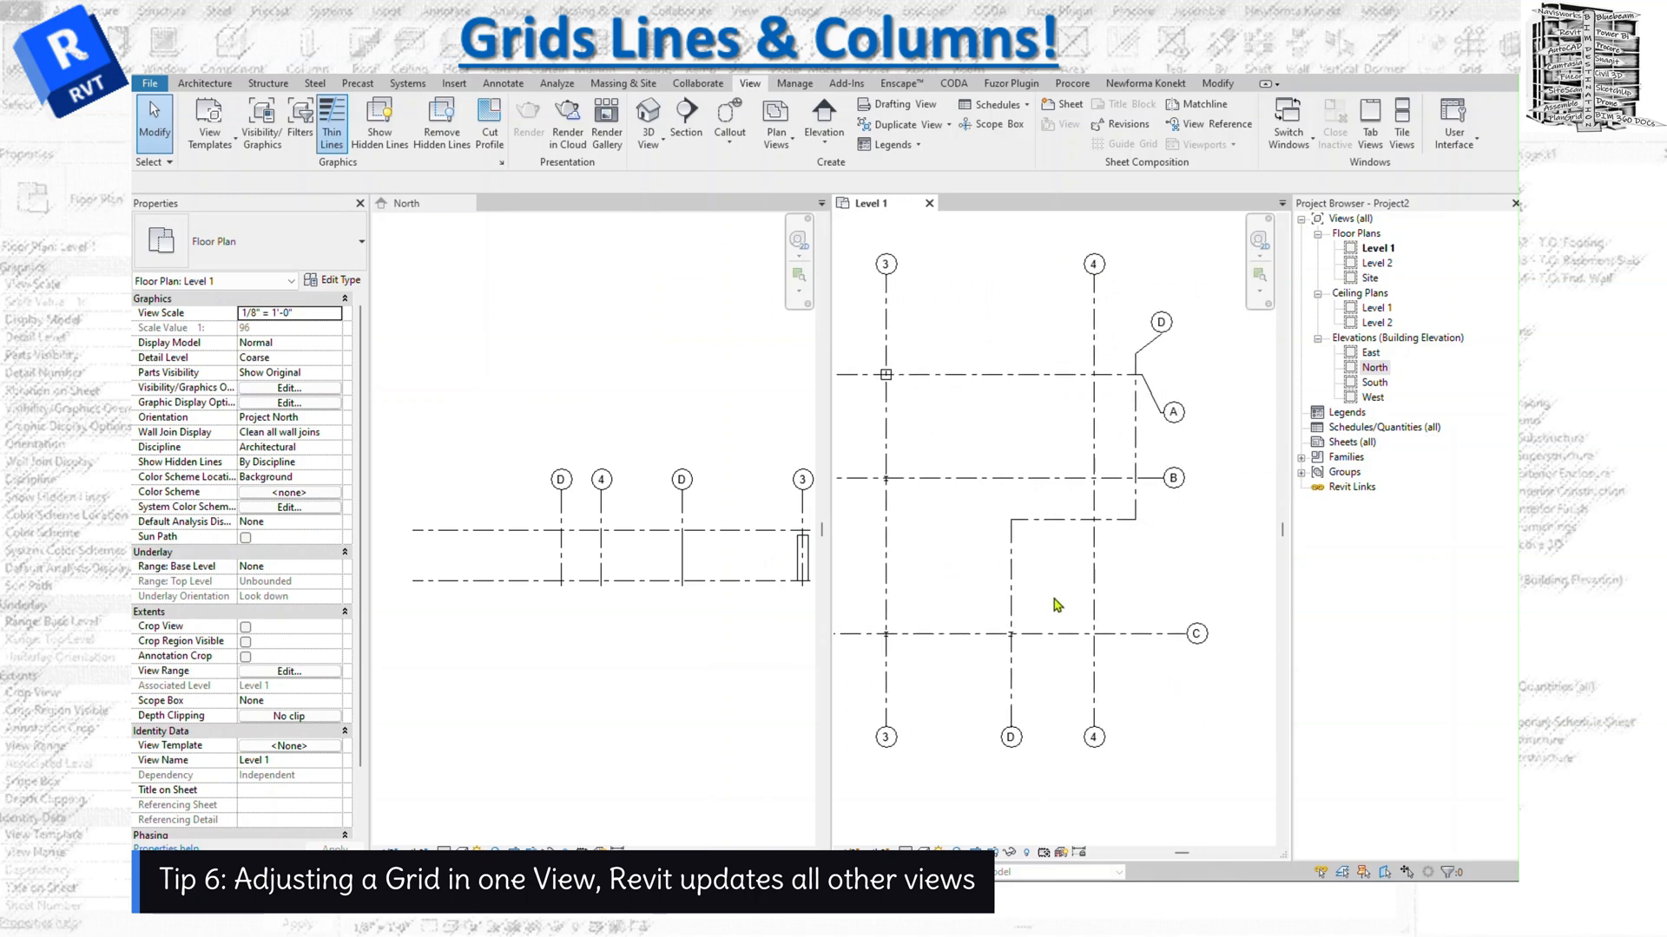
pyautogui.click(1092, 263)
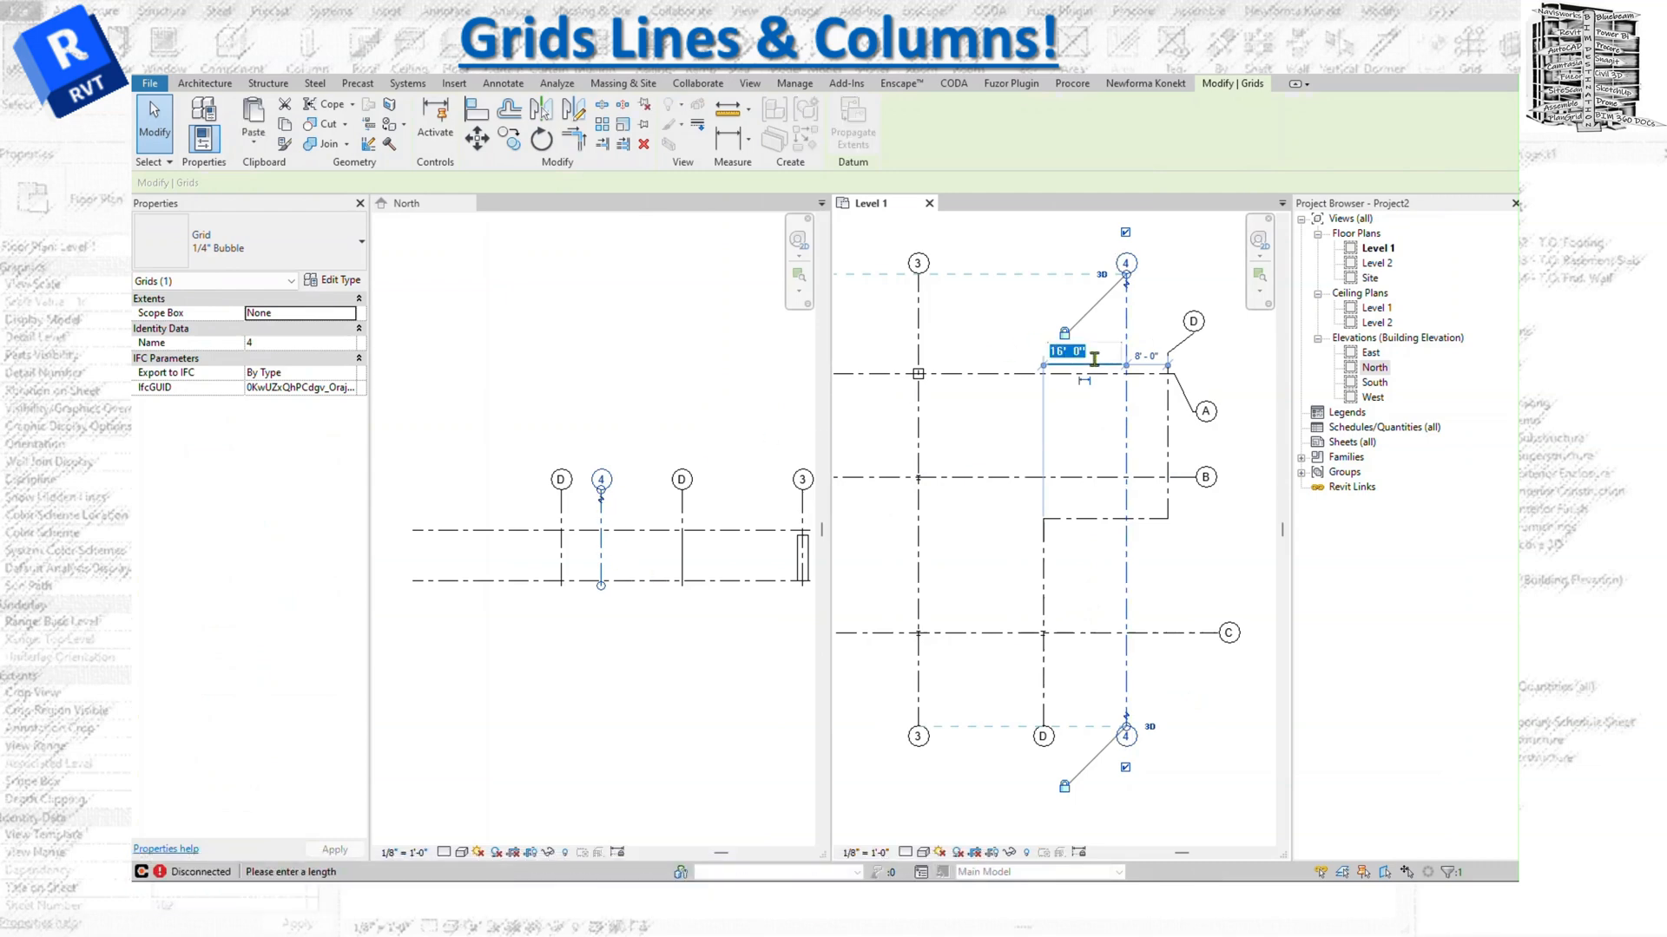
pyautogui.write('1')
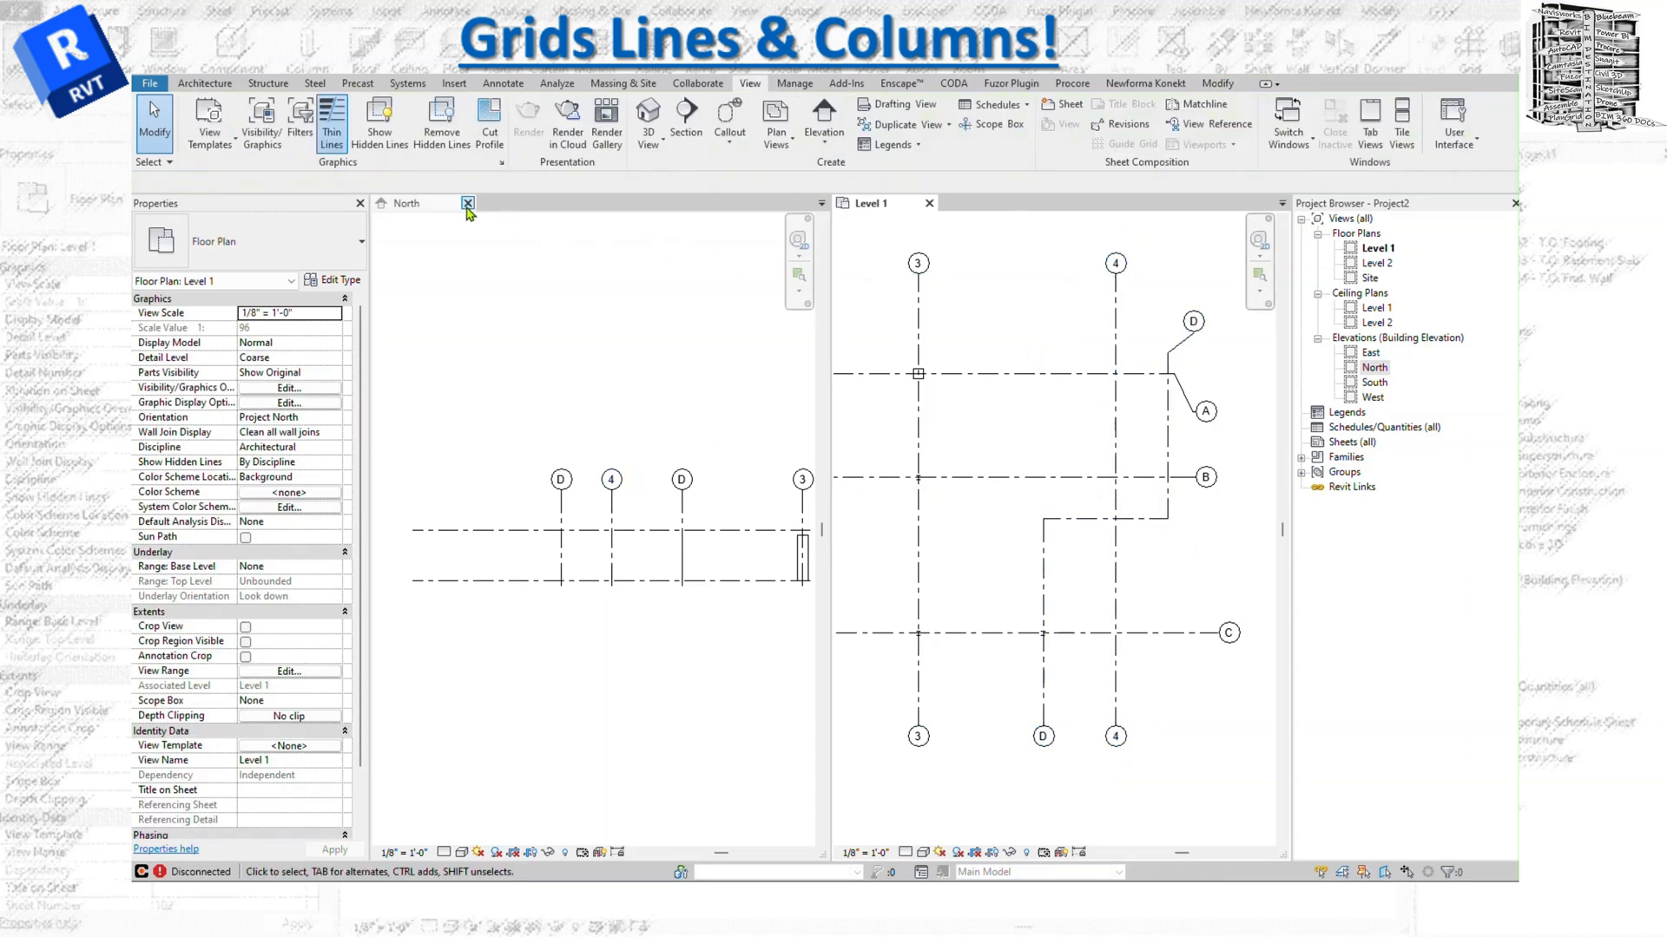
# Close the North elevation and draw a new vertical grid numbered 5
pyautogui.click(407, 204)
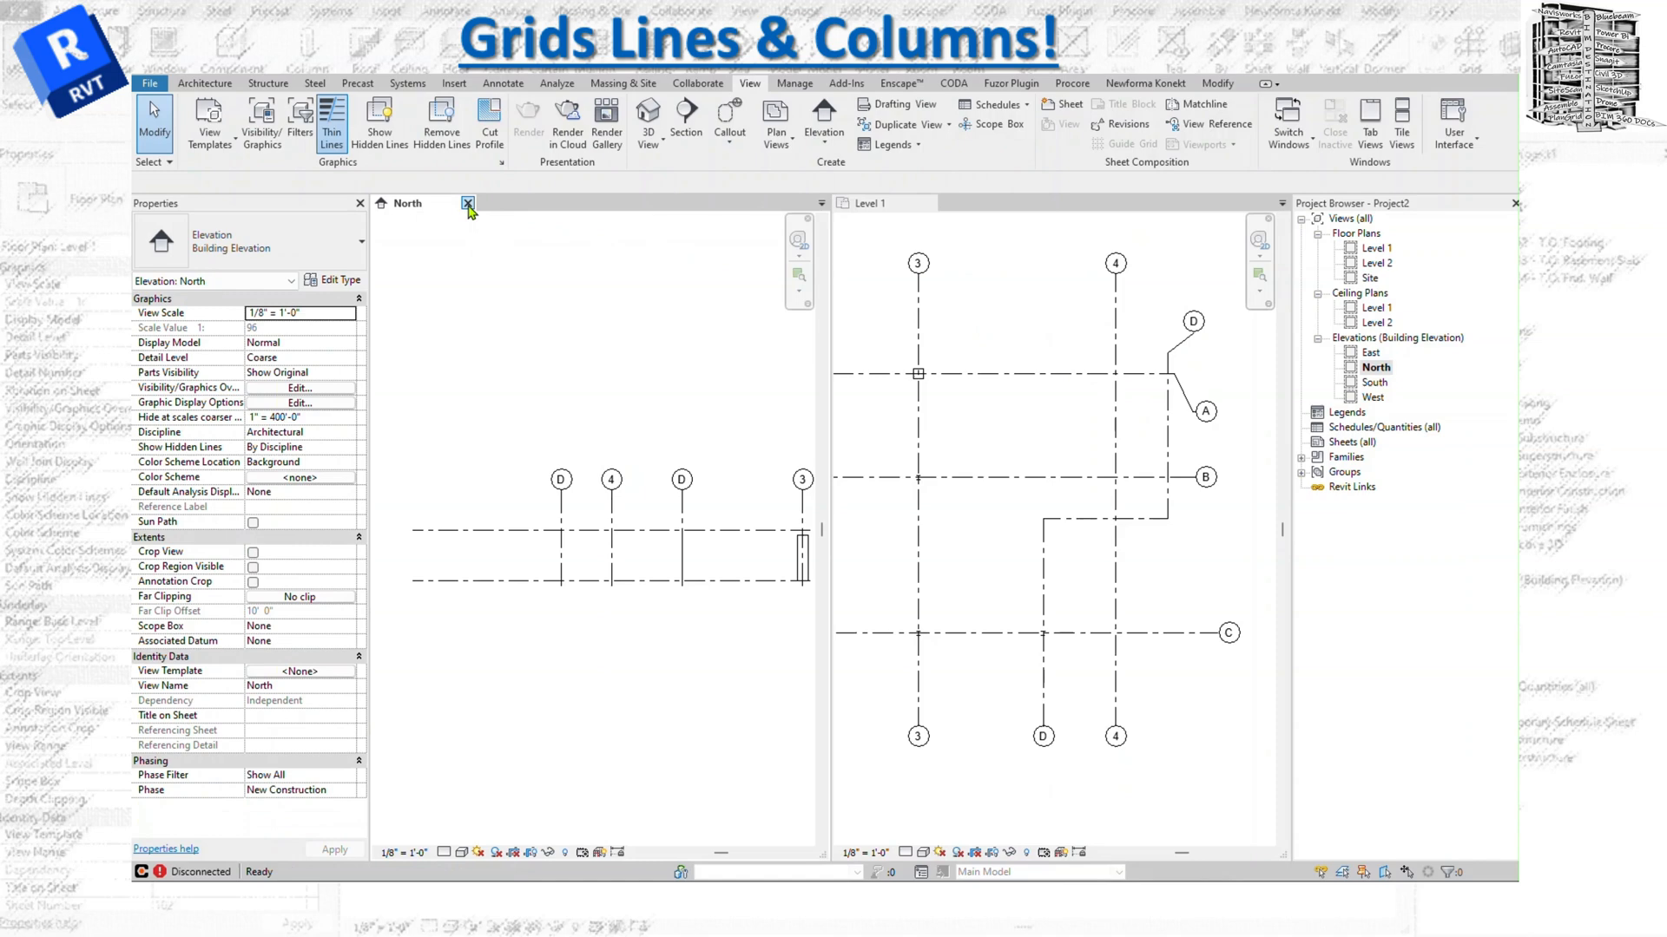
pyautogui.click(468, 203)
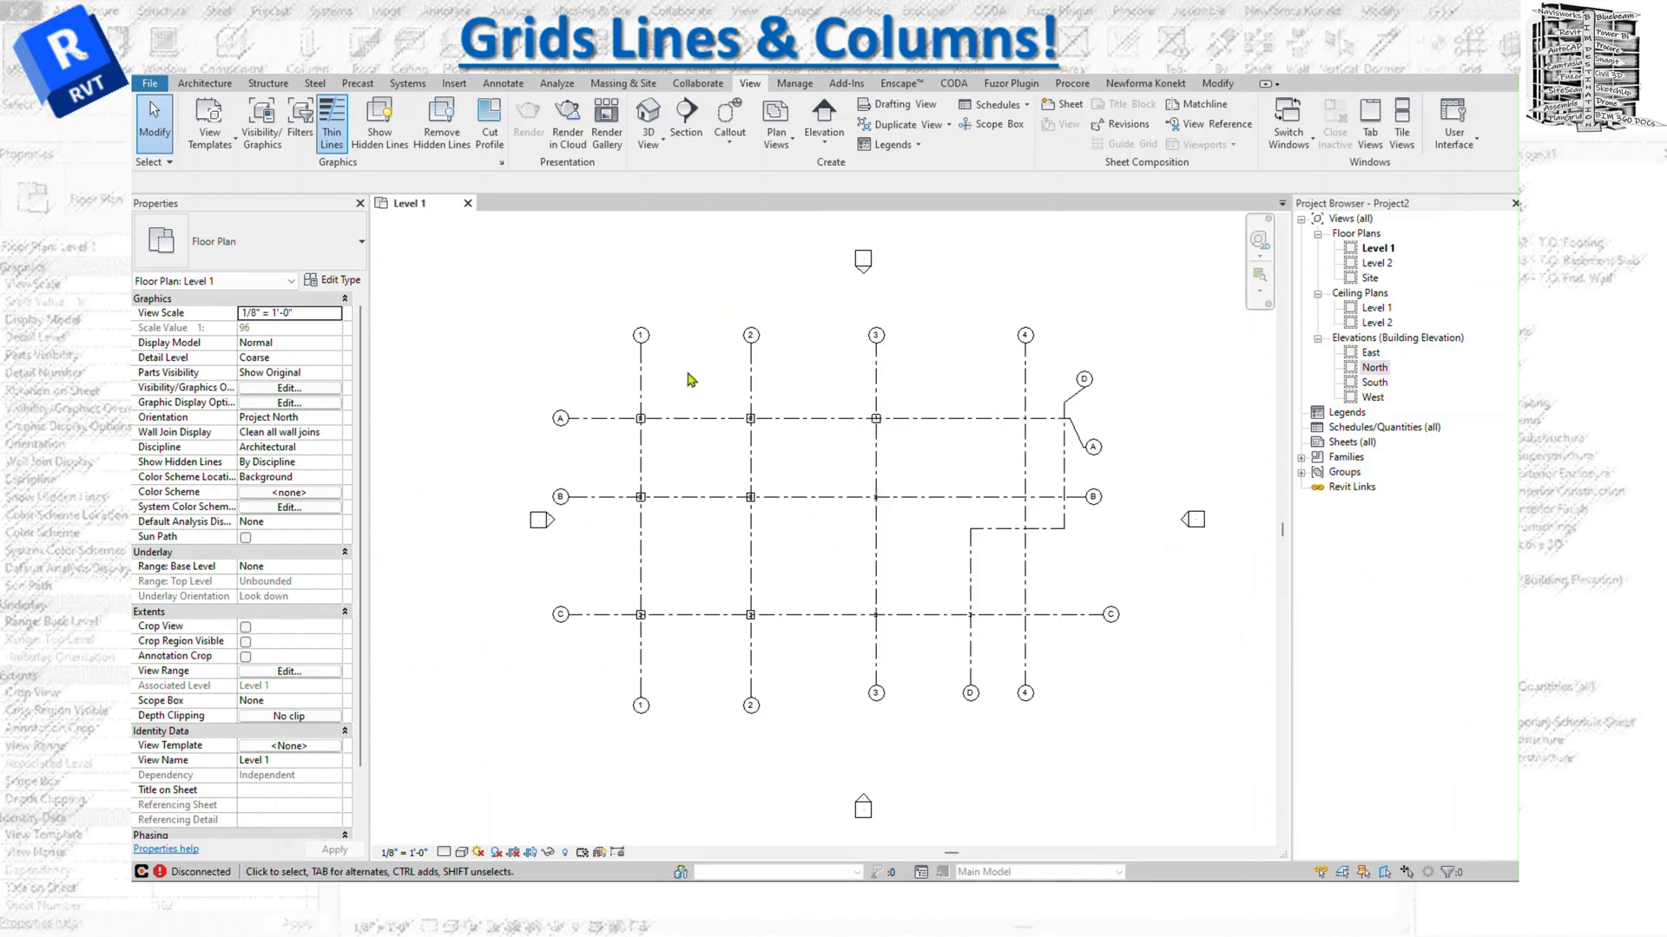
pyautogui.click(204, 83)
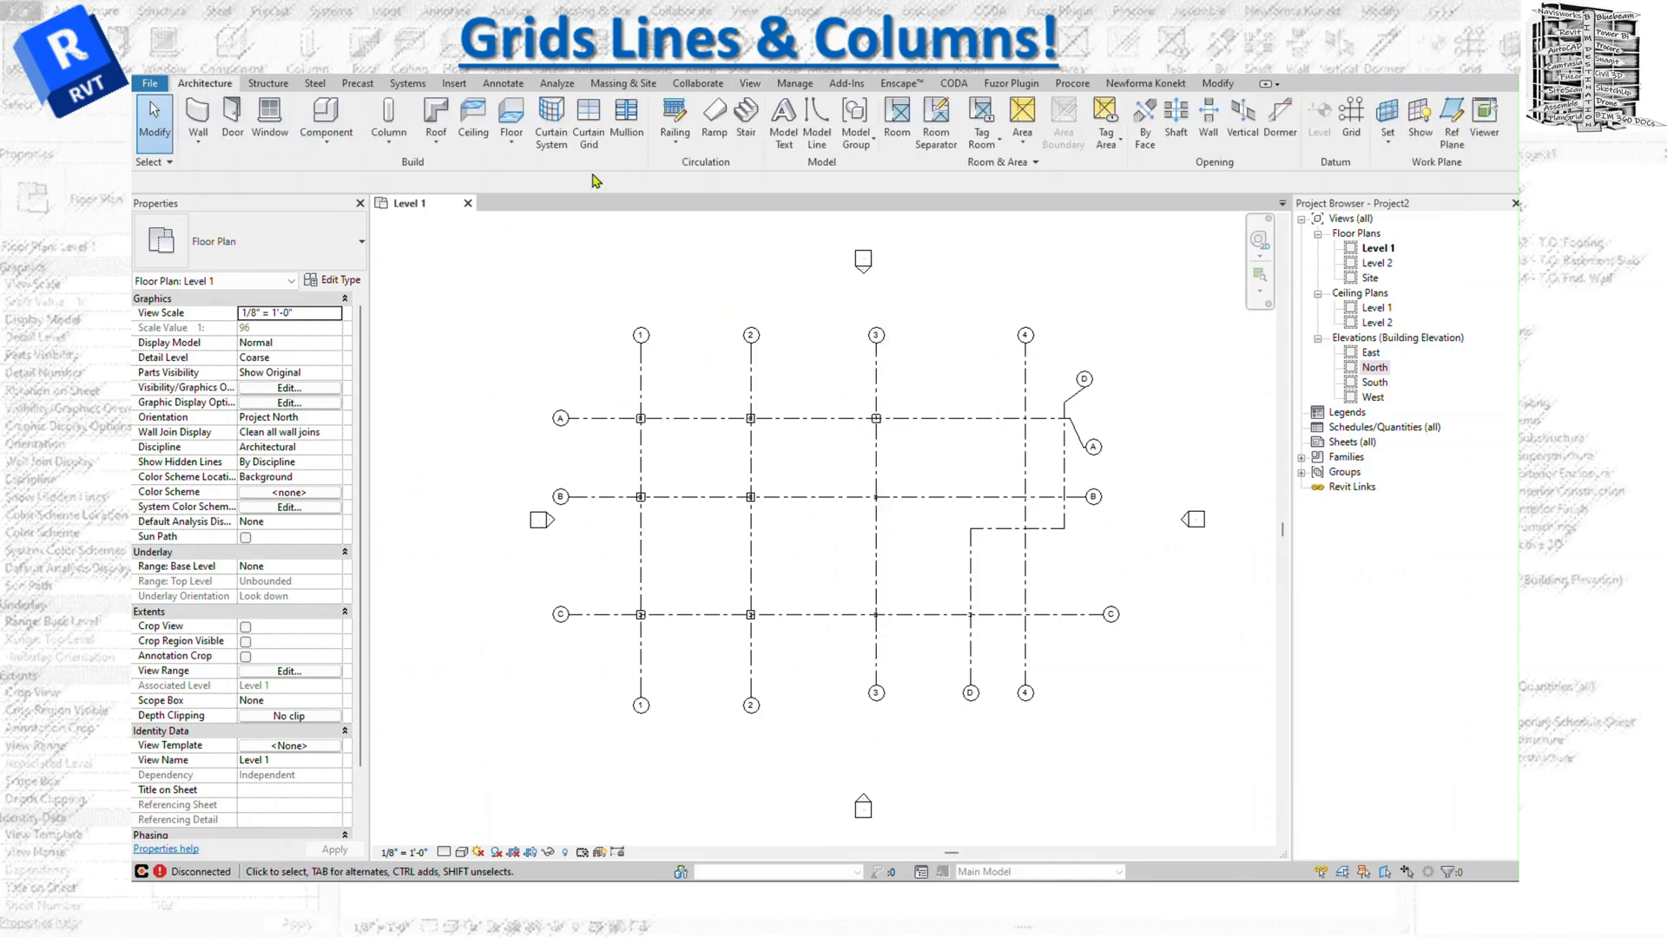
pyautogui.click(1351, 119)
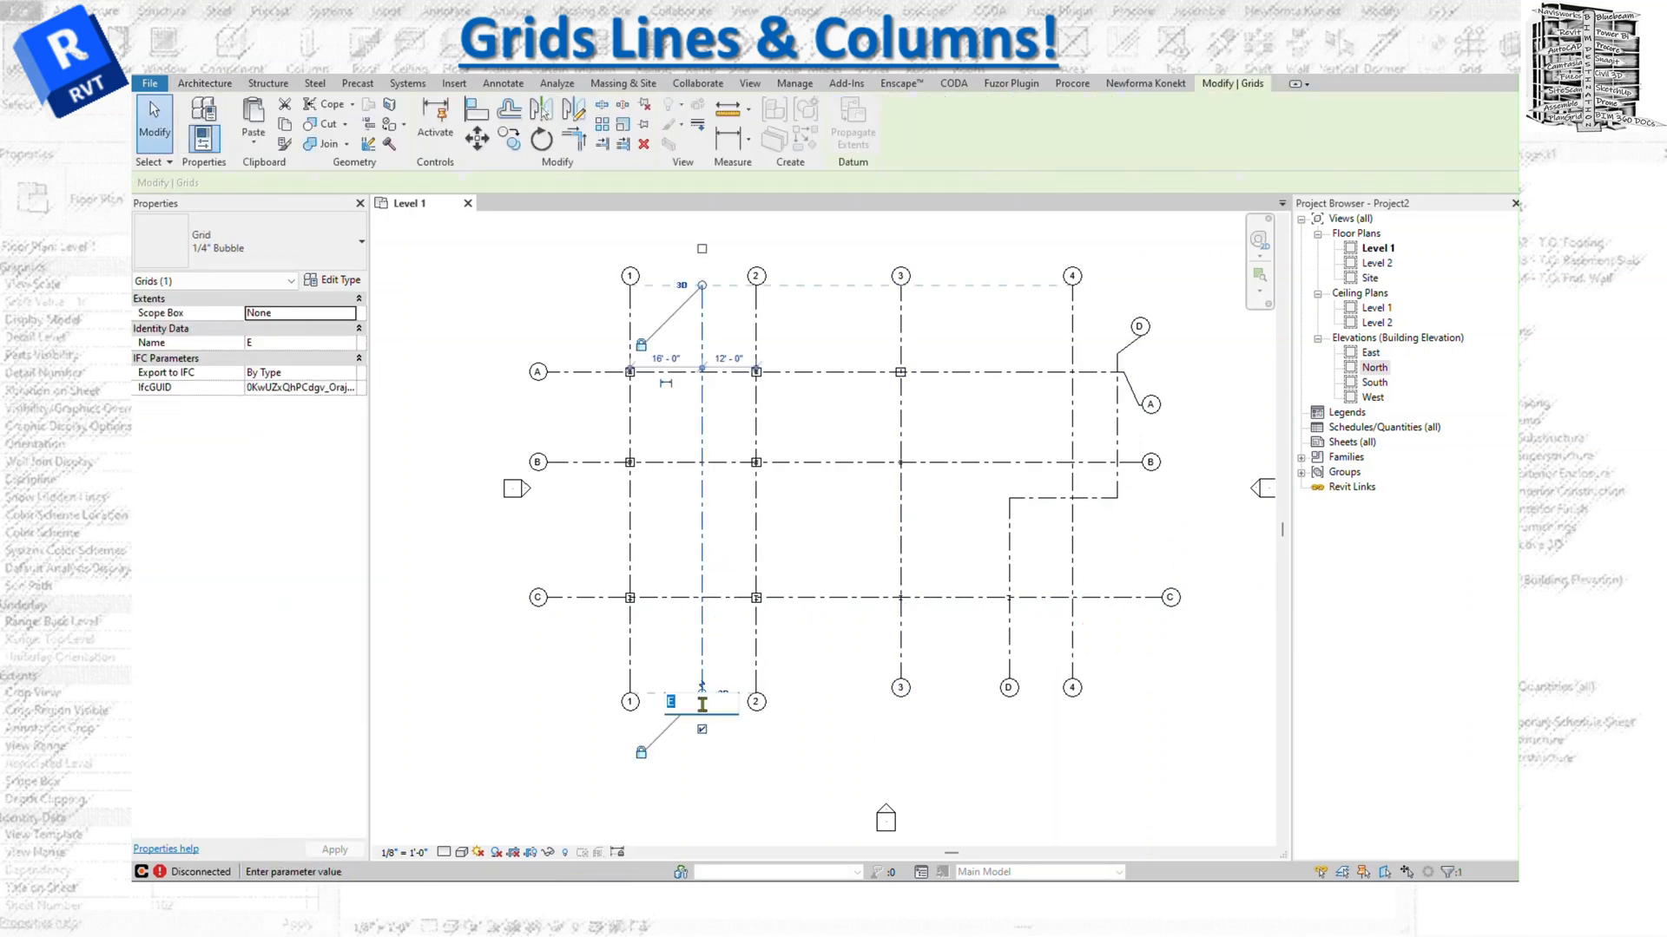
pyautogui.write('5')
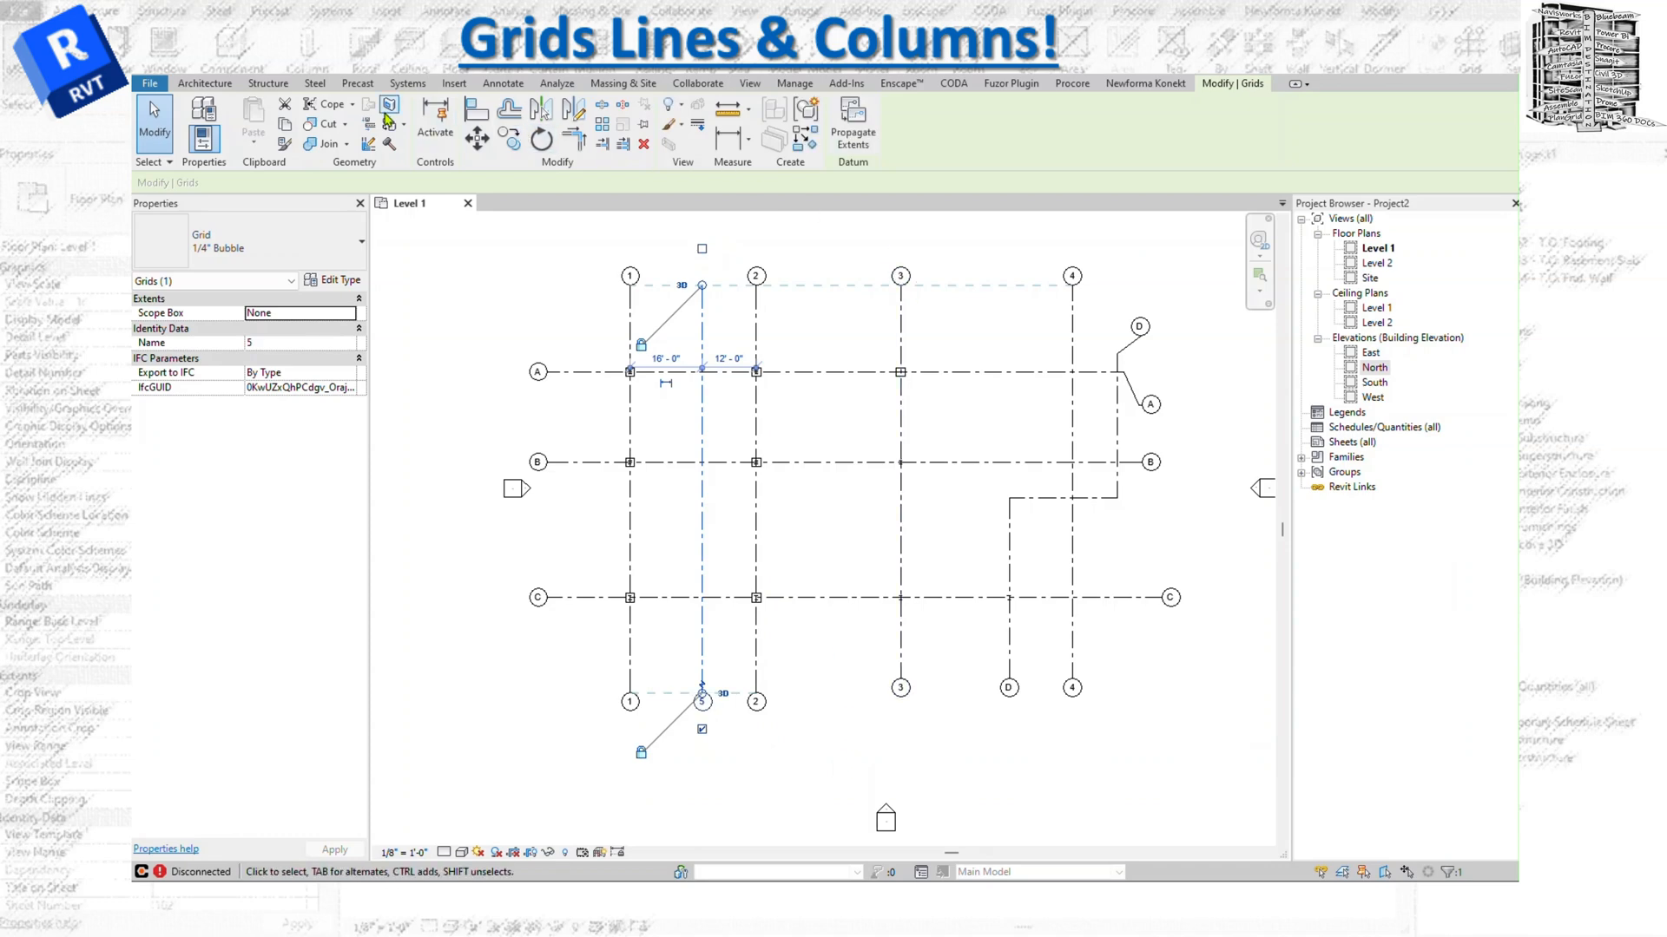
# Draw additional vertical grid lines 6 and 7 between the existing grids
pyautogui.click(204, 83)
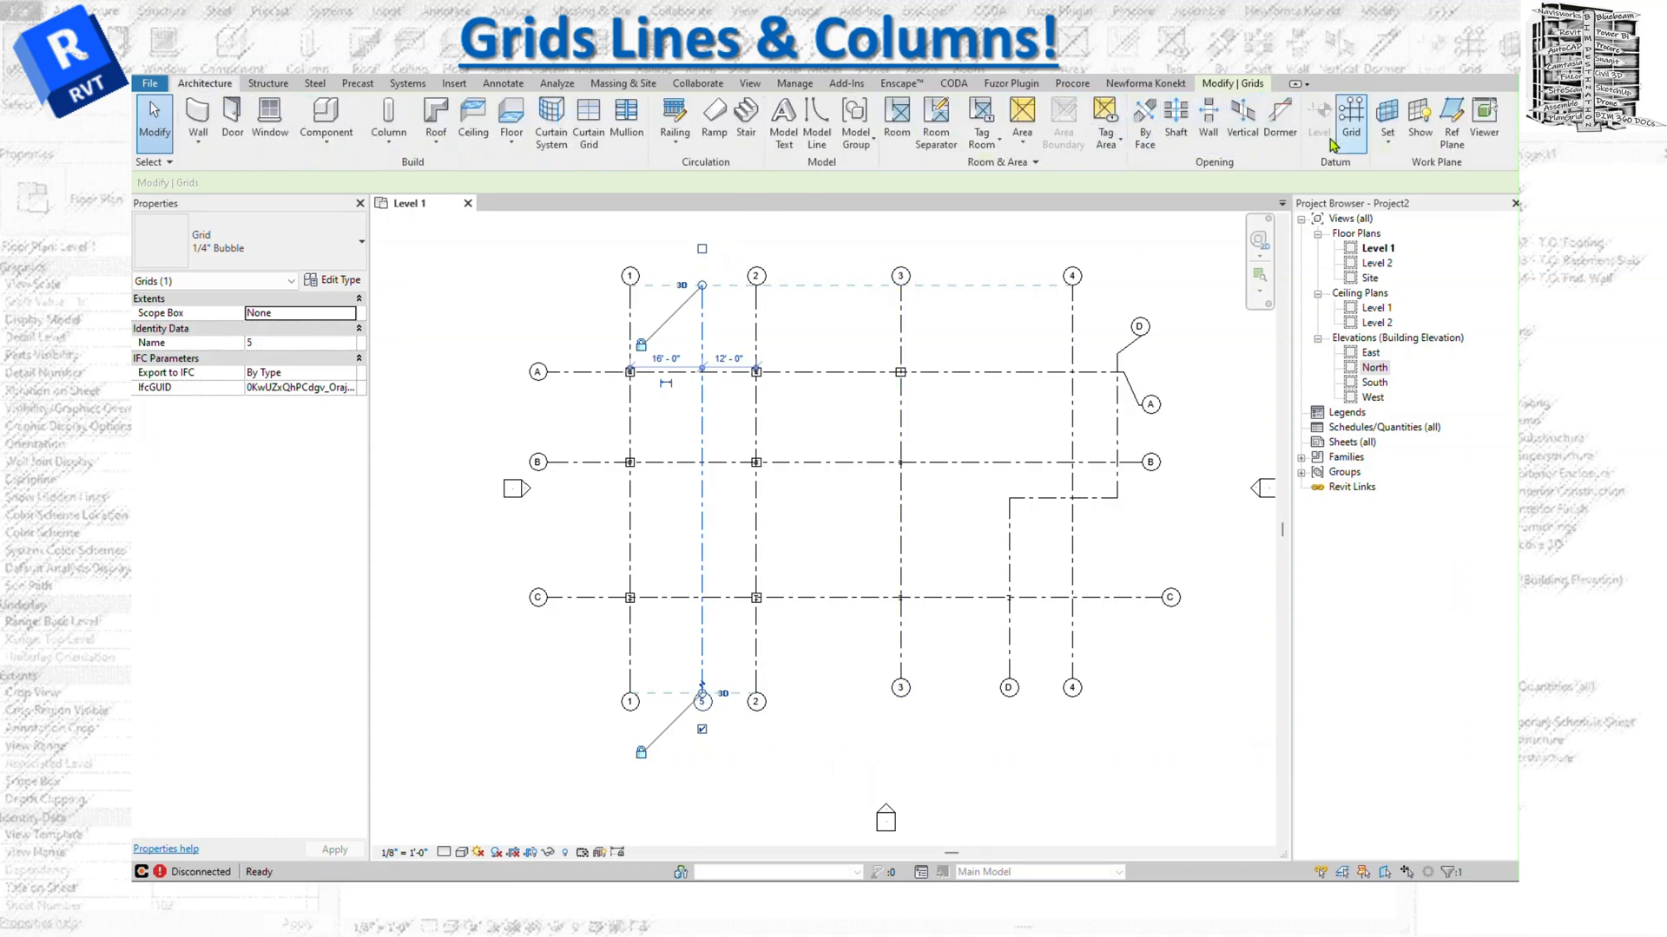
pyautogui.click(1350, 117)
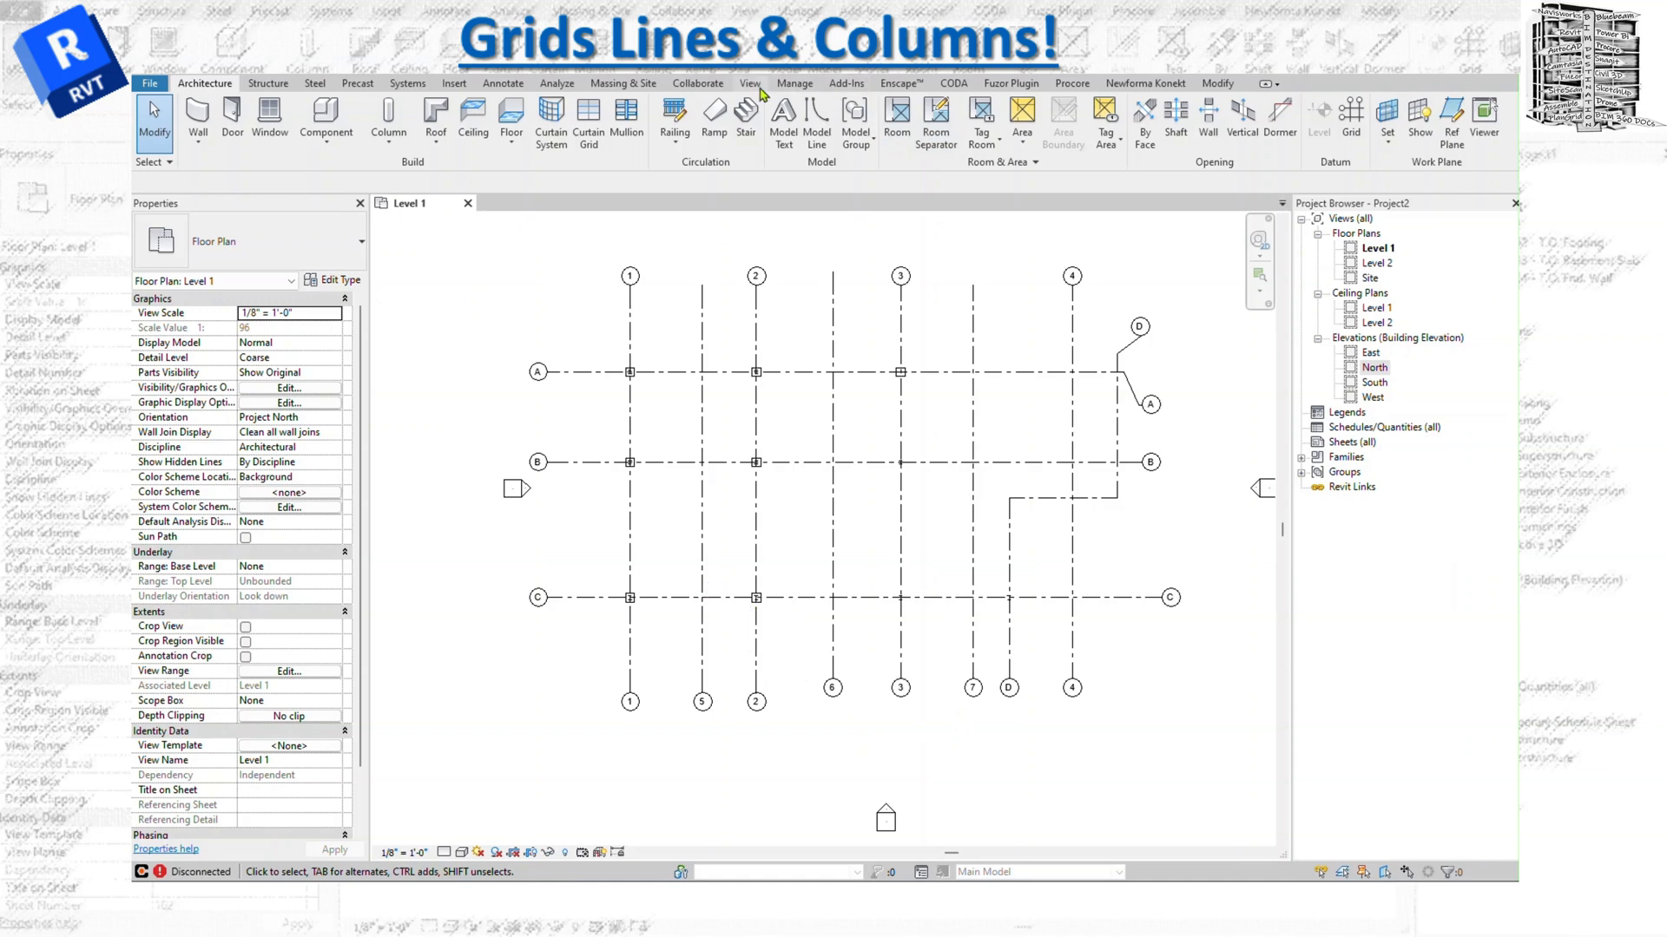
pyautogui.click(749, 83)
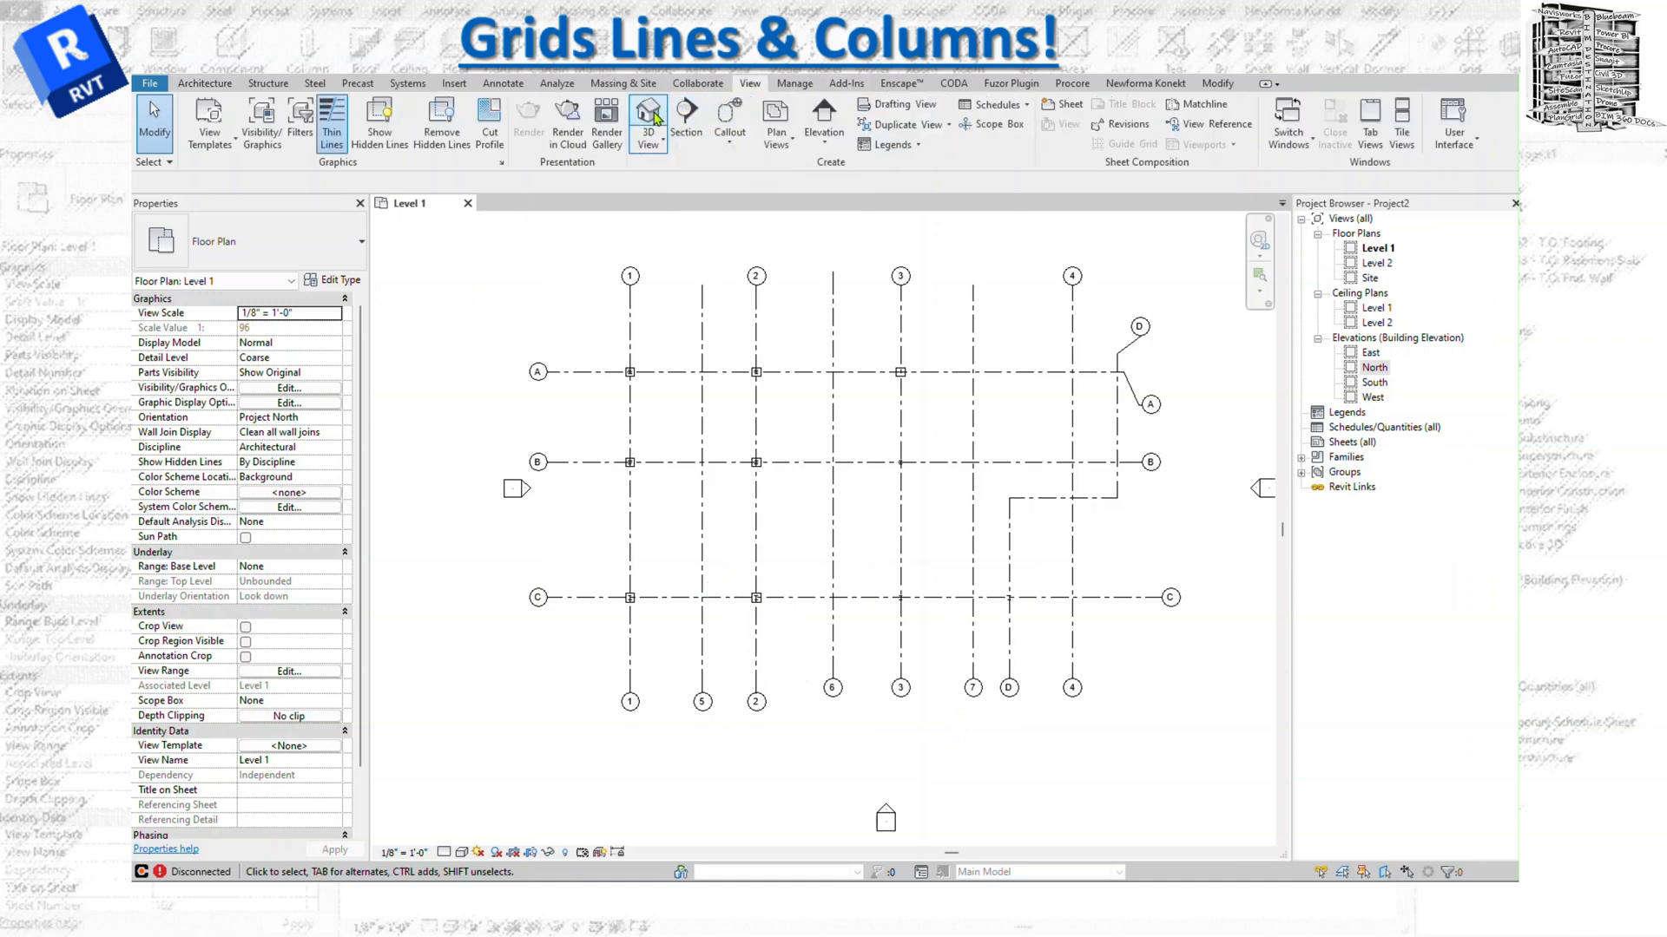
# Open the default 3D view to see the columns standing along the grid lines
pyautogui.click(646, 118)
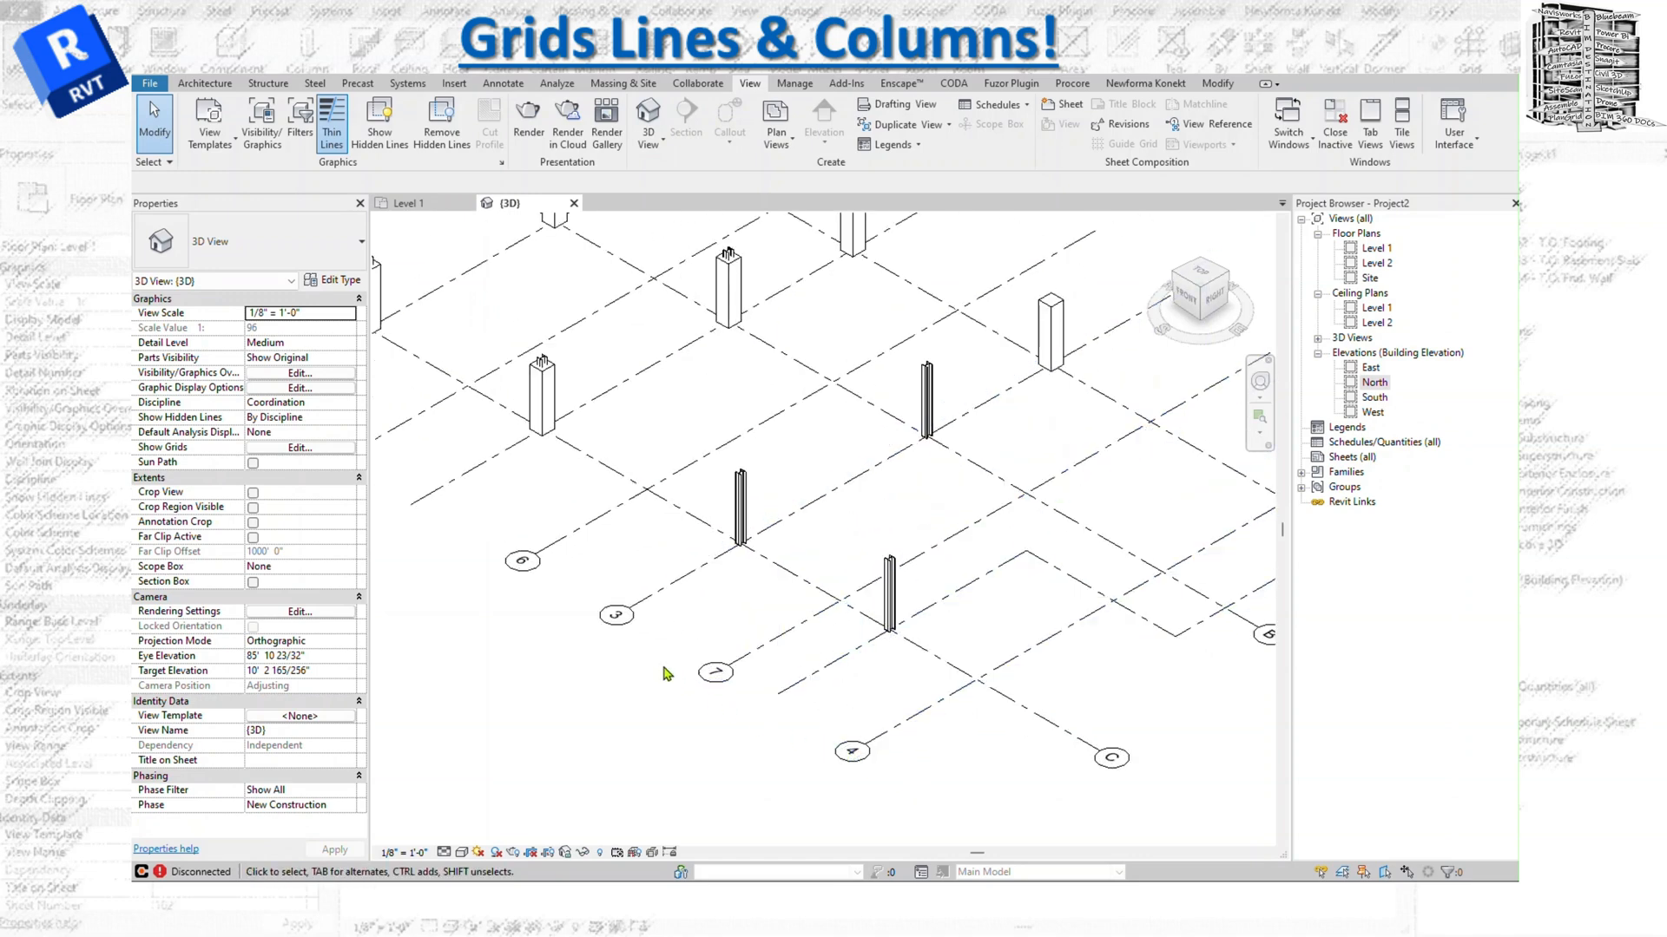
pyautogui.click(733, 426)
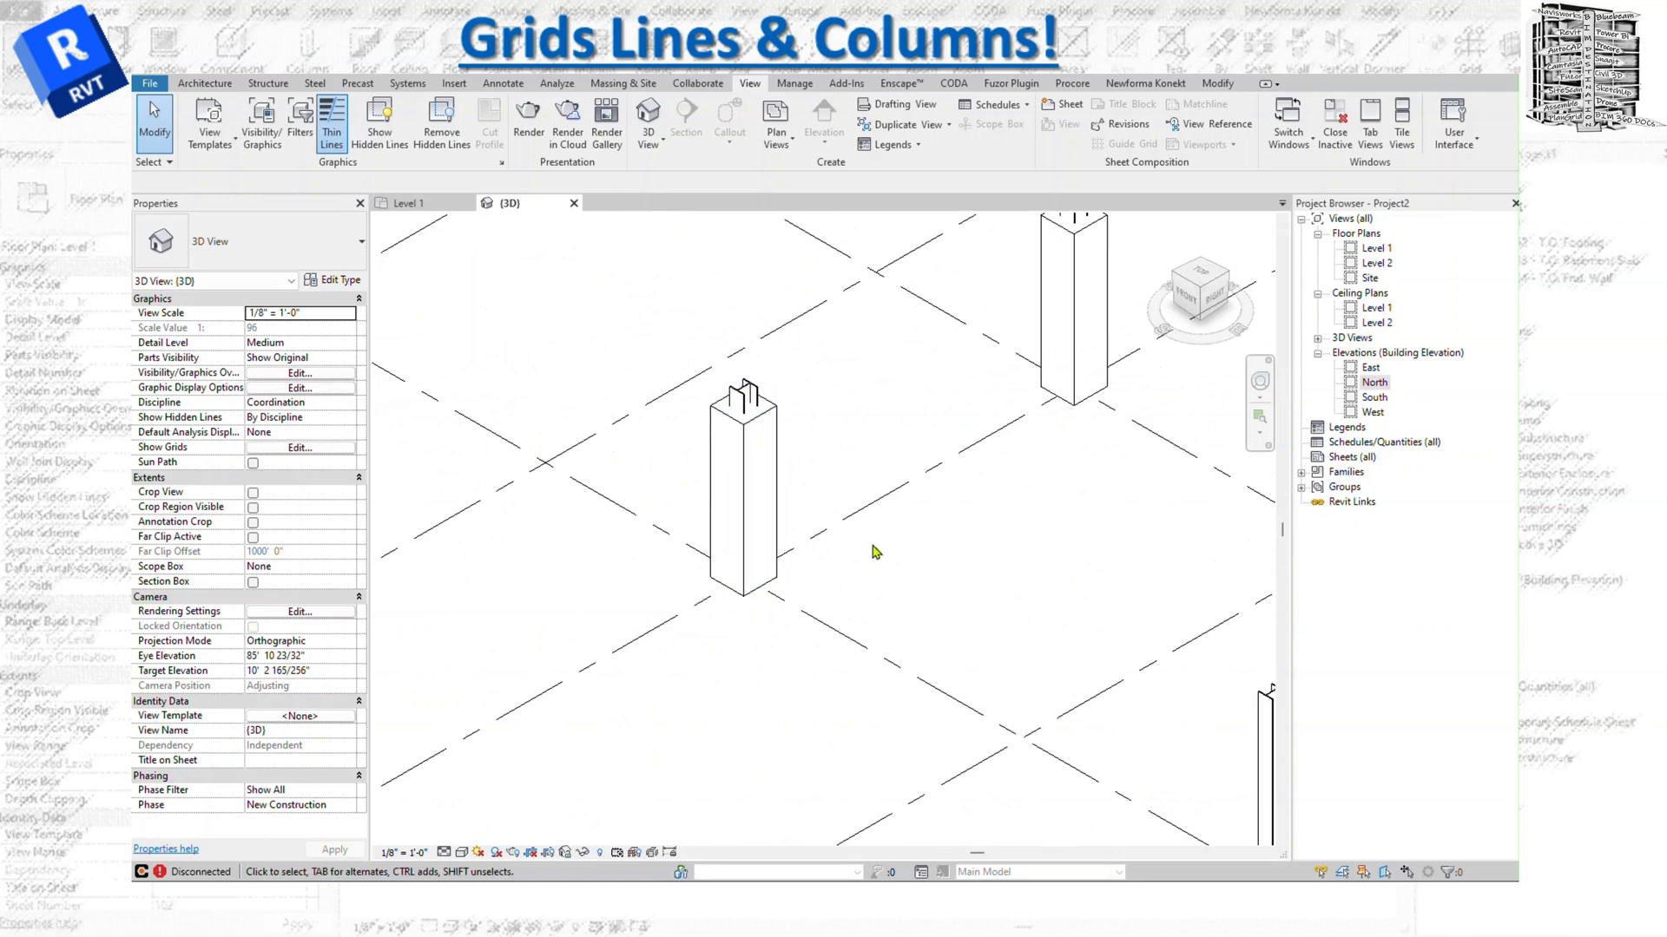
pyautogui.click(464, 851)
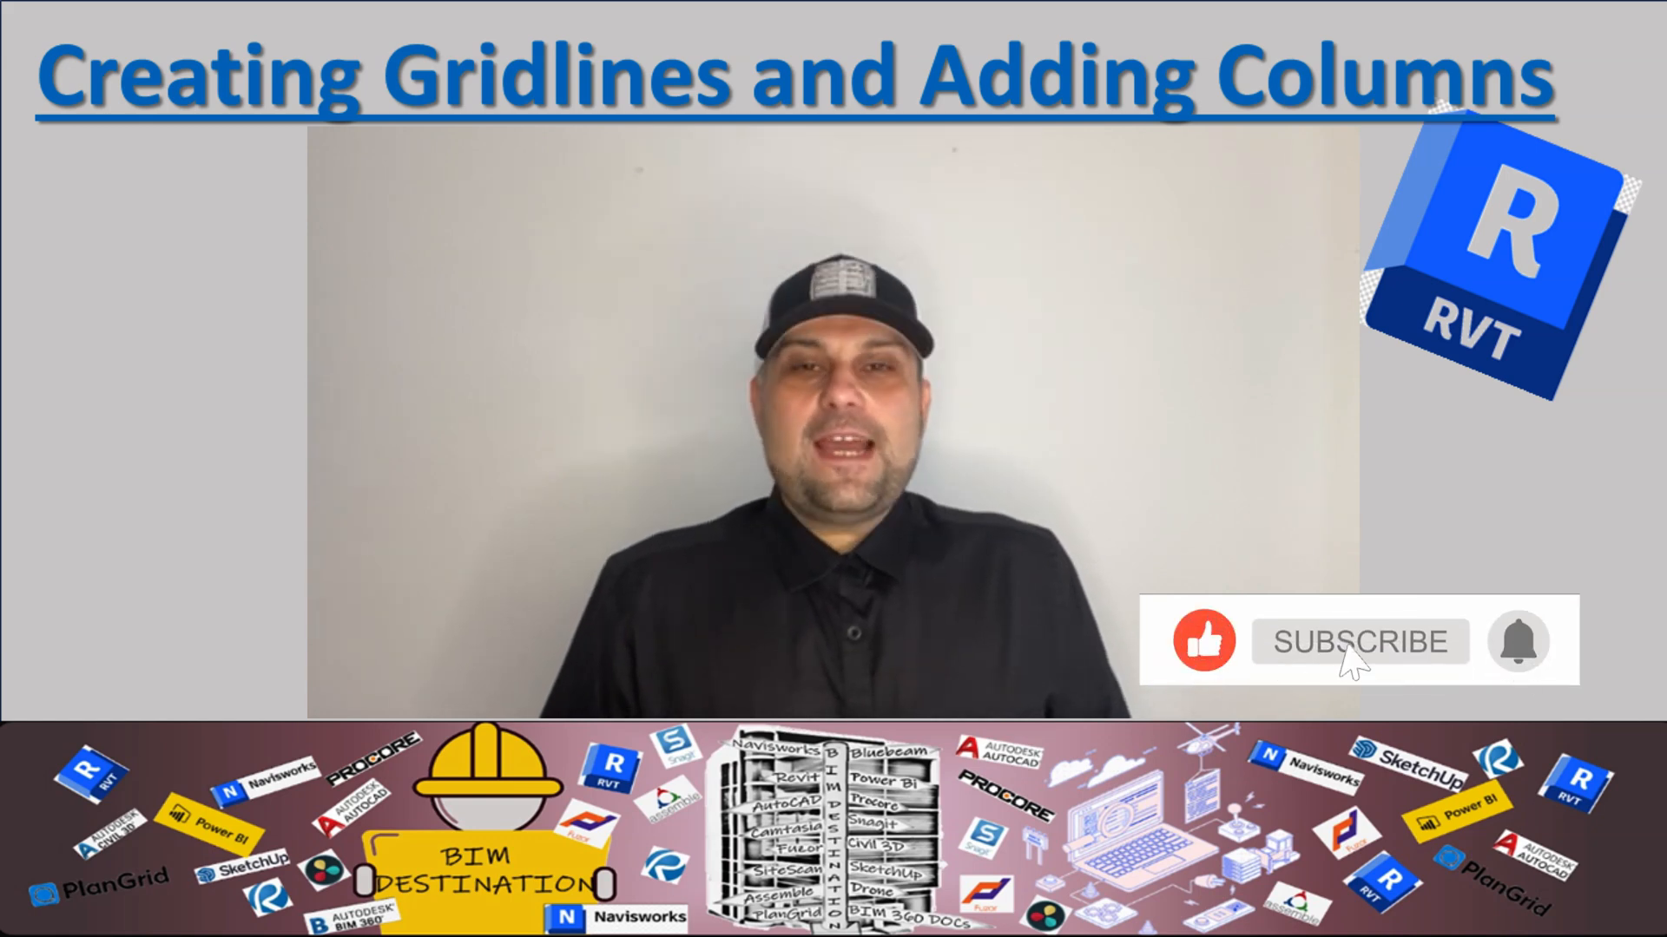
pyautogui.click(1359, 641)
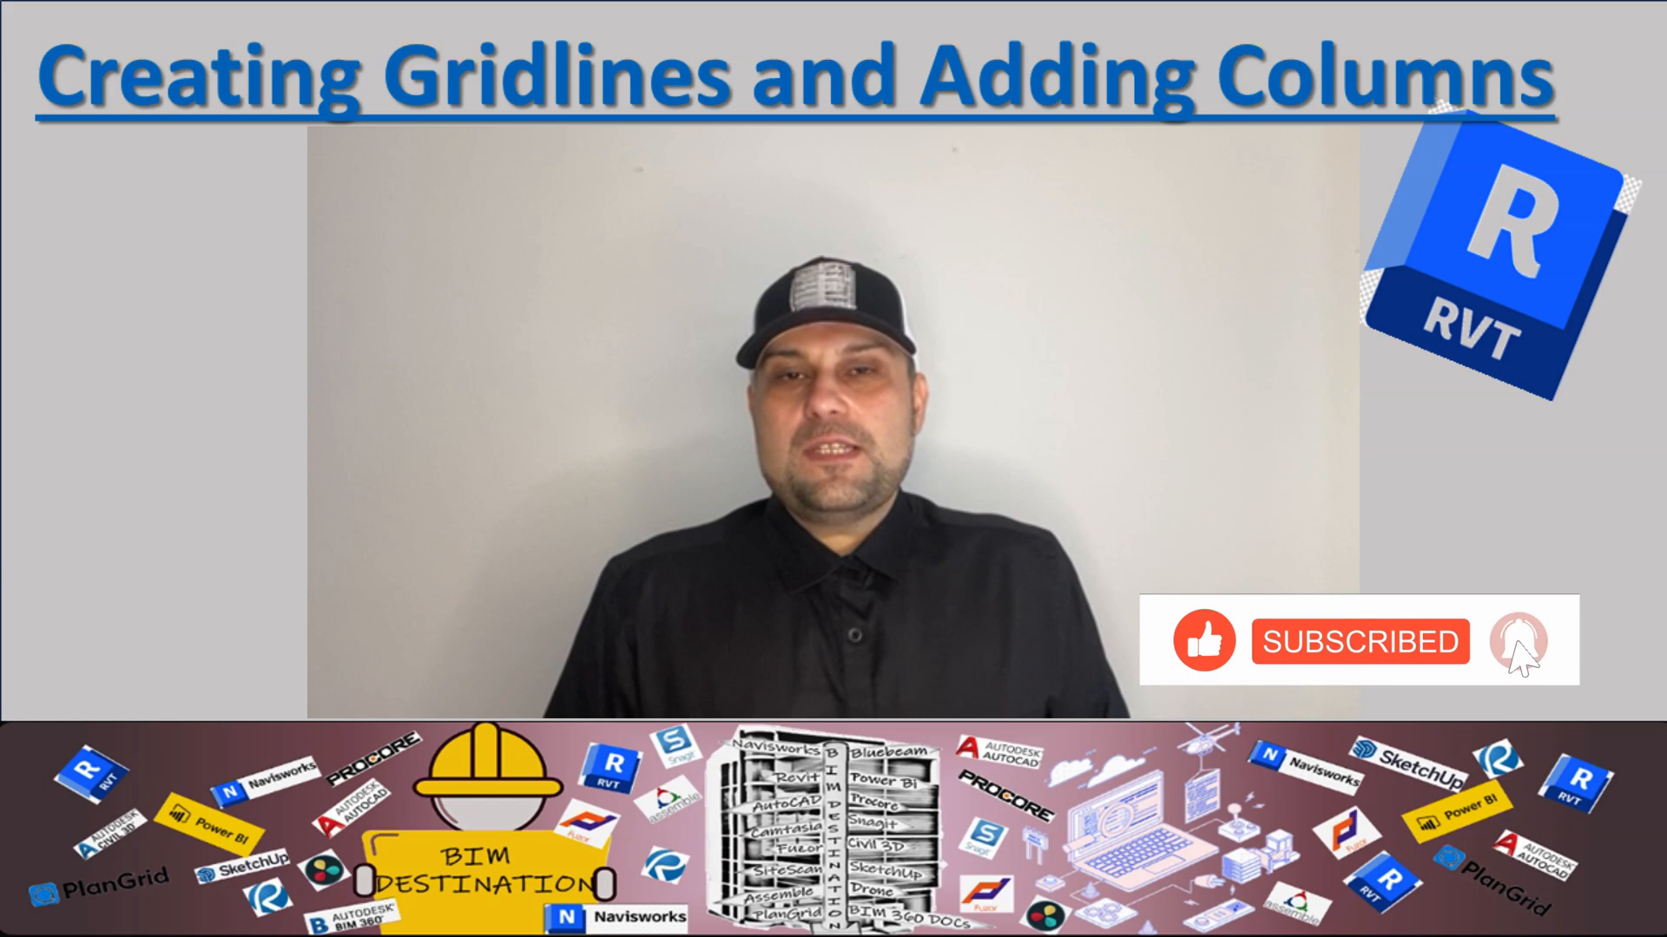
pyautogui.click(1519, 640)
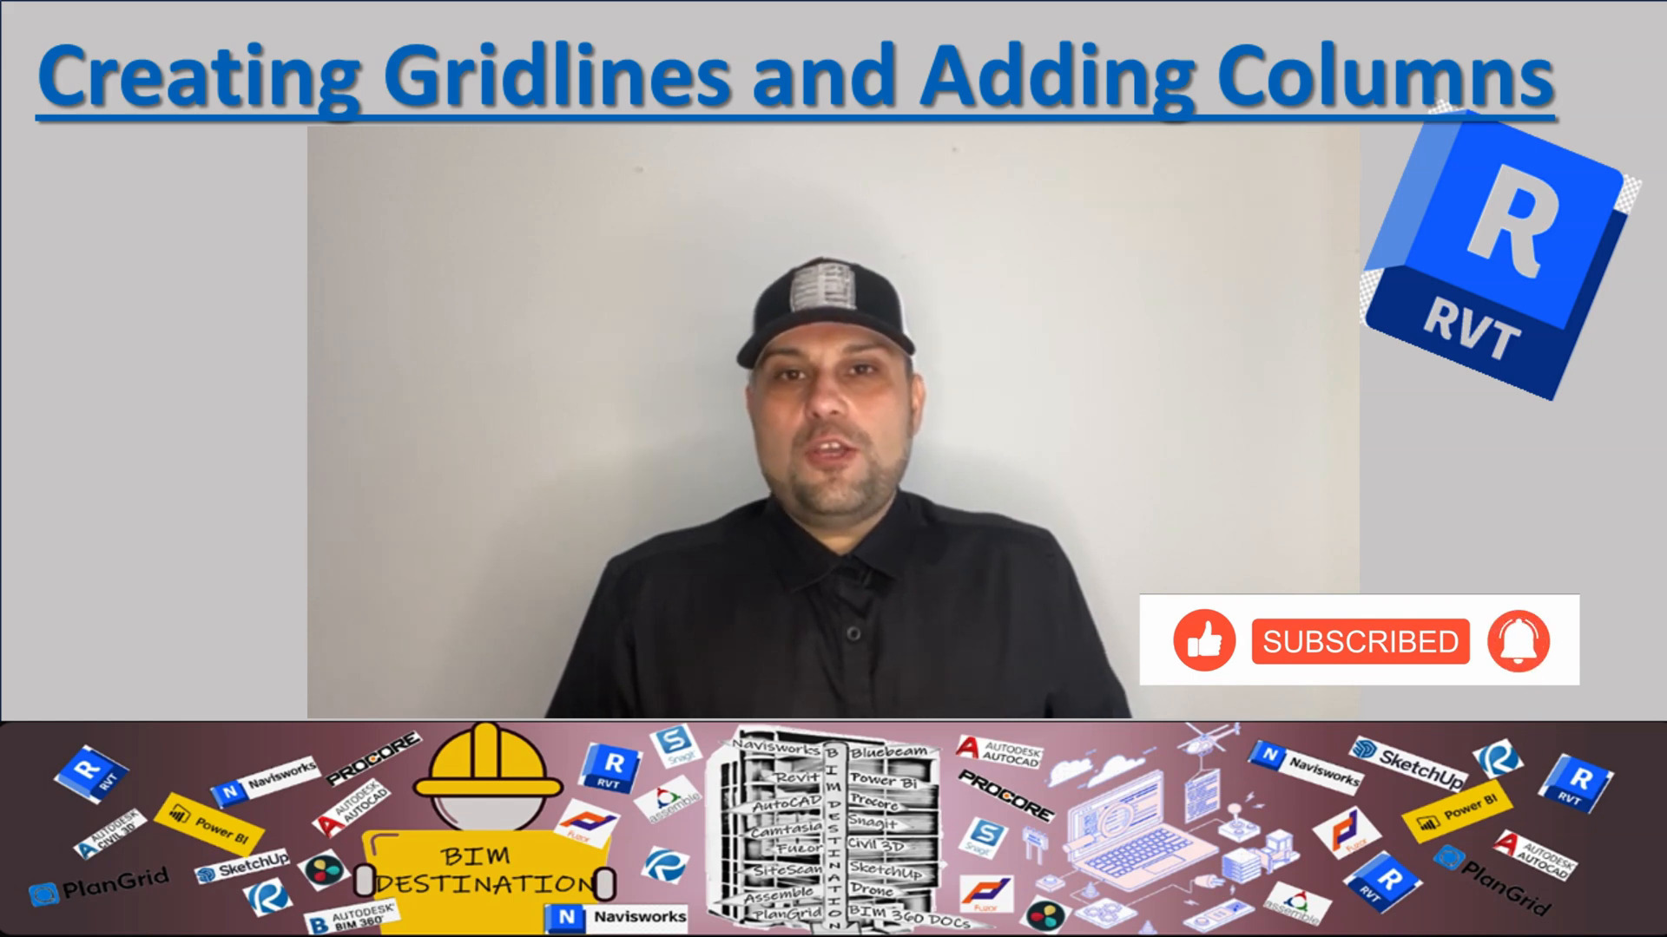